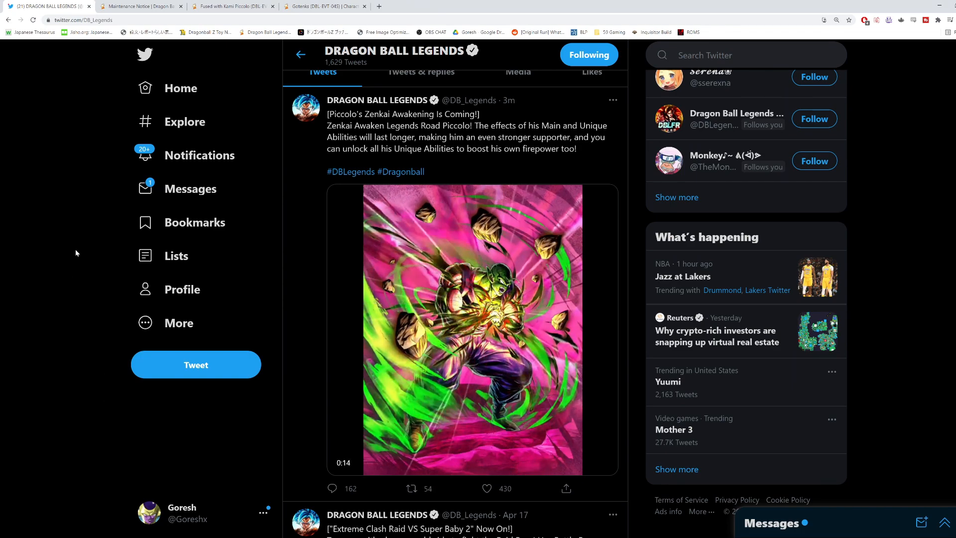
Step: Leave Twitter for the Gotenks (DBL-EVT-04S) character page tab
click(323, 6)
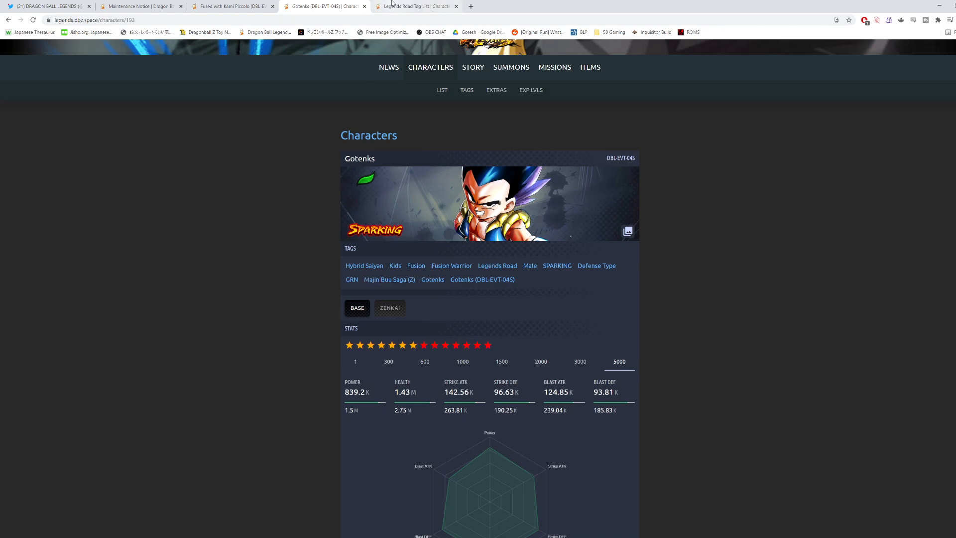
Step: Bring up the Legends Road tag list tab to review its seven characters
click(415, 6)
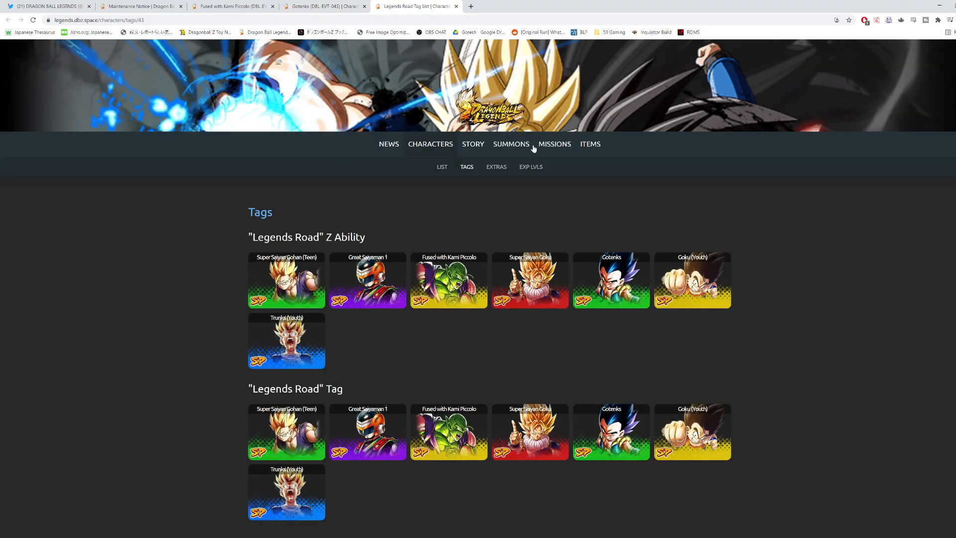
mouse_move(307, 360)
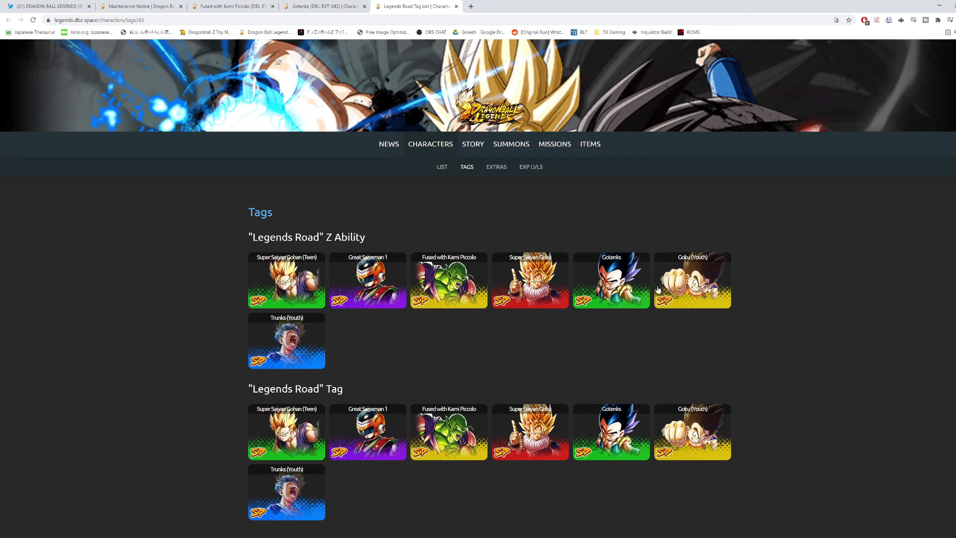
mouse_move(616, 335)
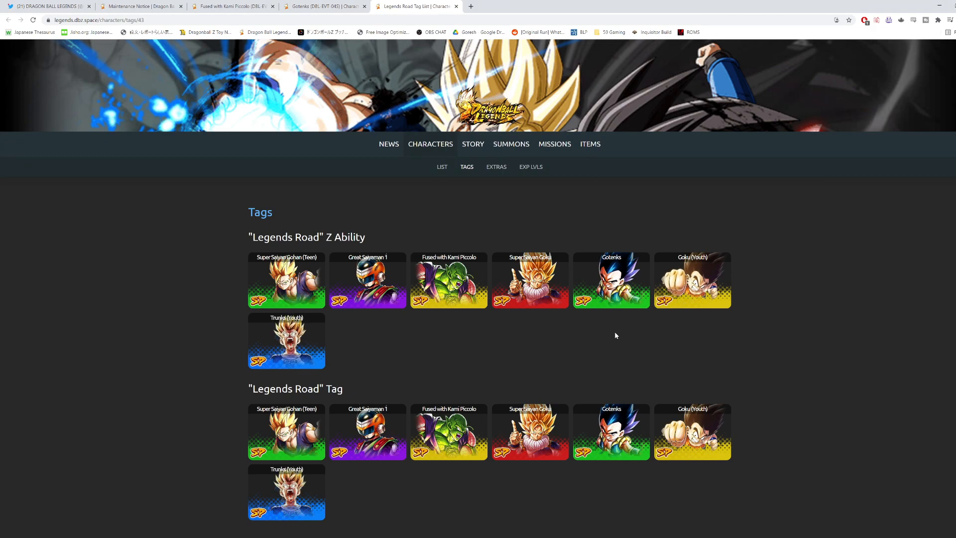
mouse_move(534, 358)
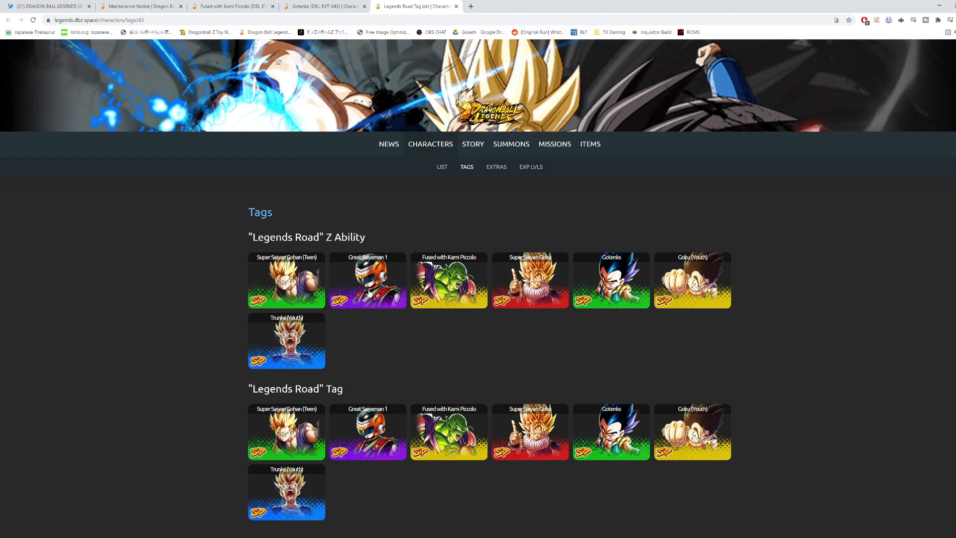
mouse_move(434, 352)
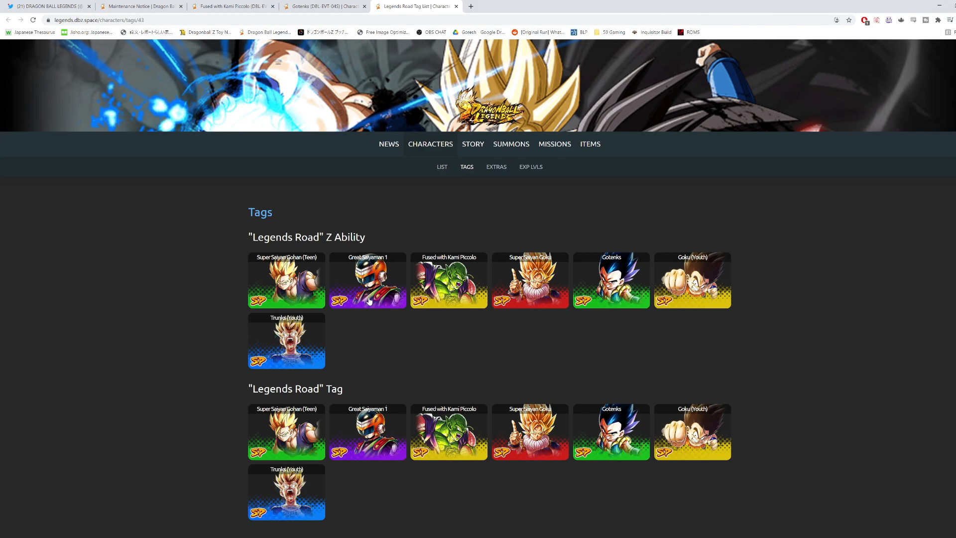
mouse_move(270, 136)
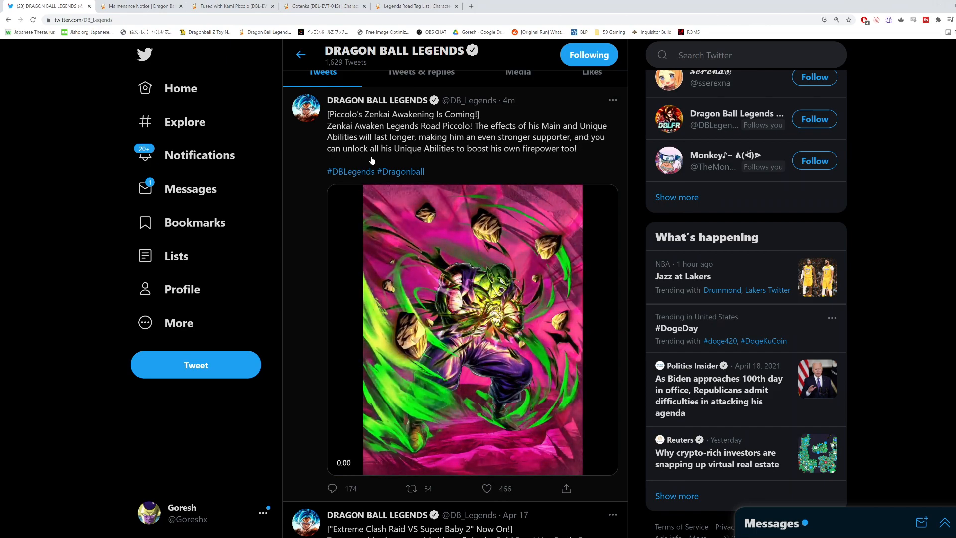
click(472, 328)
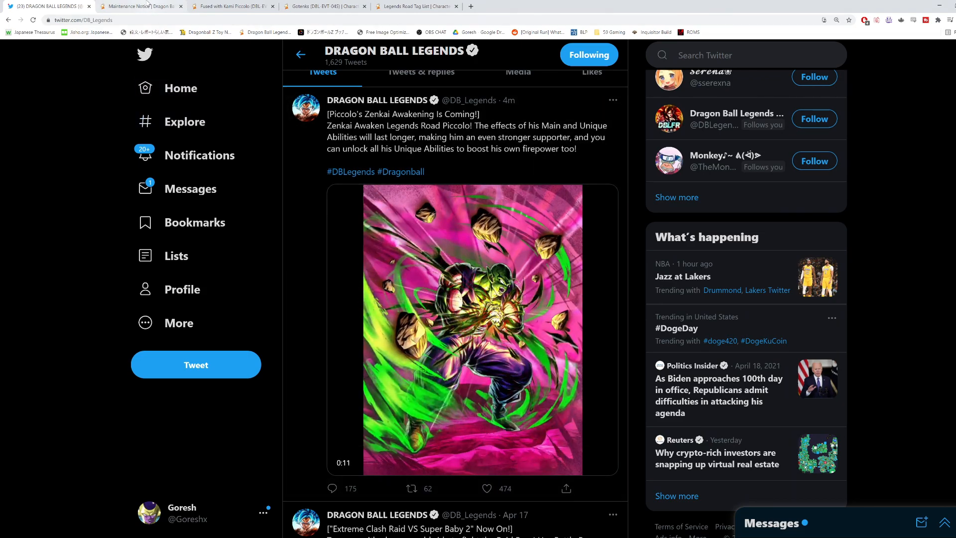
Step: View the summon Maintenance Notice, glance at the Piccolo tweet video, then return to the notice
click(139, 6)
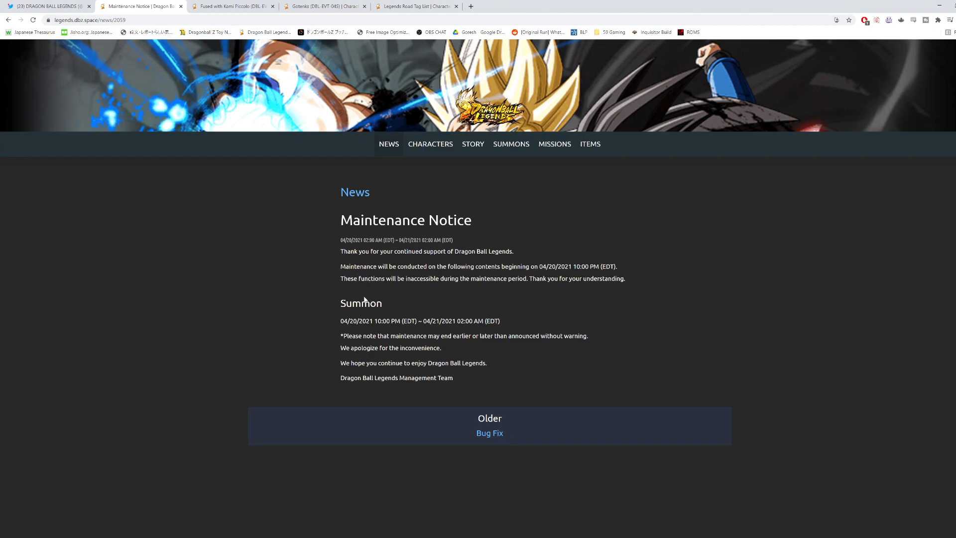
mouse_move(491, 313)
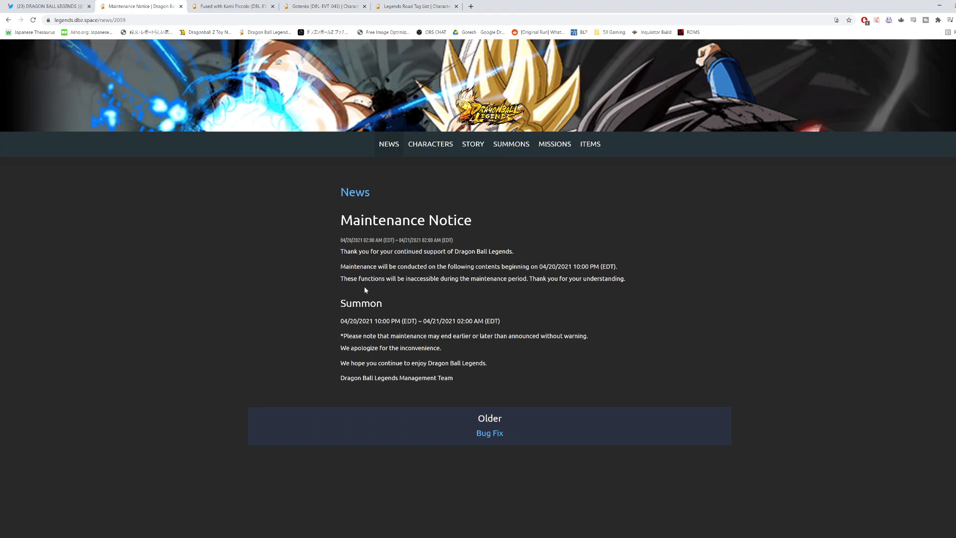
mouse_move(340, 294)
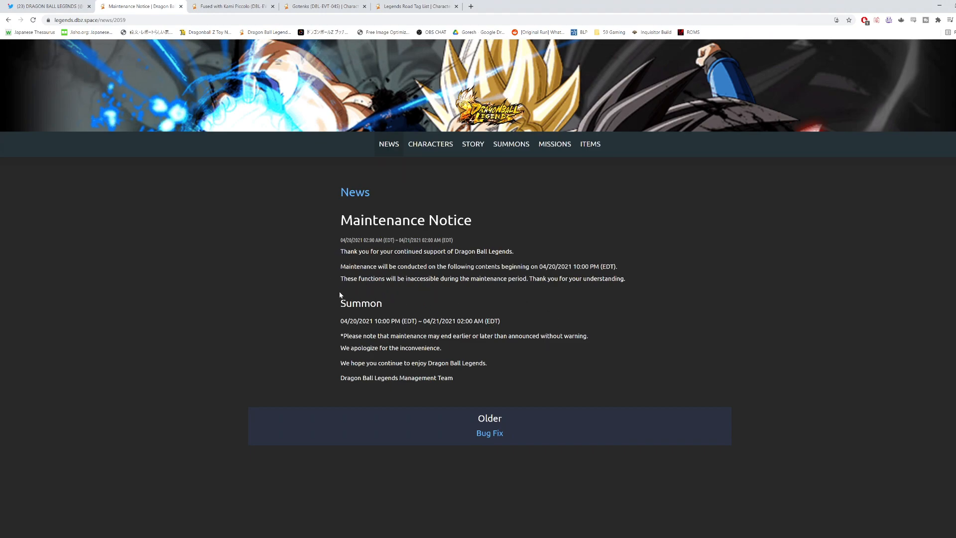
mouse_move(339, 305)
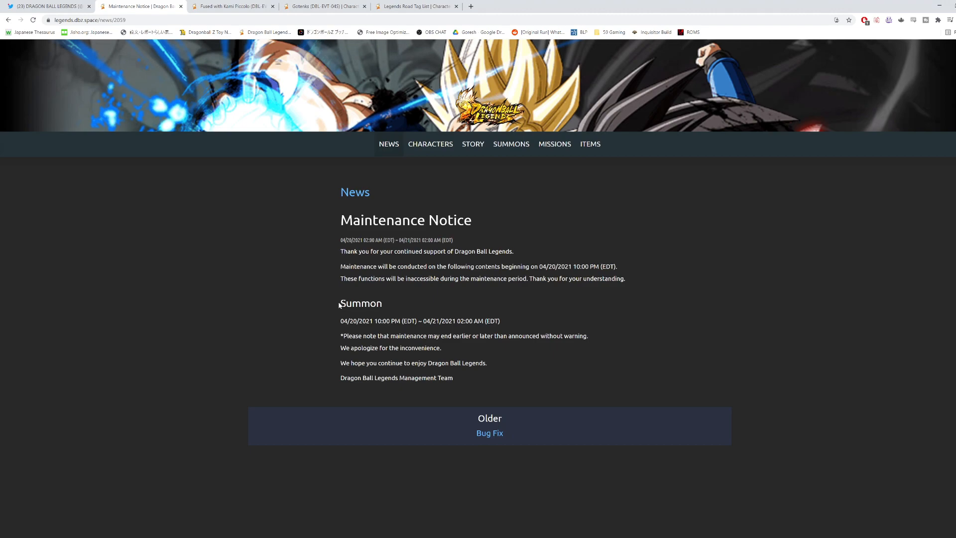
mouse_move(356, 313)
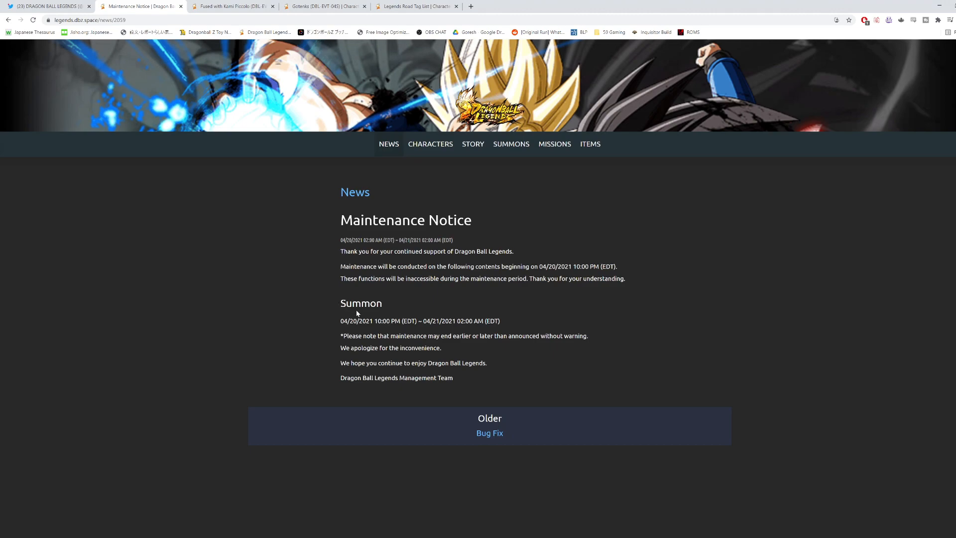
click(46, 6)
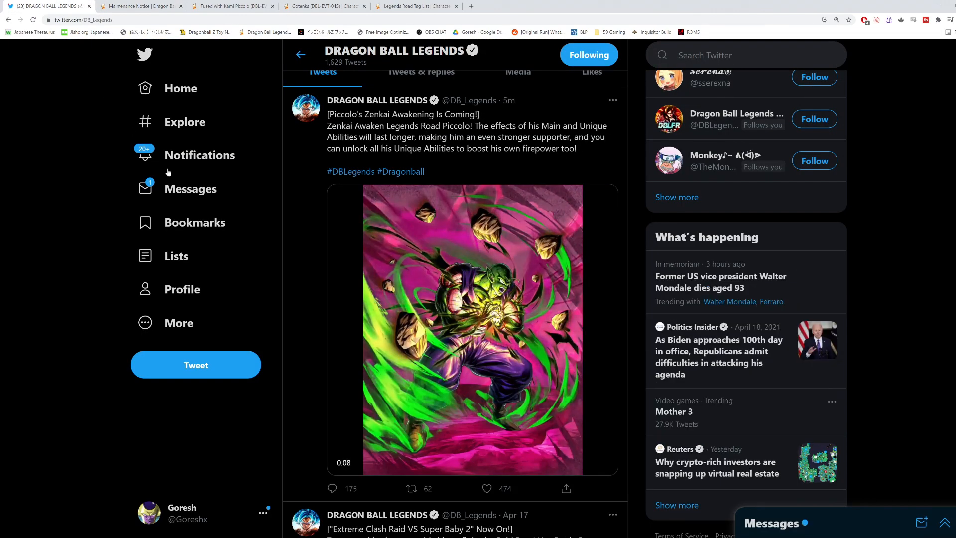
click(472, 329)
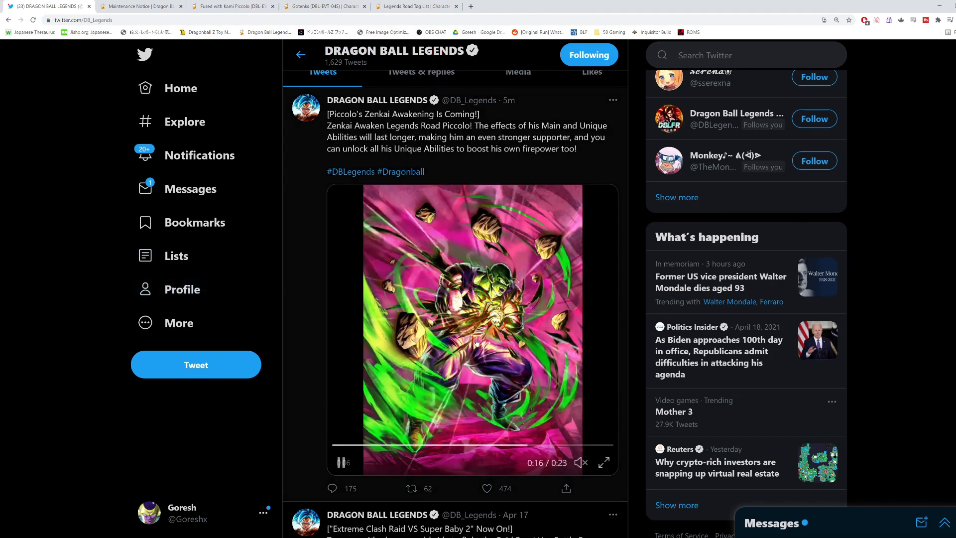
click(140, 6)
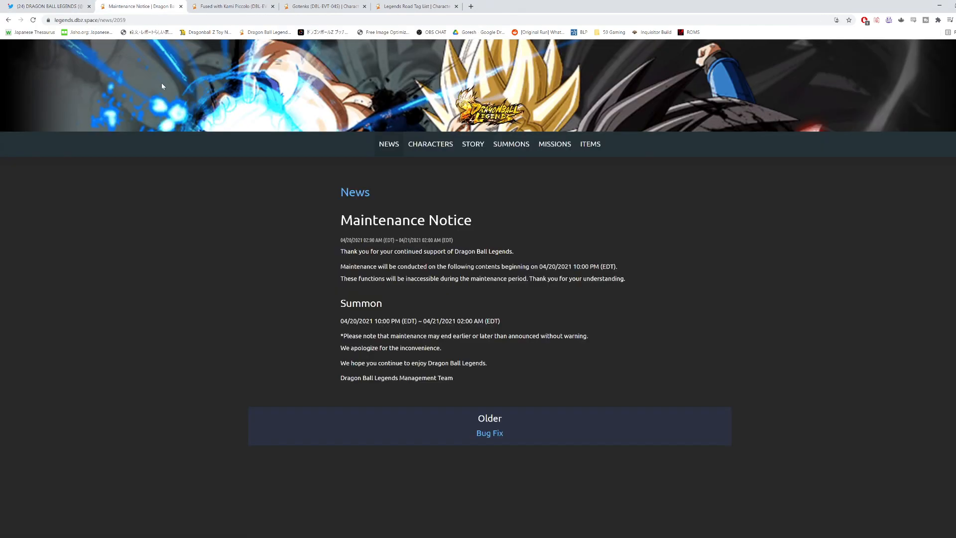
mouse_move(290, 271)
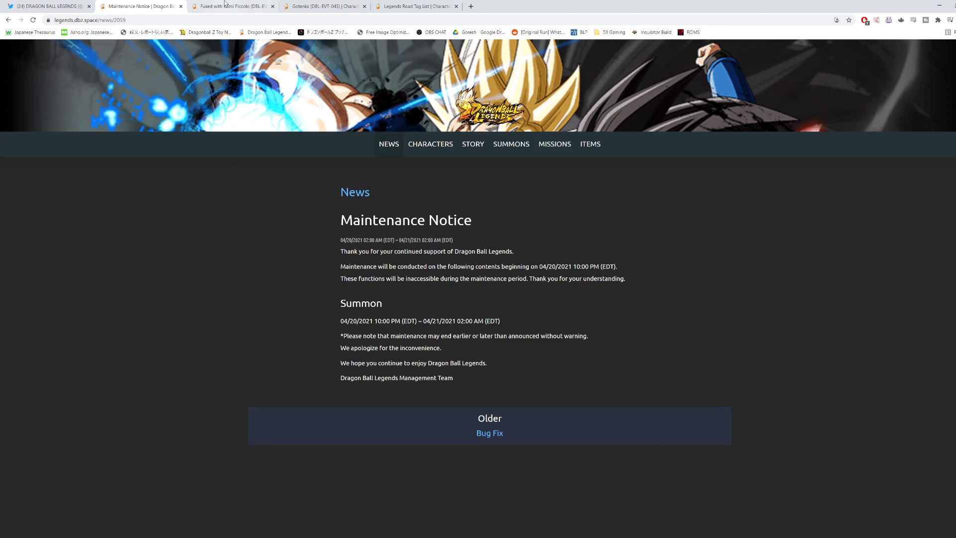
Step: Show Fused with Kami Piccolo's level 5000 stats and compare them repeatedly against Gotenks' stats
click(231, 6)
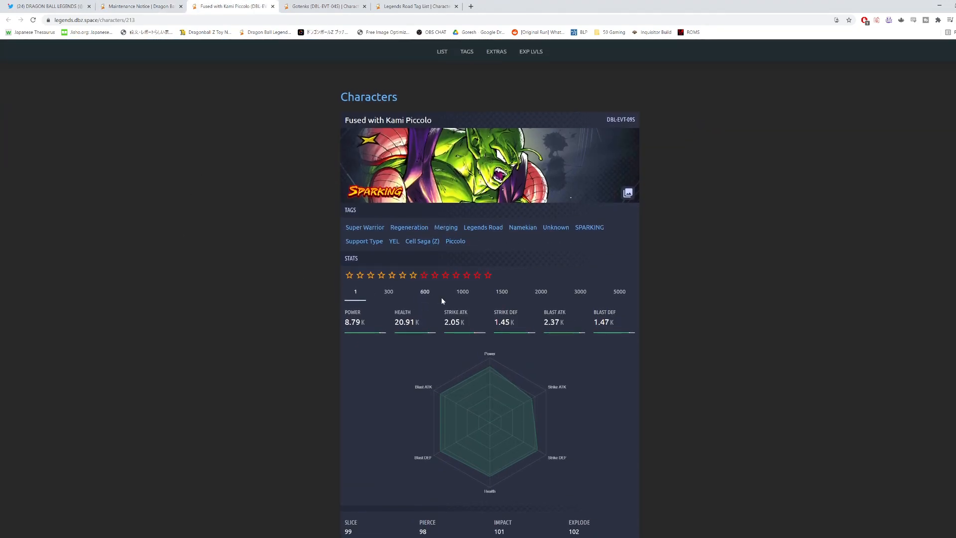
click(619, 291)
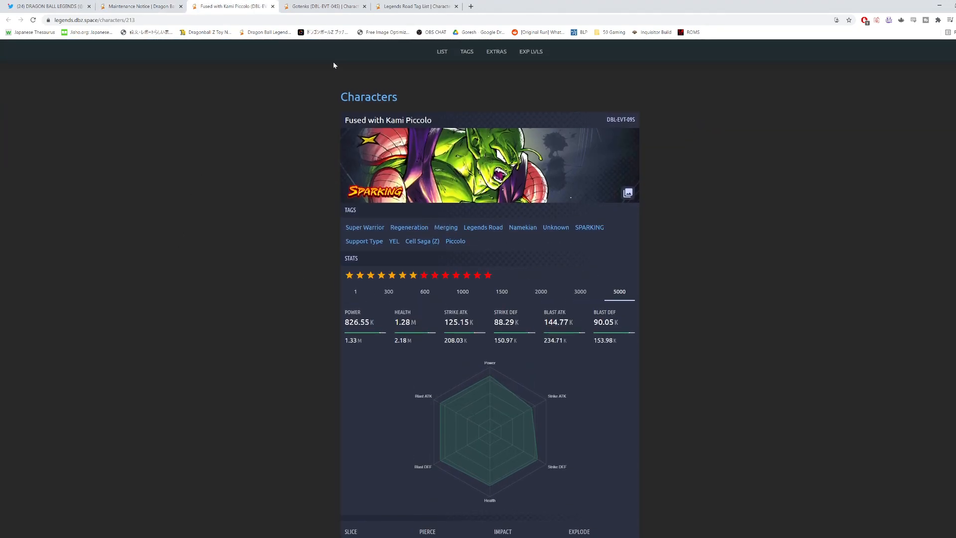
click(323, 6)
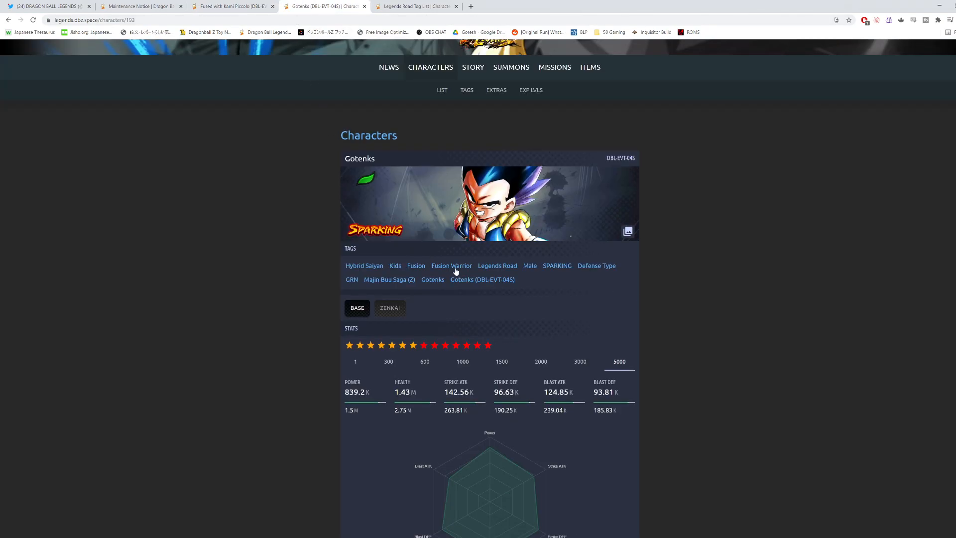
mouse_move(530, 279)
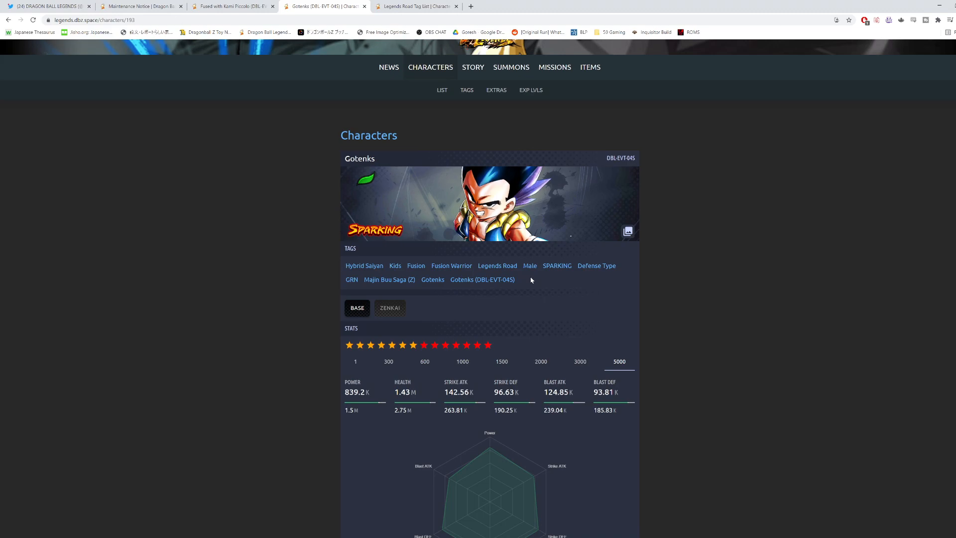
click(231, 6)
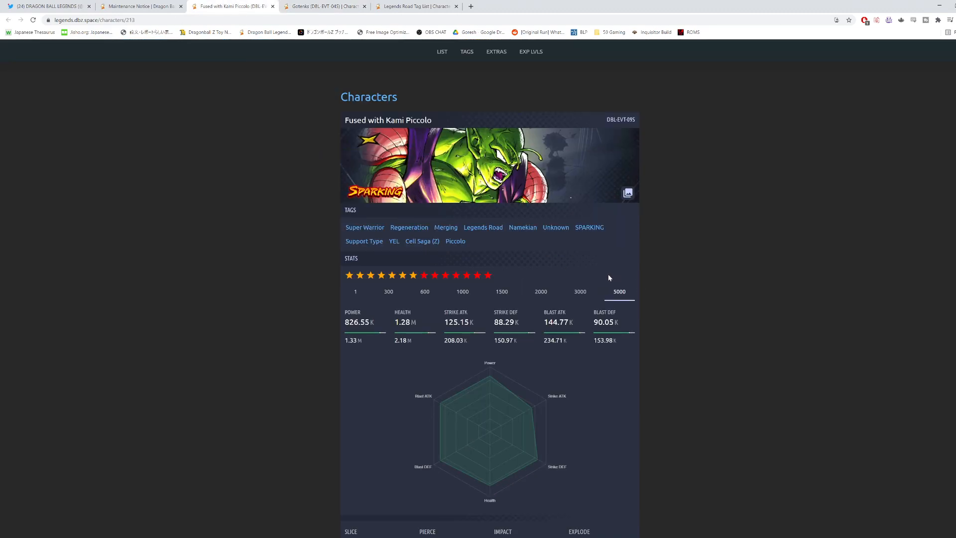
mouse_move(436, 236)
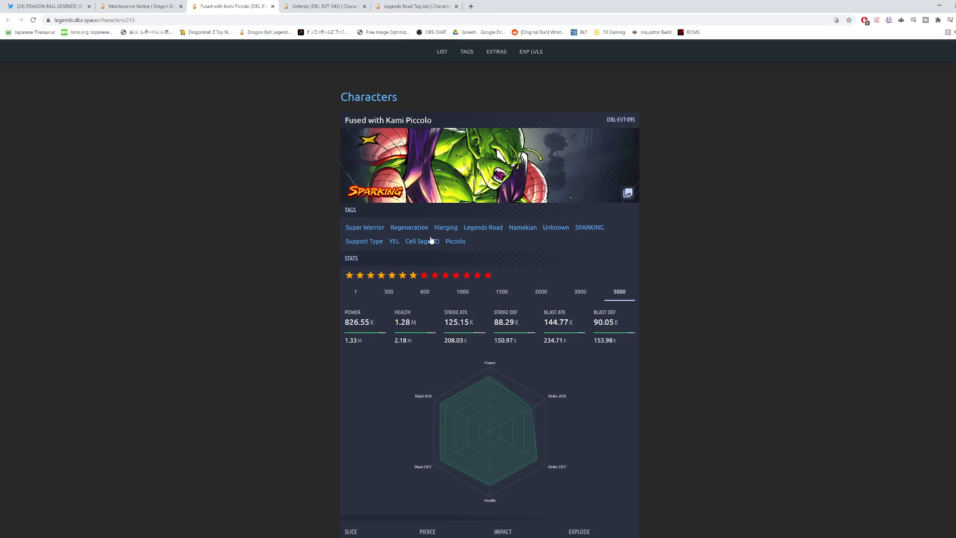
mouse_move(287, 122)
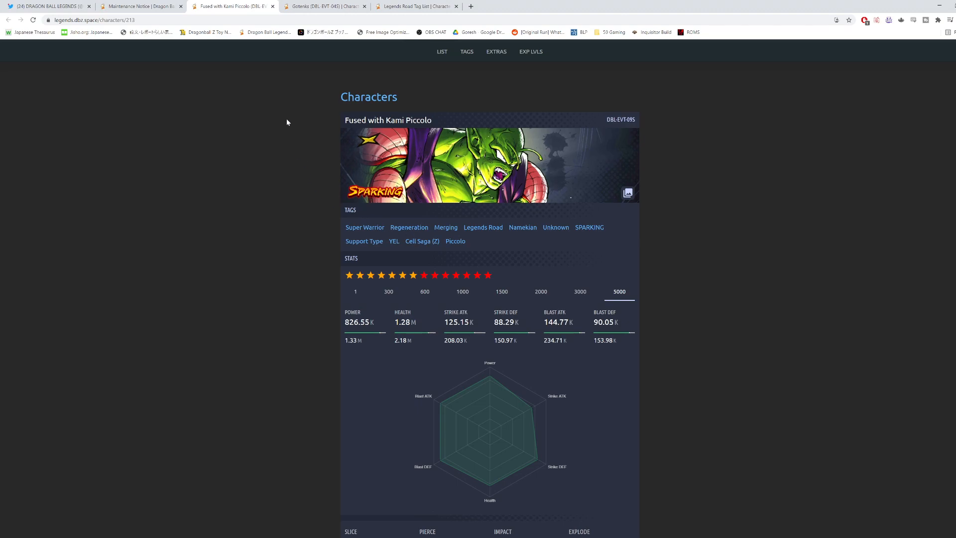
click(324, 6)
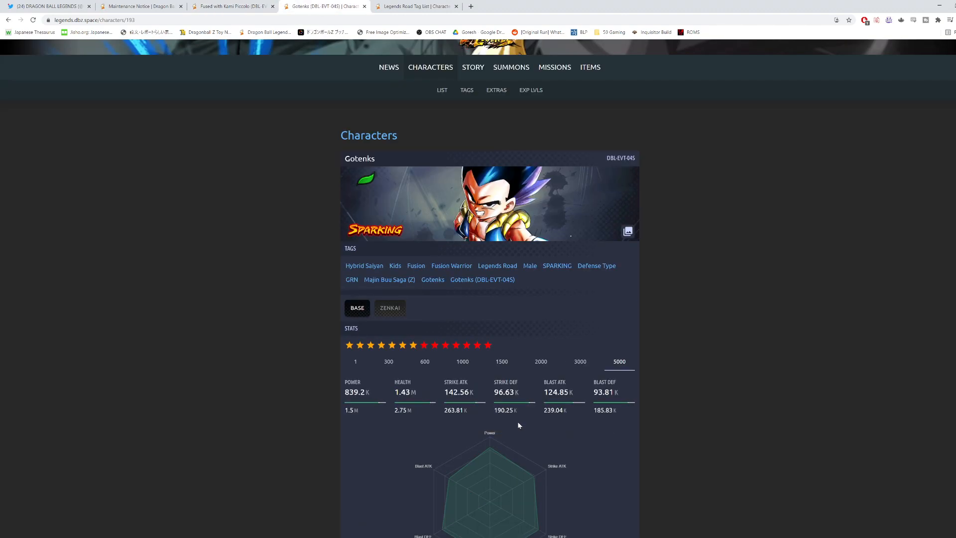
mouse_move(639, 411)
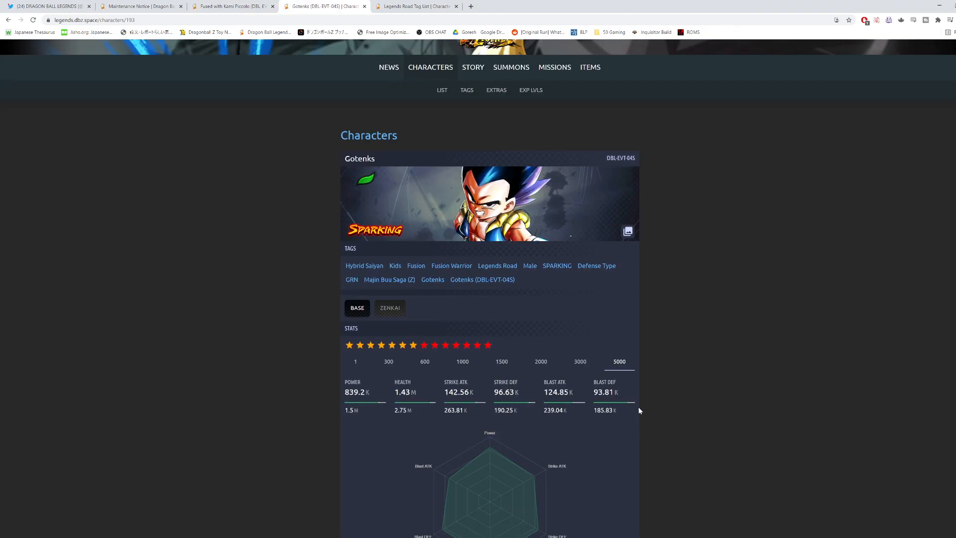
scroll(down, 3)
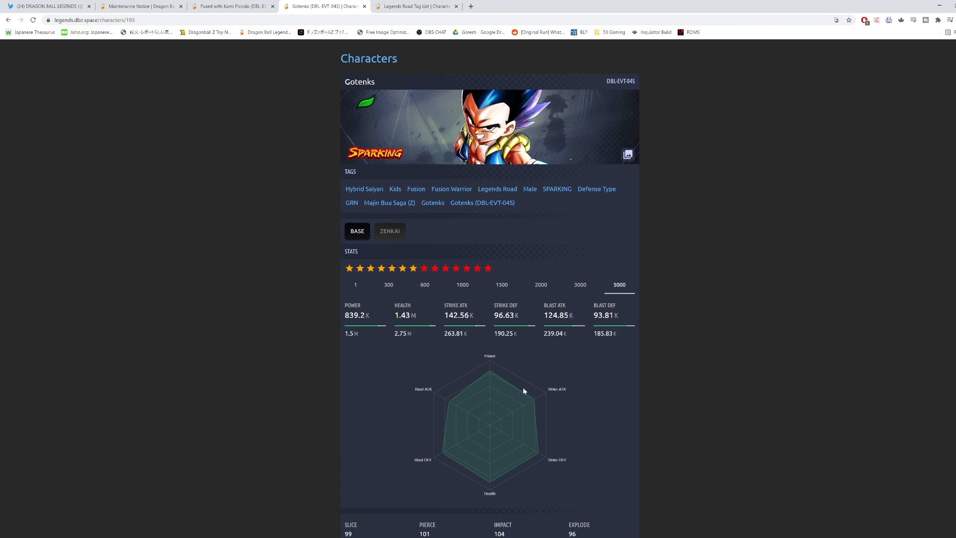
mouse_move(457, 341)
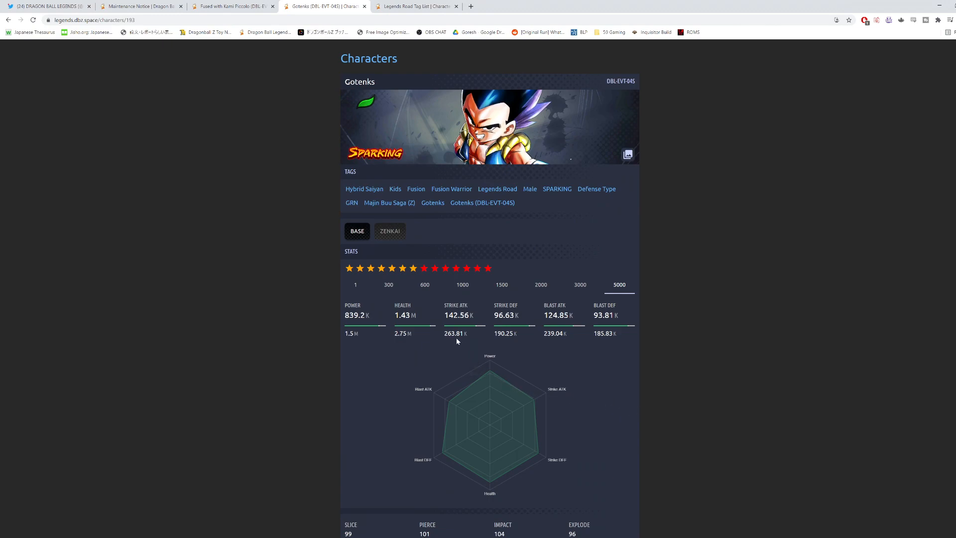
click(231, 6)
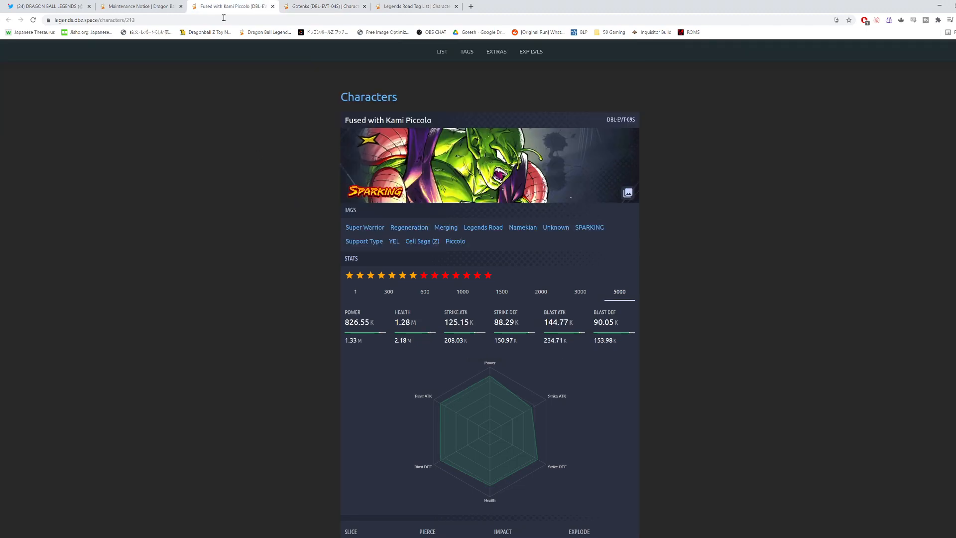
mouse_move(568, 342)
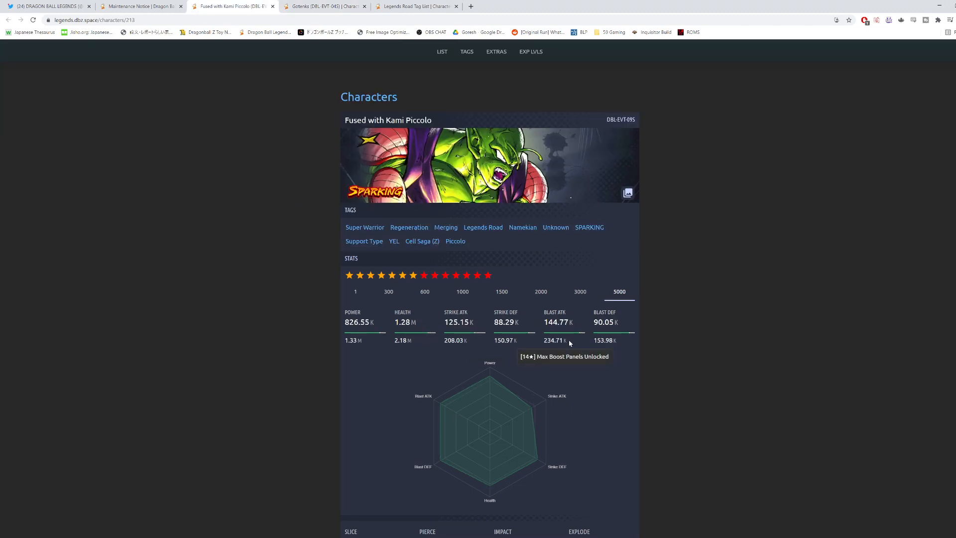
click(323, 6)
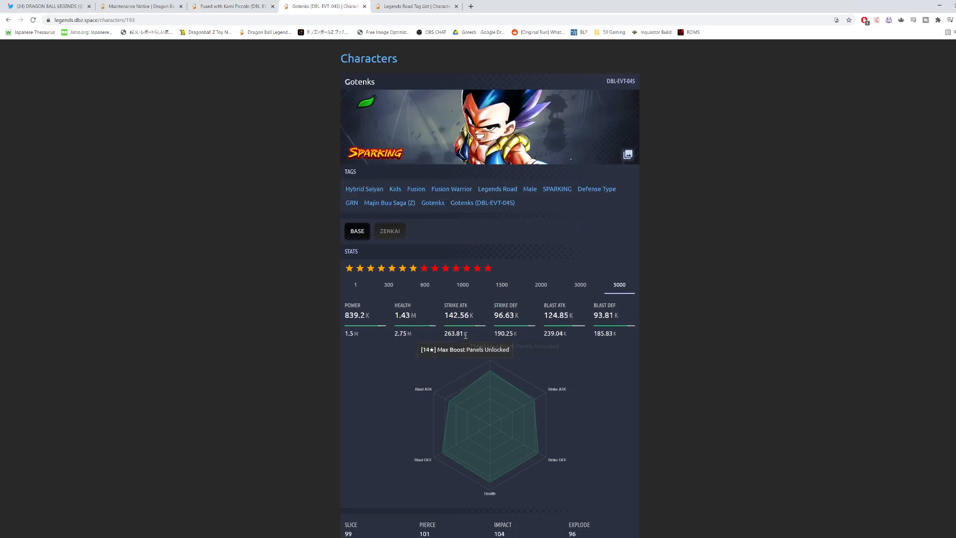
click(231, 6)
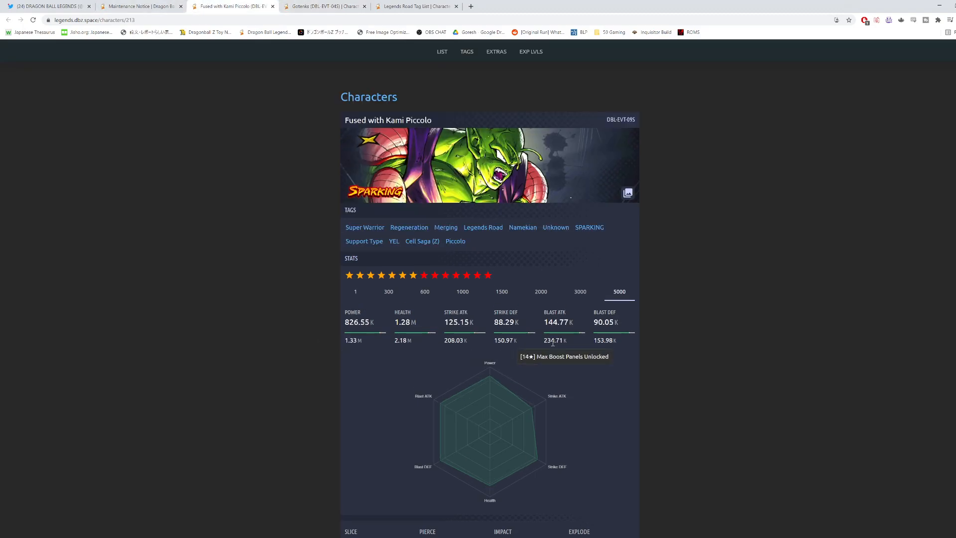
mouse_move(457, 350)
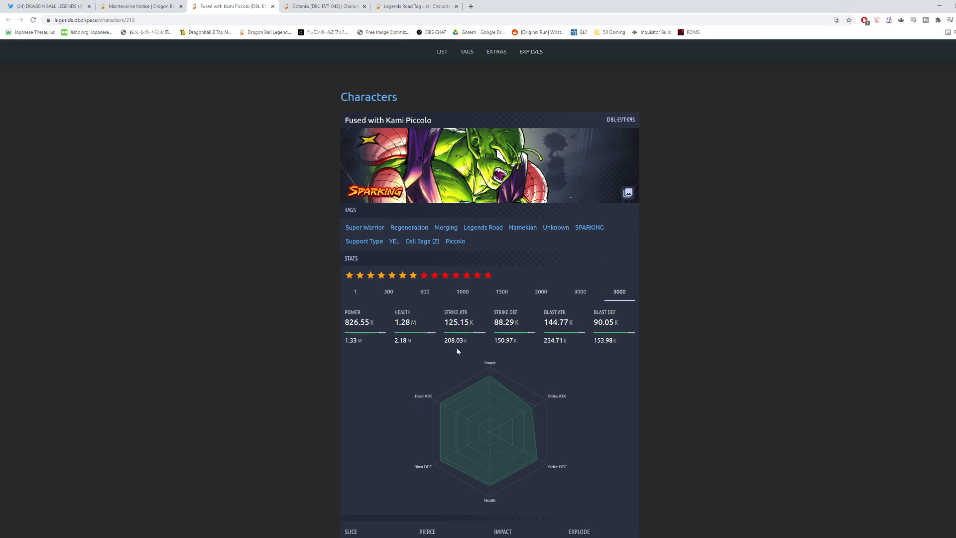
mouse_move(530, 430)
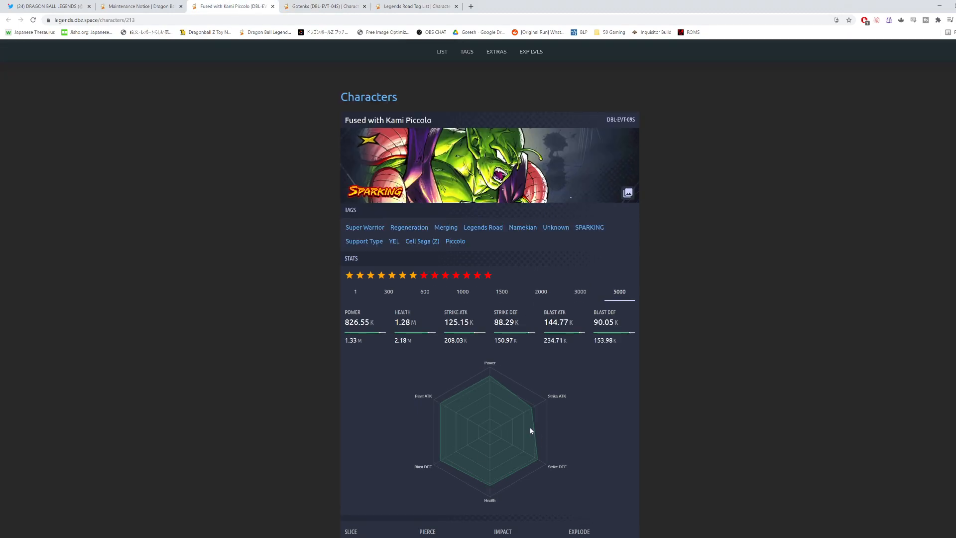
mouse_move(497, 354)
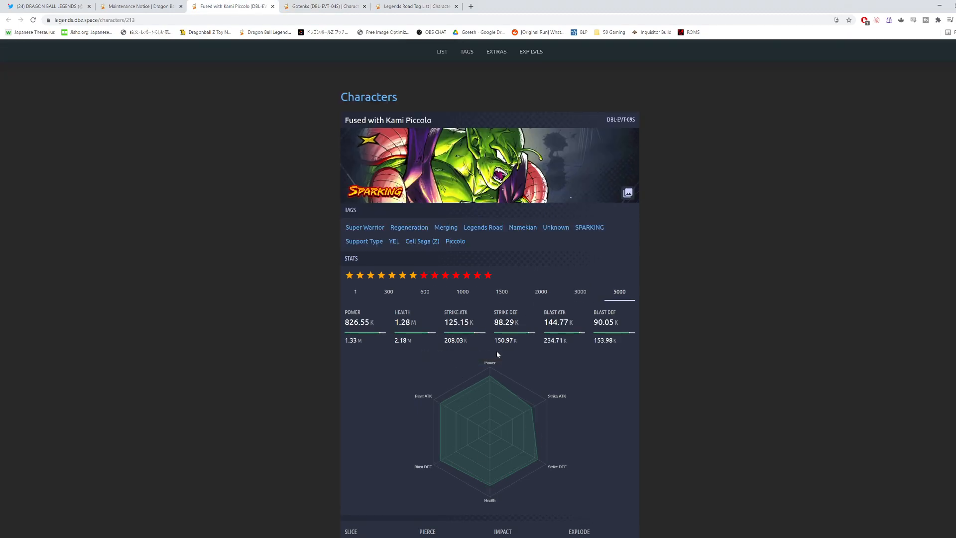
mouse_move(514, 348)
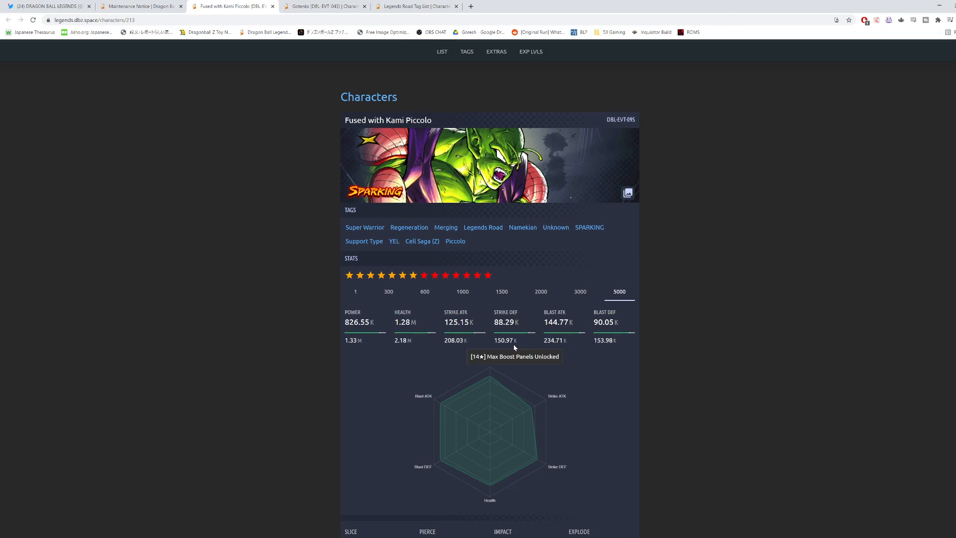
mouse_move(555, 388)
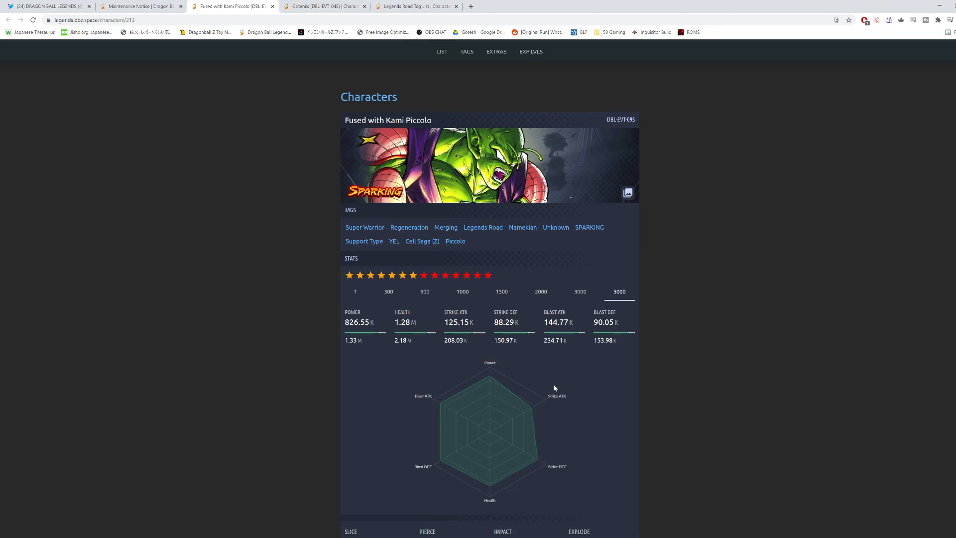
mouse_move(402, 378)
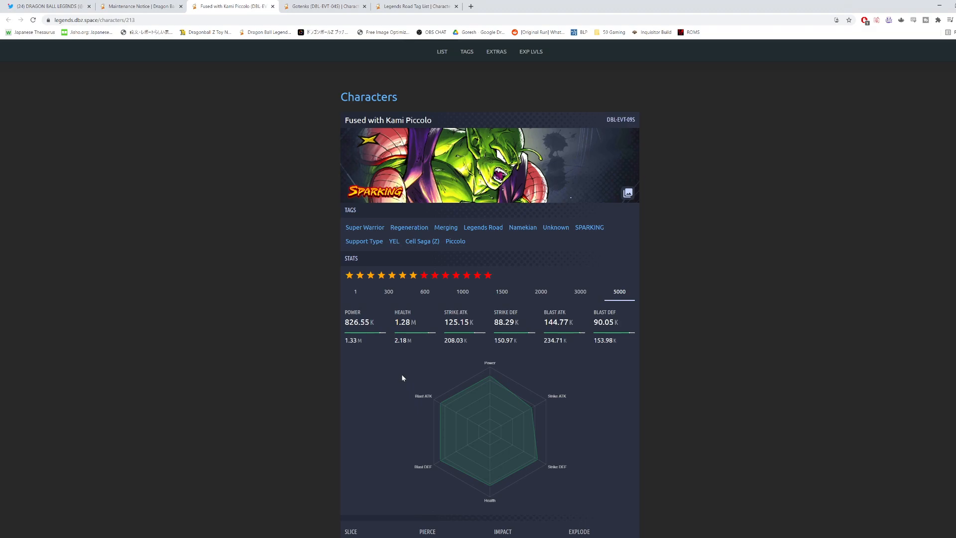
mouse_move(399, 381)
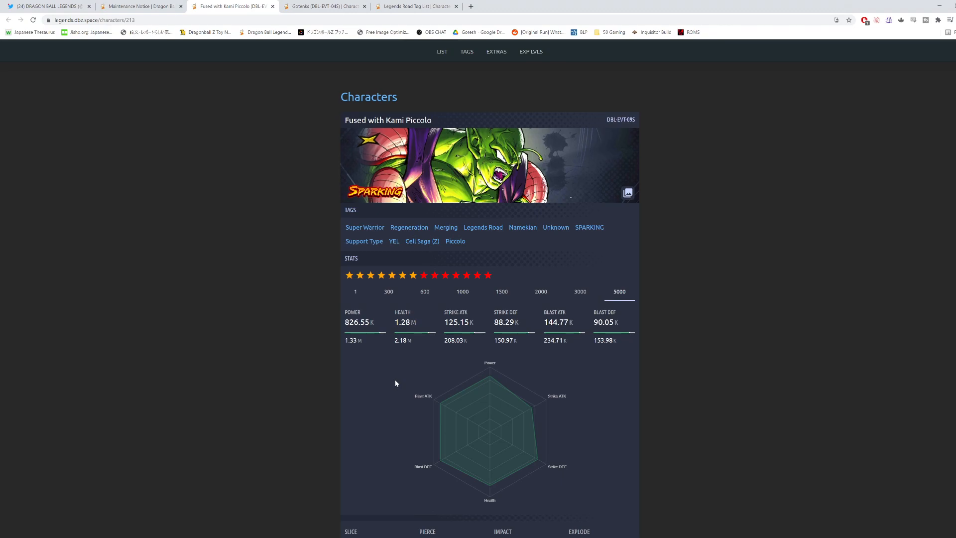
Step: Scroll Piccolo's page down to the 'Fusion of God and Demon' main ability and unique abilities
scroll(down, 3)
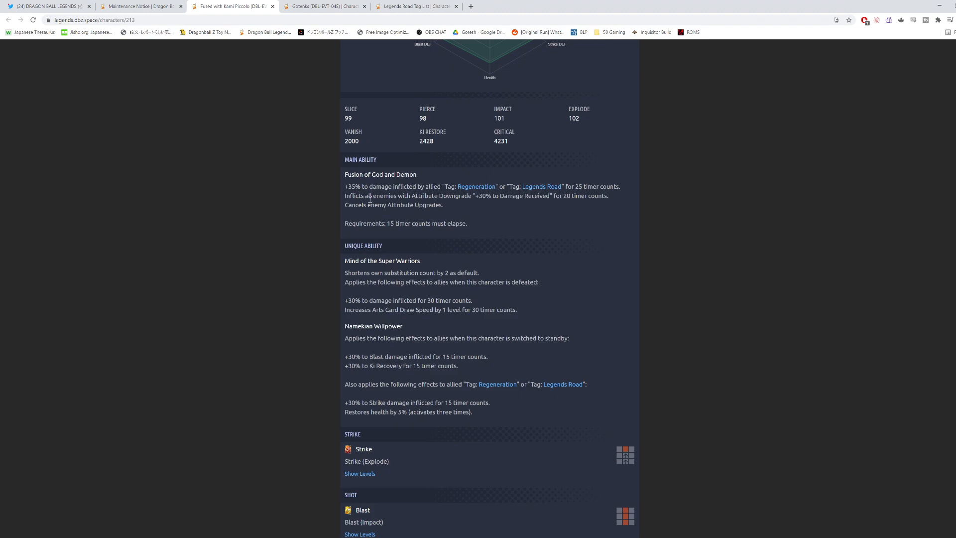
mouse_move(405, 195)
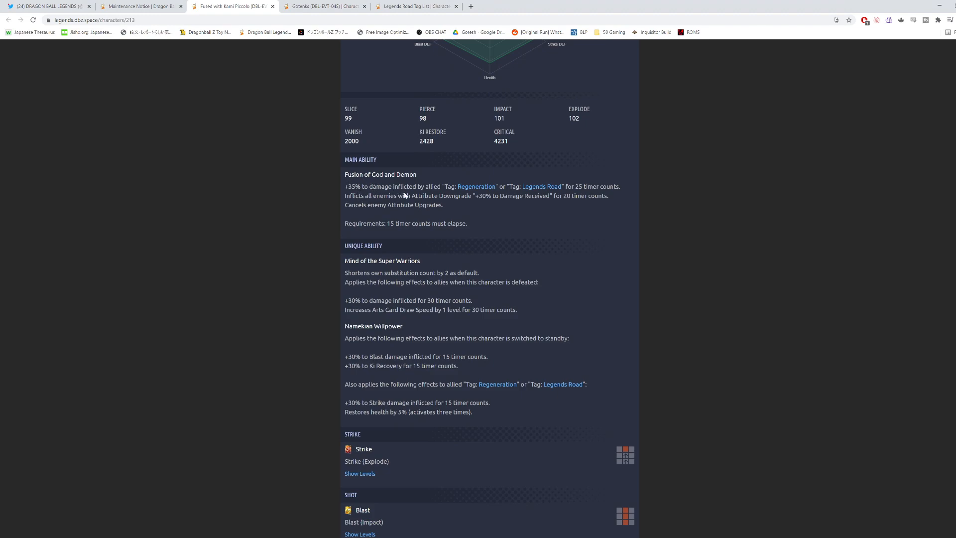
mouse_move(572, 197)
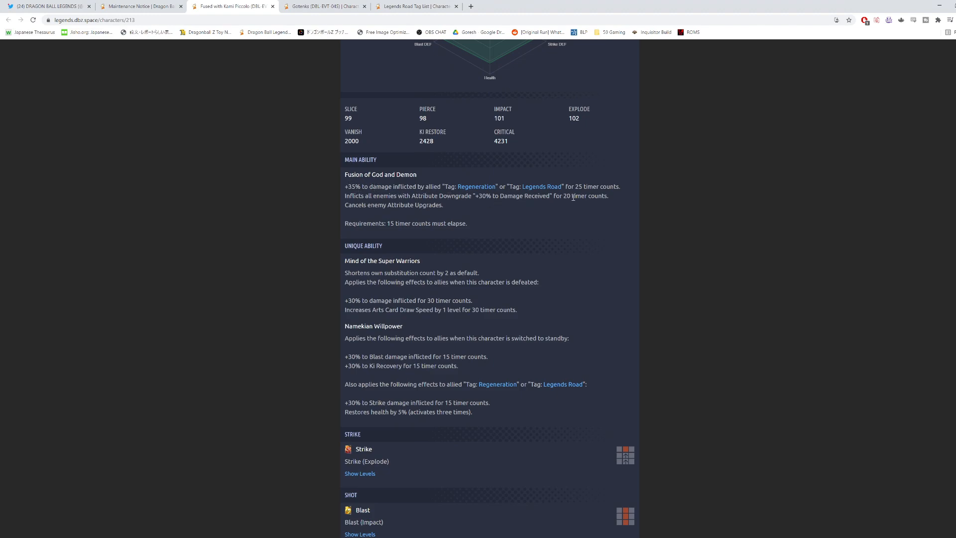
mouse_move(375, 213)
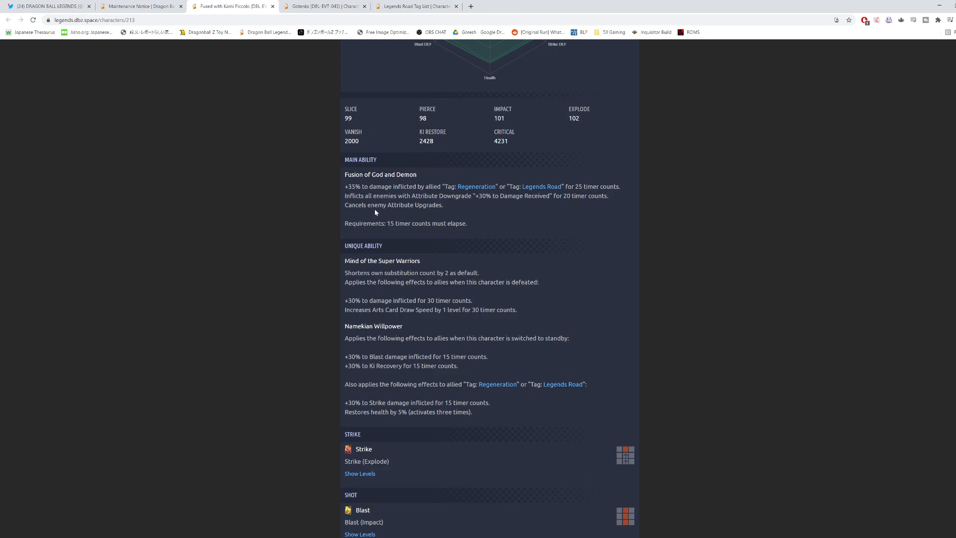
mouse_move(513, 198)
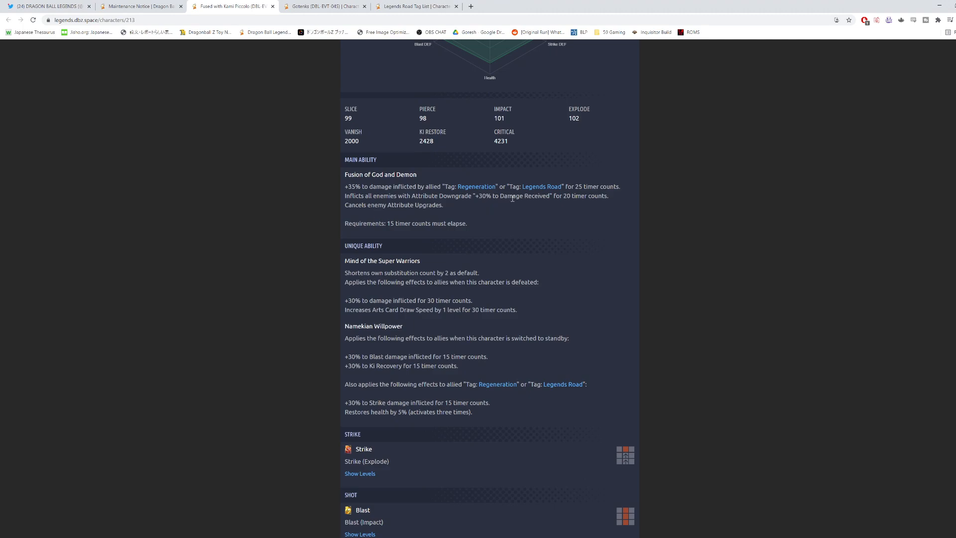
mouse_move(369, 223)
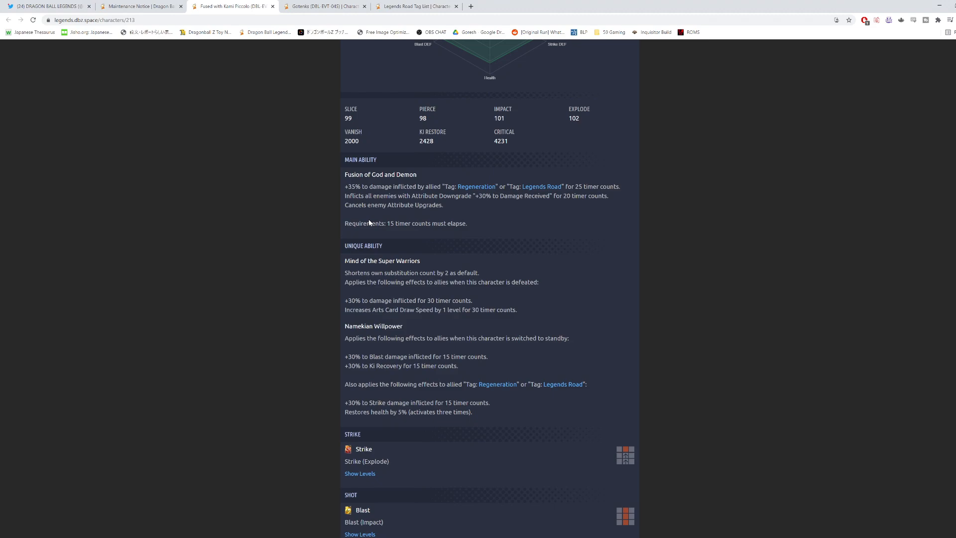
mouse_move(373, 220)
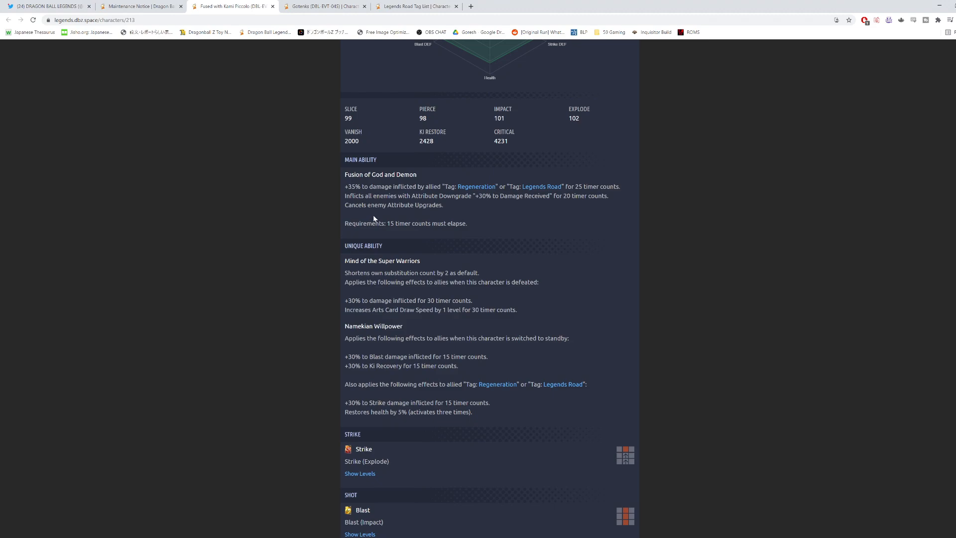
mouse_move(385, 206)
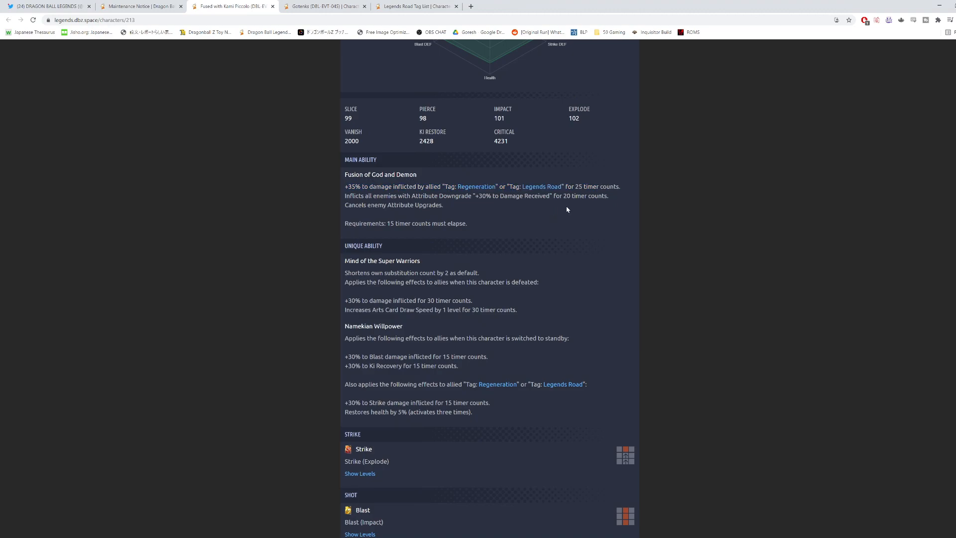
click(46, 6)
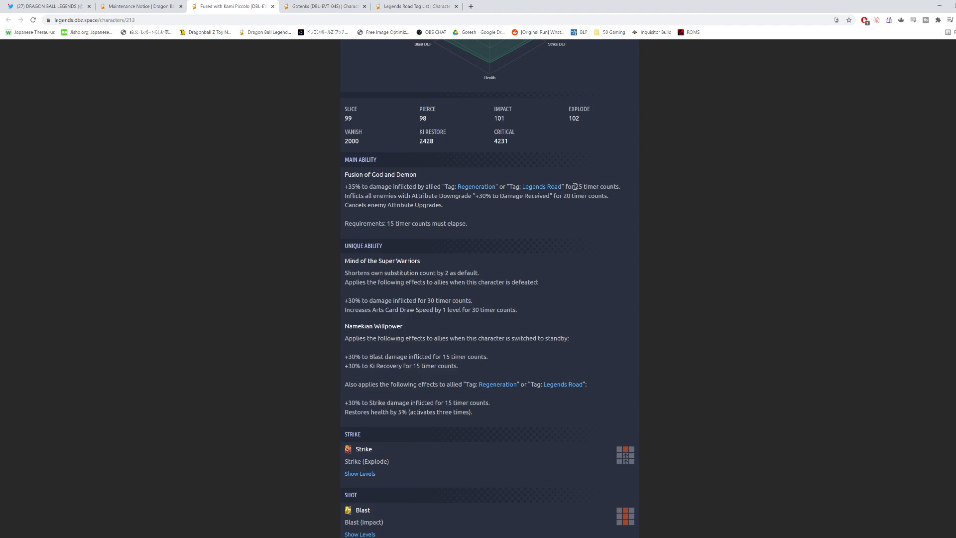
mouse_move(640, 220)
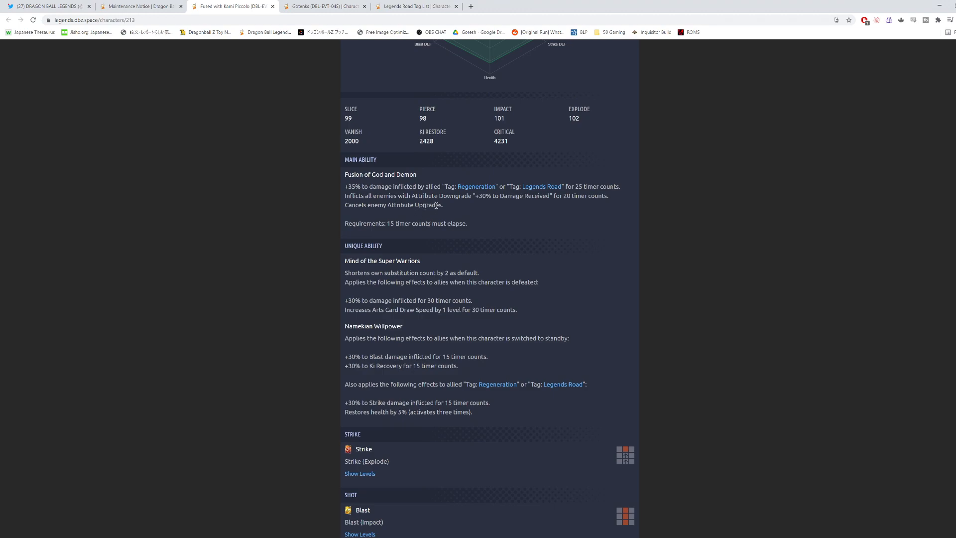
mouse_move(475, 194)
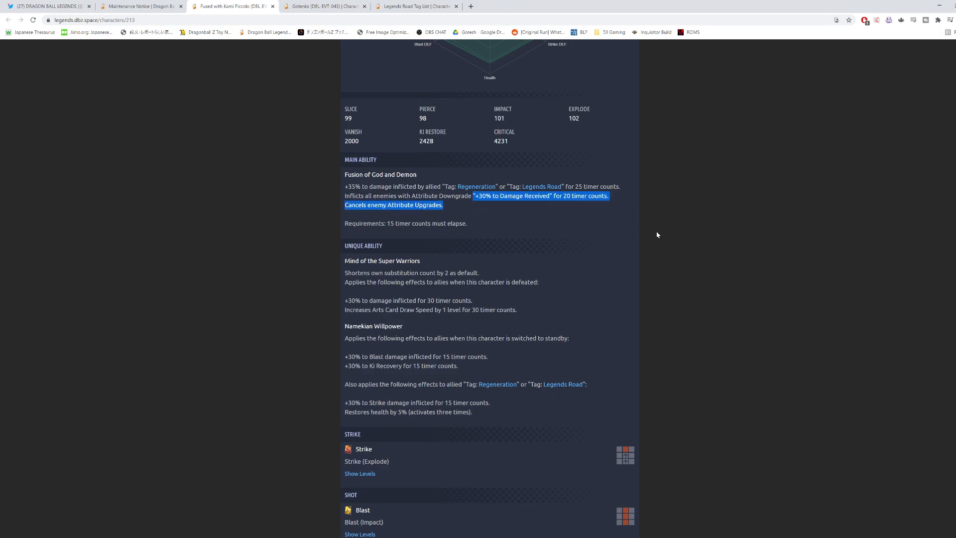
click(643, 242)
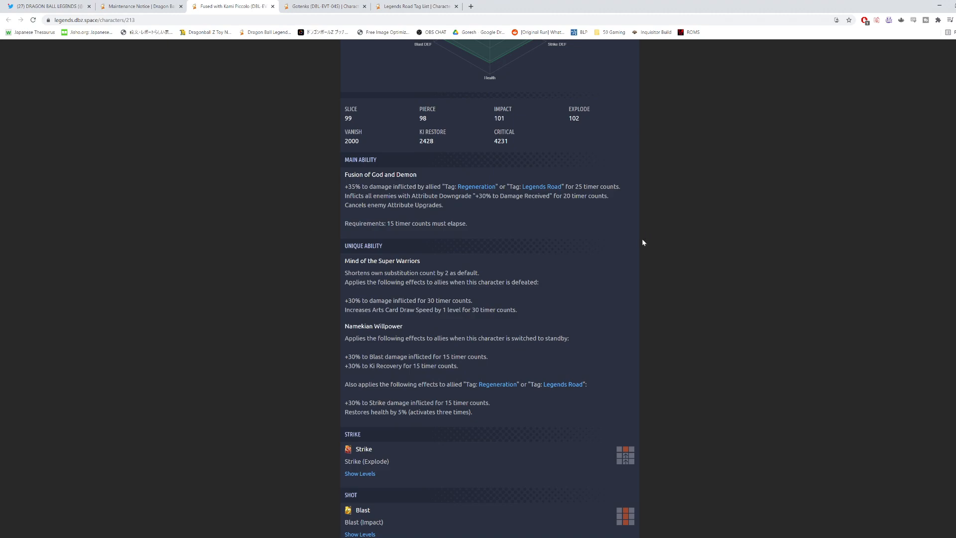
mouse_move(563, 228)
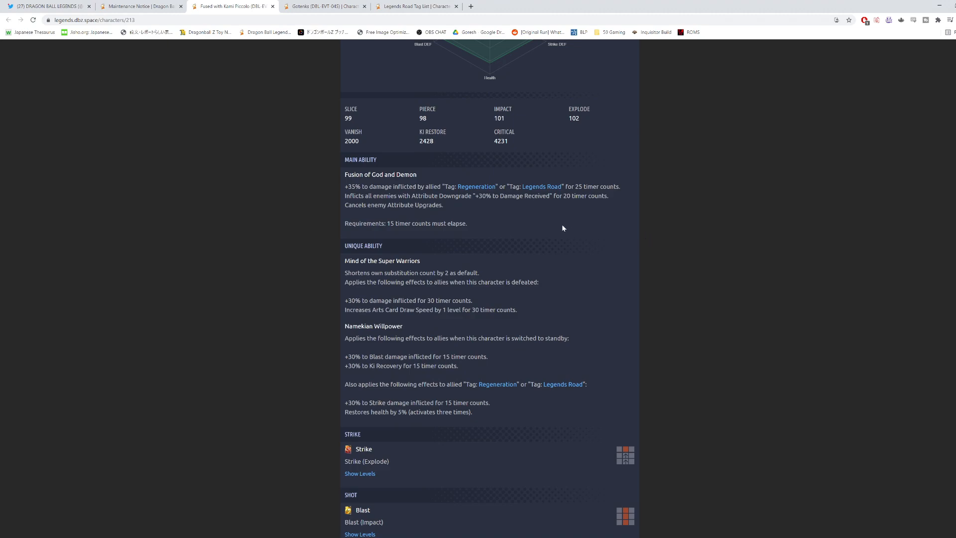
mouse_move(543, 230)
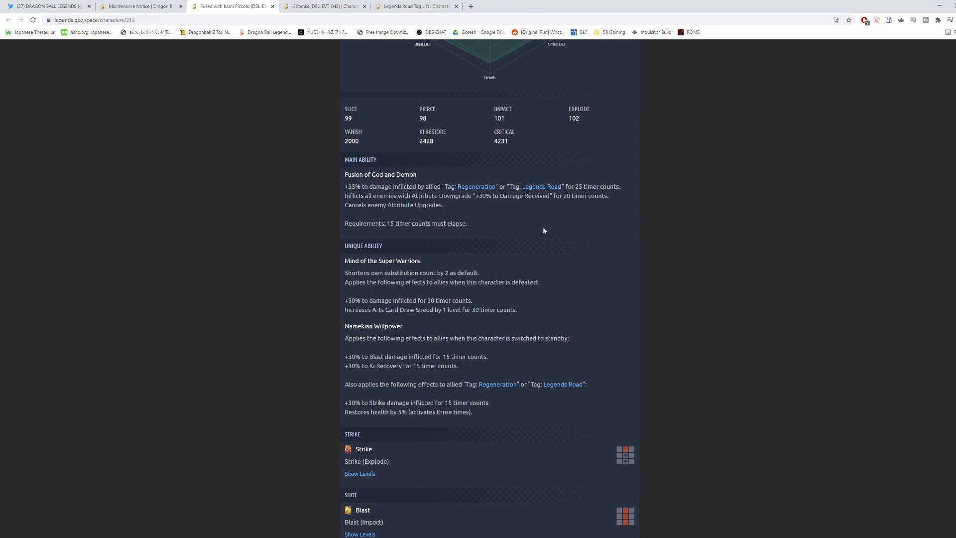
mouse_move(475, 228)
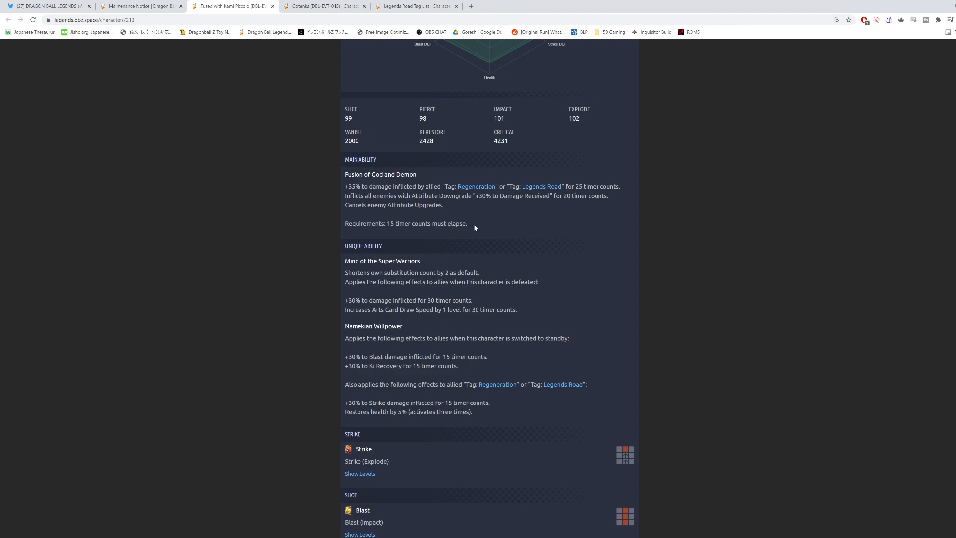
mouse_move(425, 233)
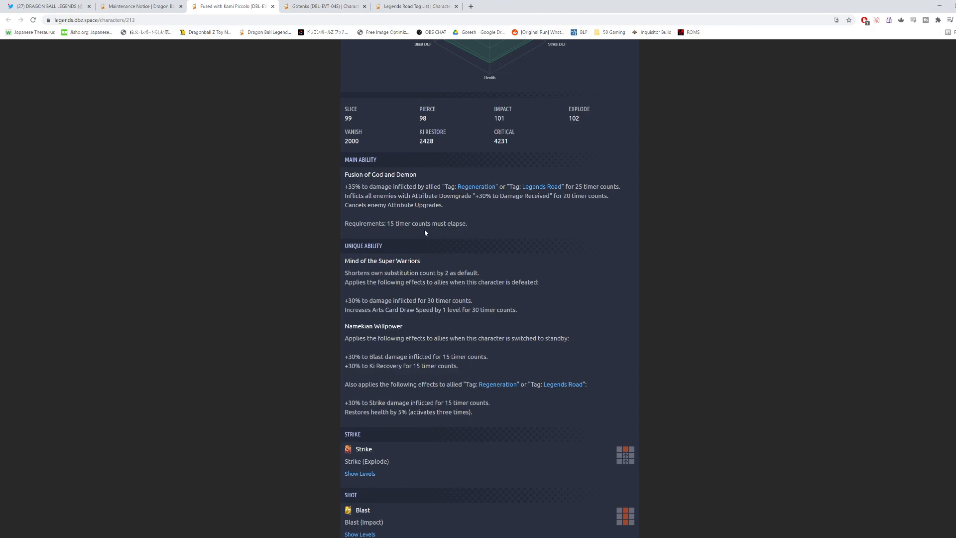
mouse_move(267, 274)
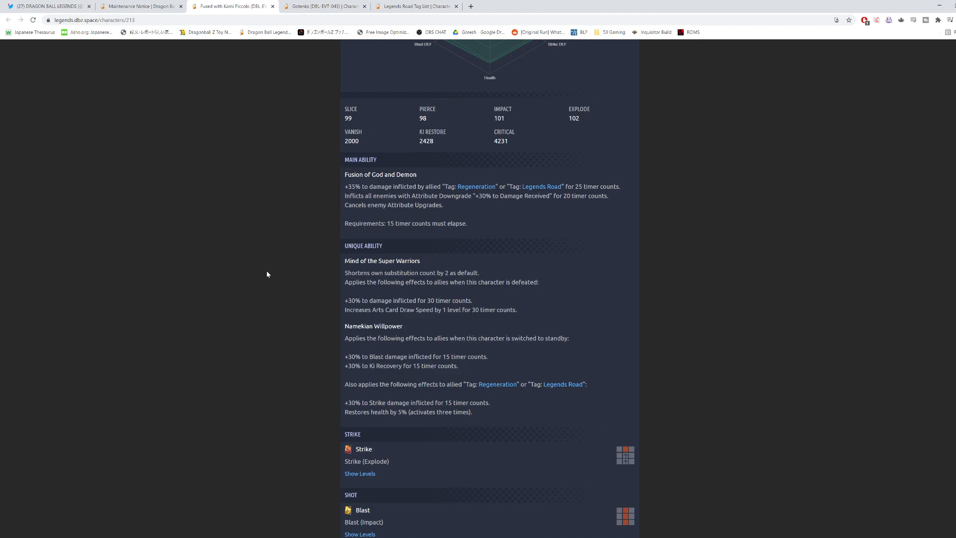
scroll(down, 3)
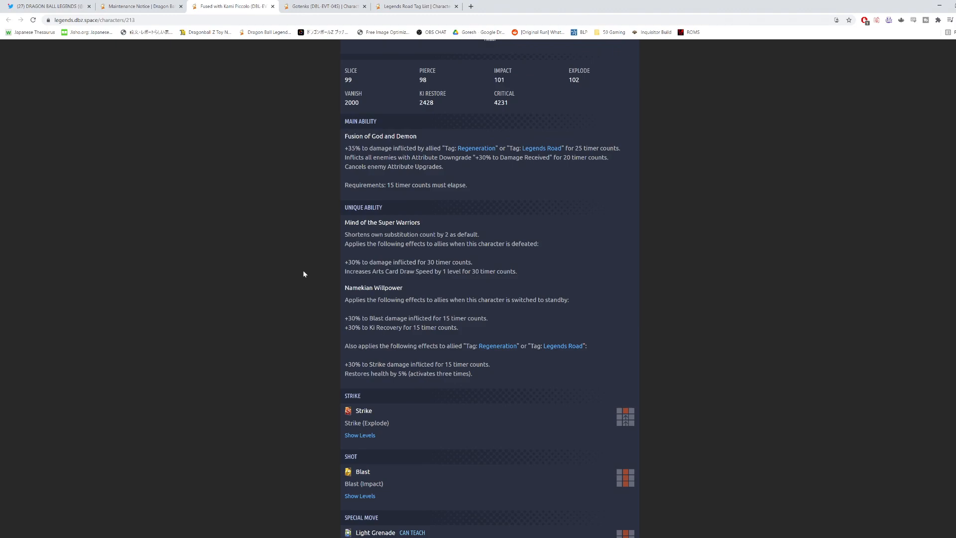
mouse_move(338, 283)
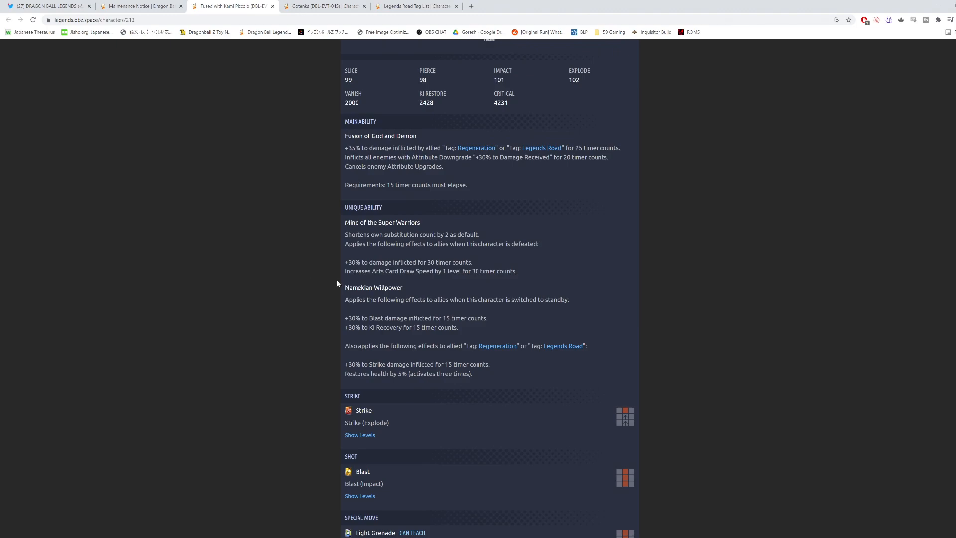
mouse_move(470, 253)
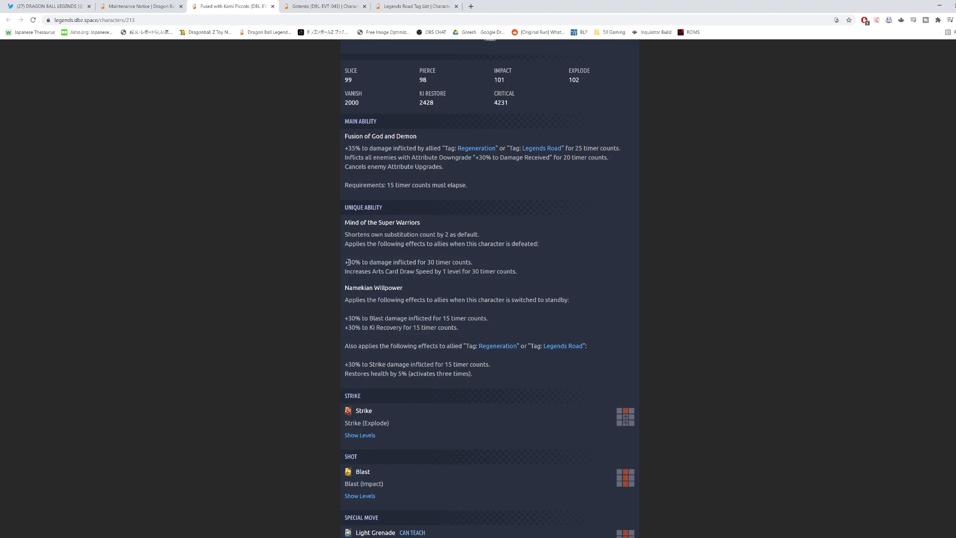
mouse_move(325, 281)
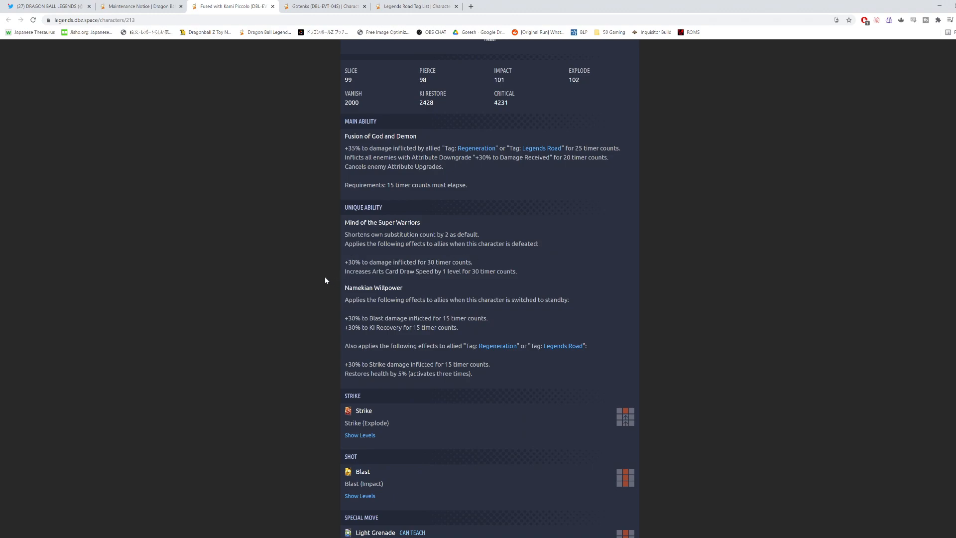
mouse_move(494, 287)
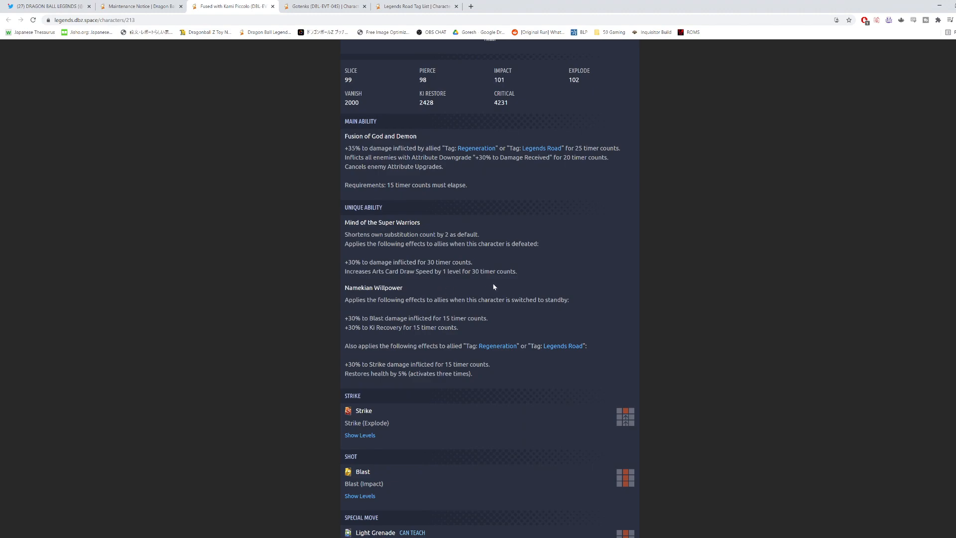
mouse_move(524, 274)
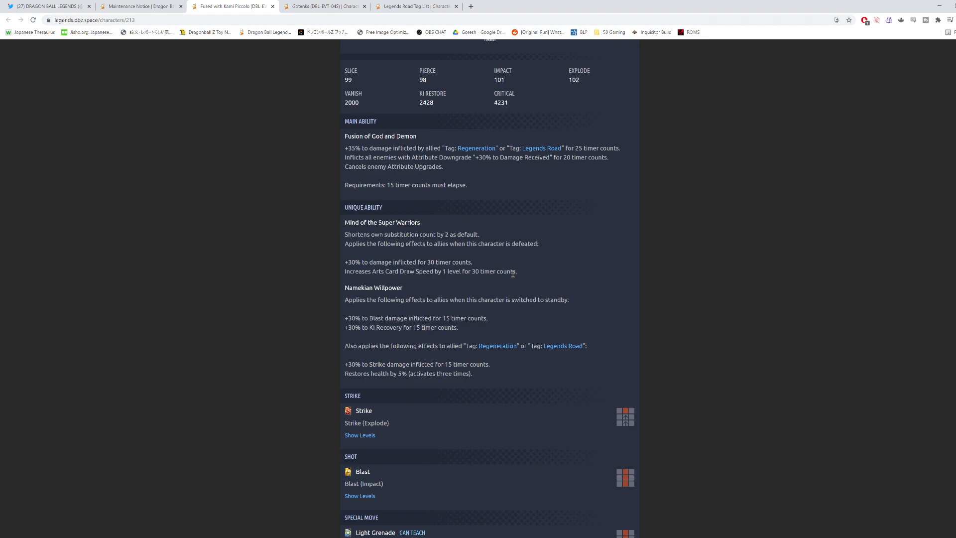
mouse_move(523, 273)
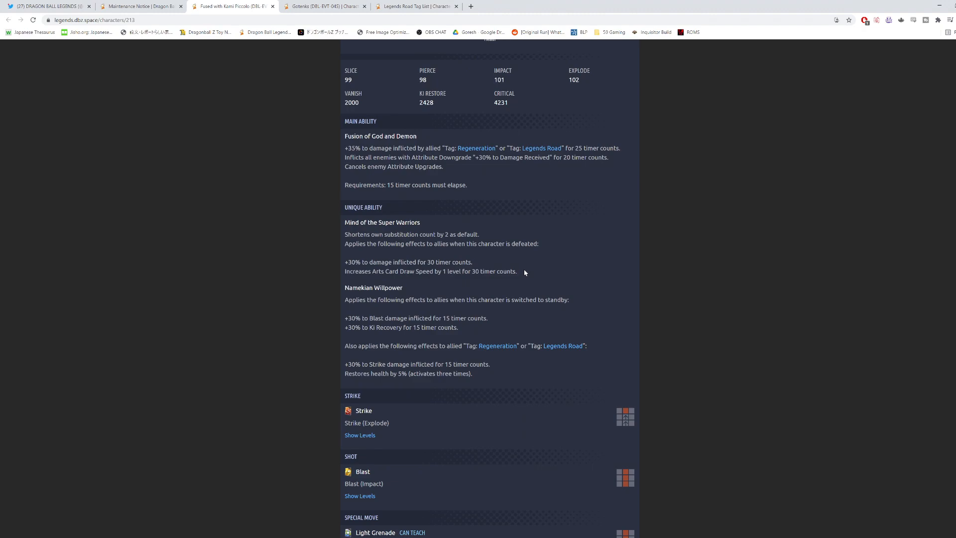
mouse_move(511, 271)
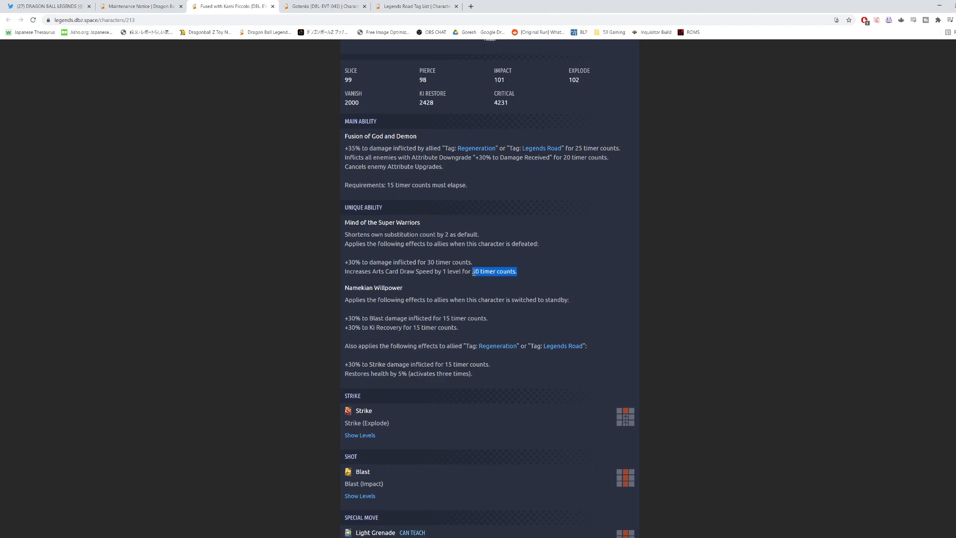
click(304, 270)
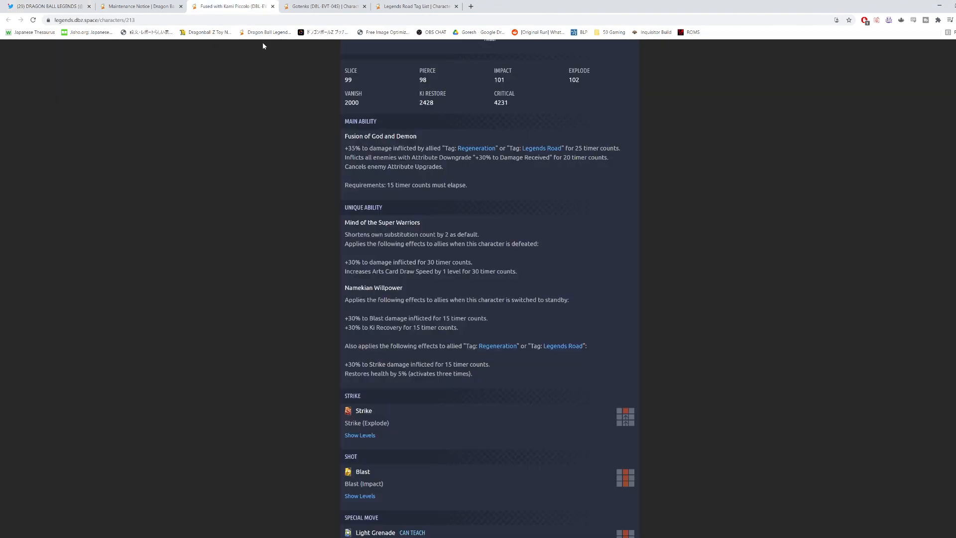
mouse_move(522, 275)
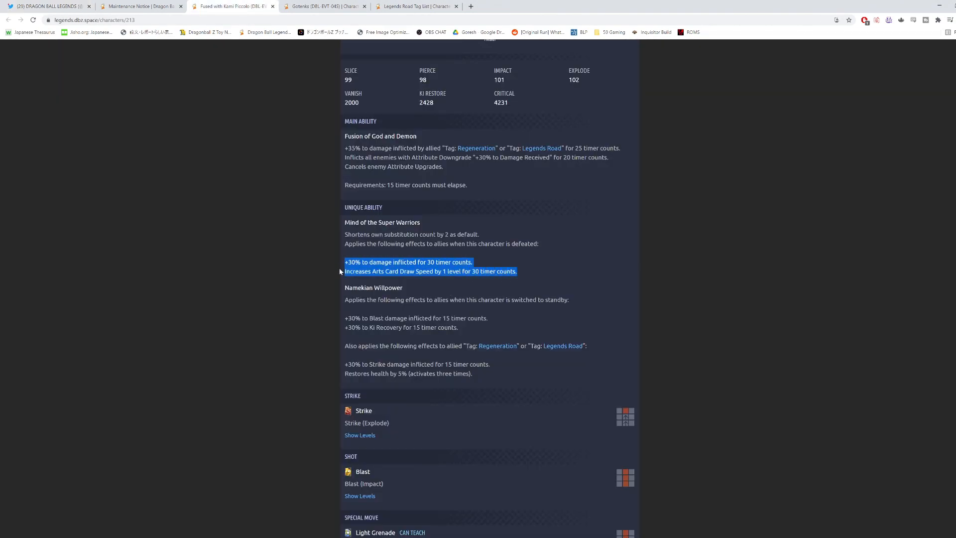
click(371, 270)
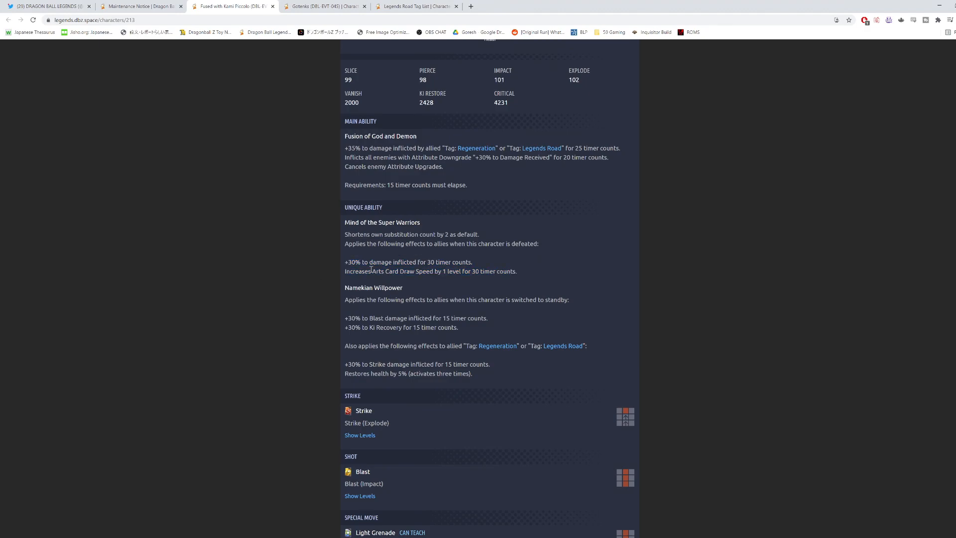
mouse_move(519, 274)
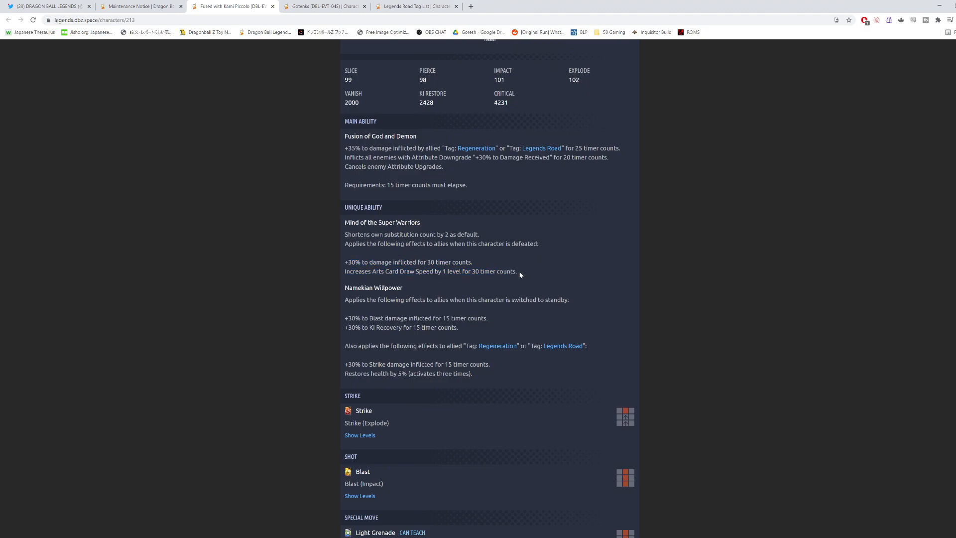
mouse_move(310, 264)
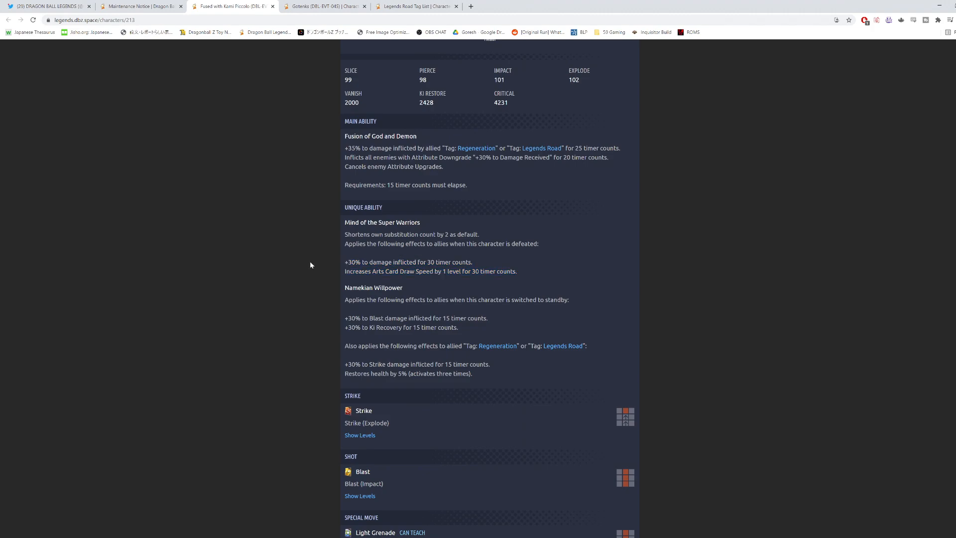
mouse_move(338, 272)
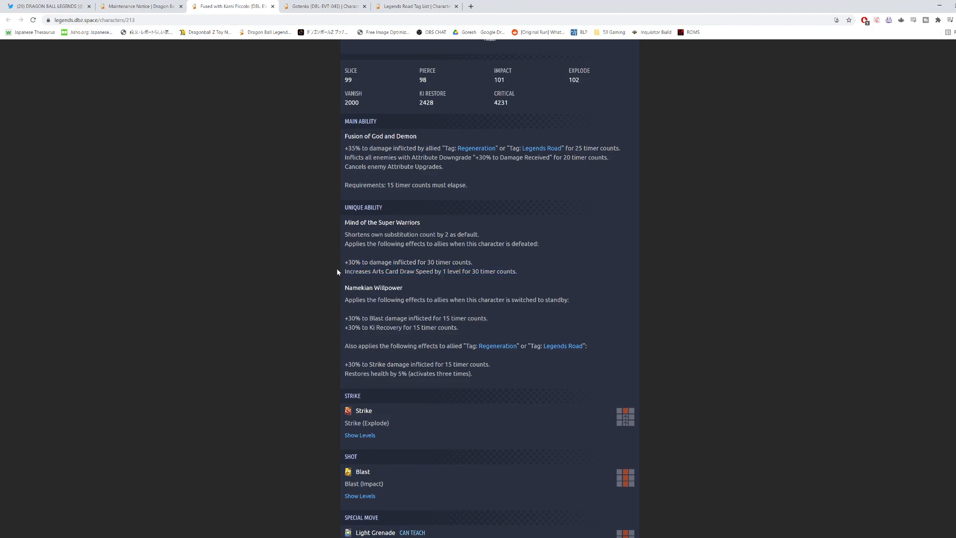
mouse_move(527, 272)
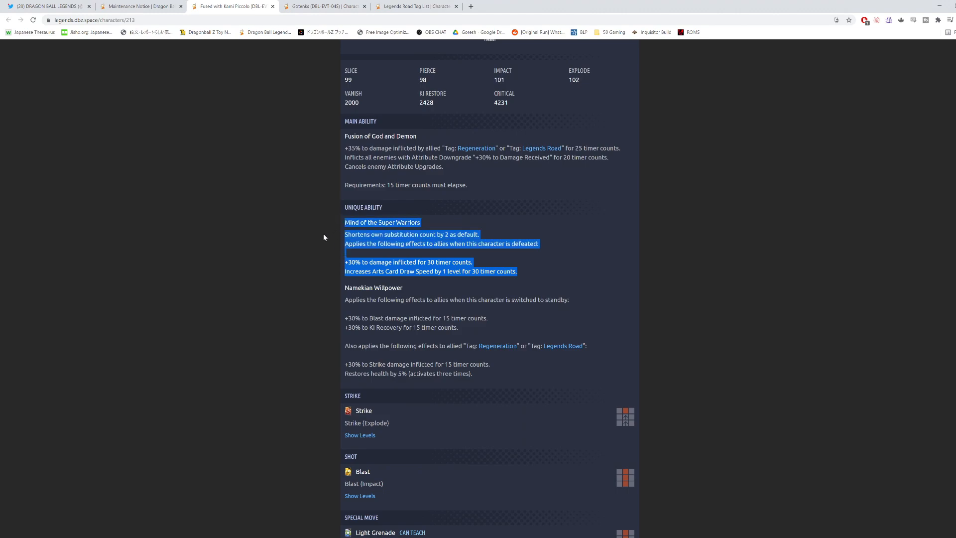
click(473, 275)
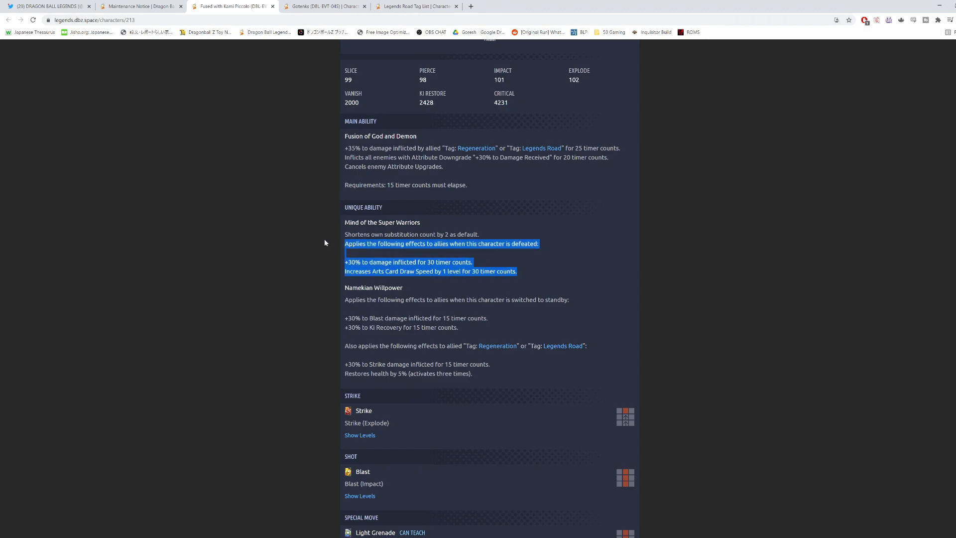
click(460, 281)
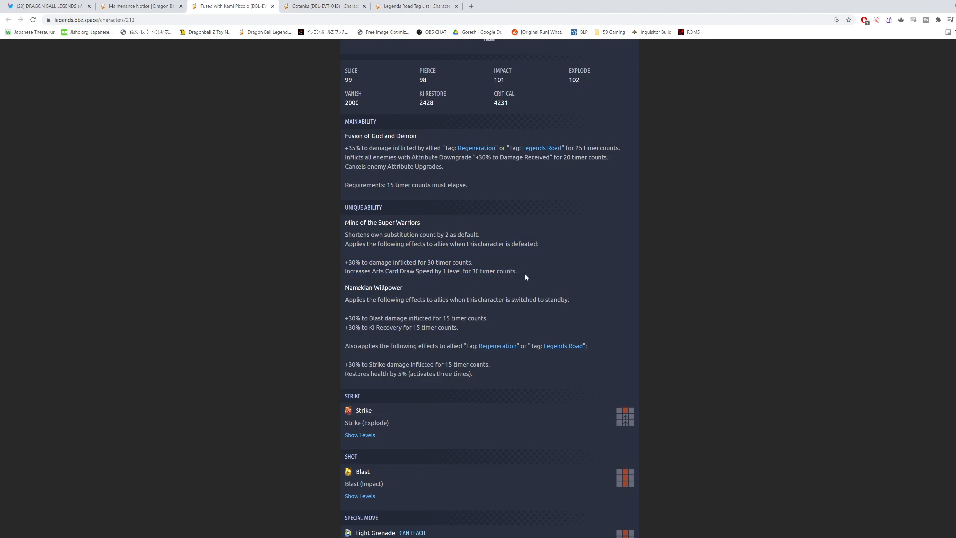
mouse_move(311, 257)
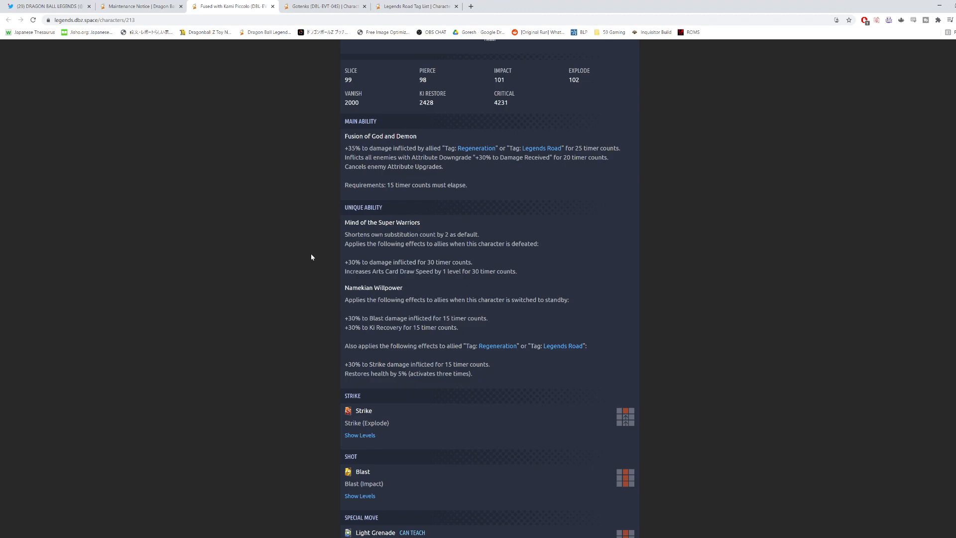
mouse_move(395, 263)
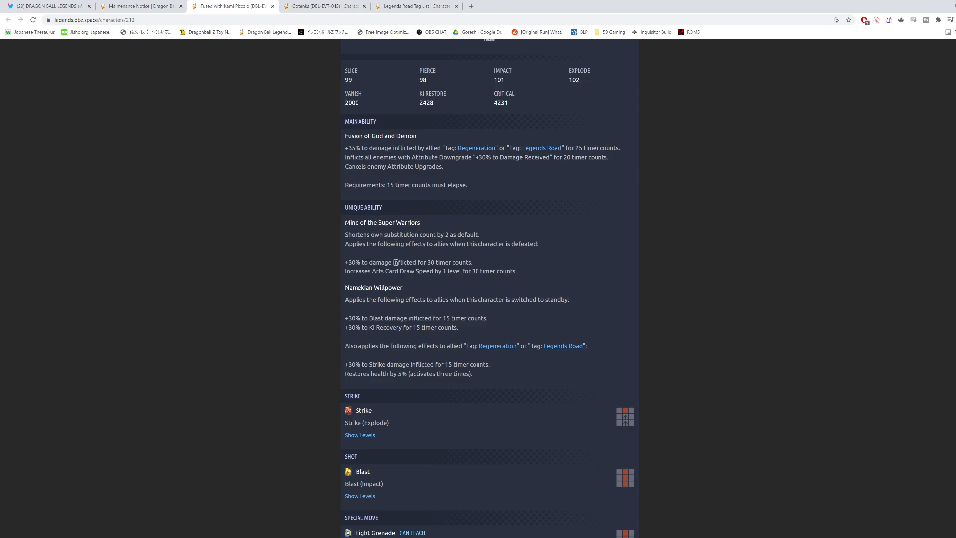
mouse_move(342, 263)
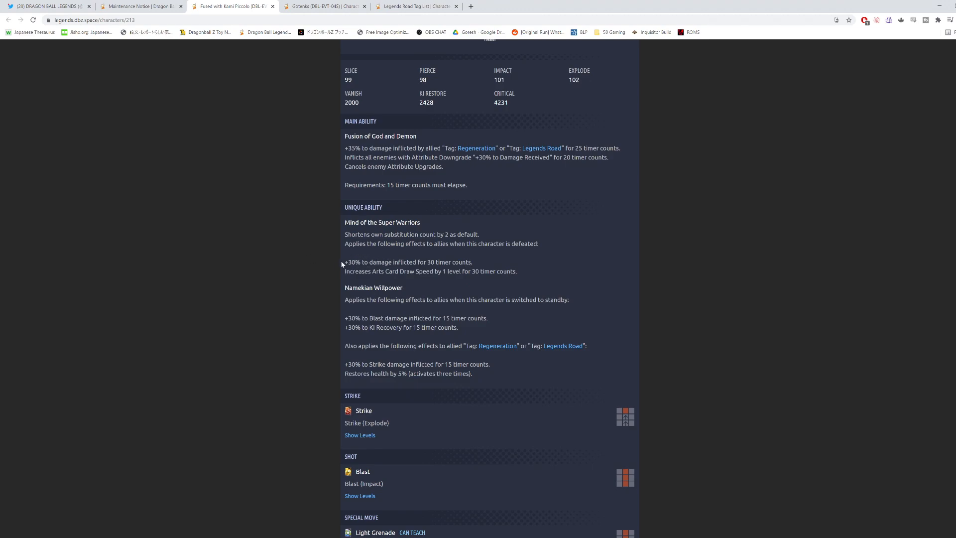
mouse_move(314, 274)
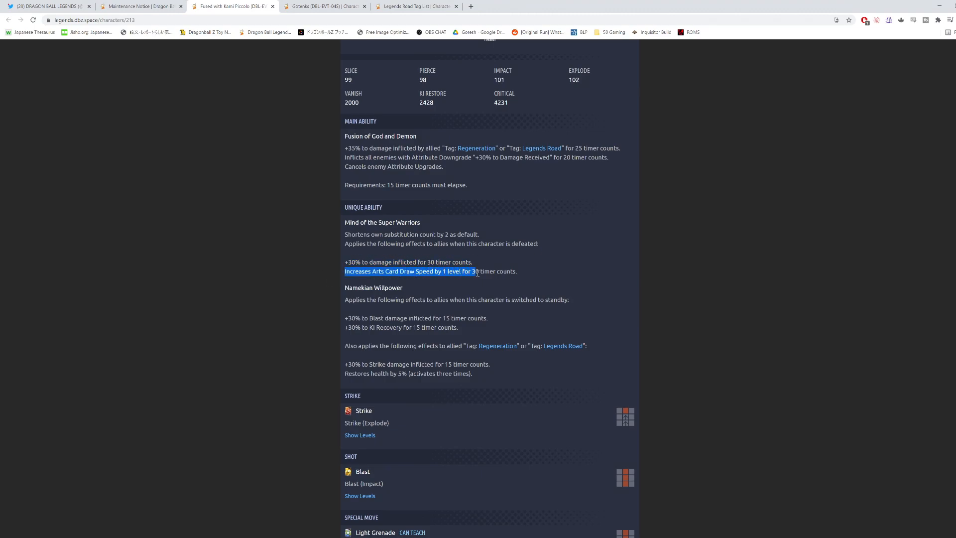
Step: Read Piccolo's Namekian Willpower ability and scroll back to the top of the page
scroll(down, 3)
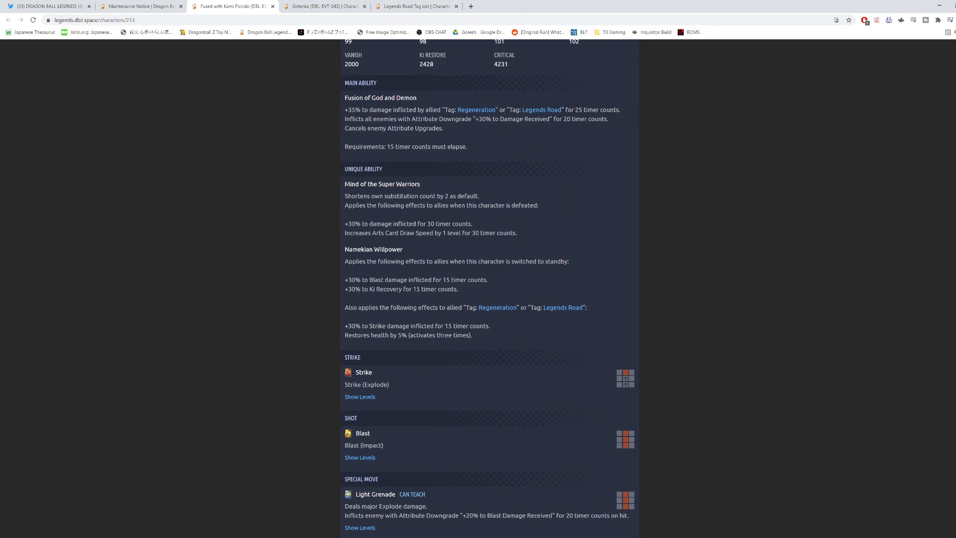
mouse_move(247, 416)
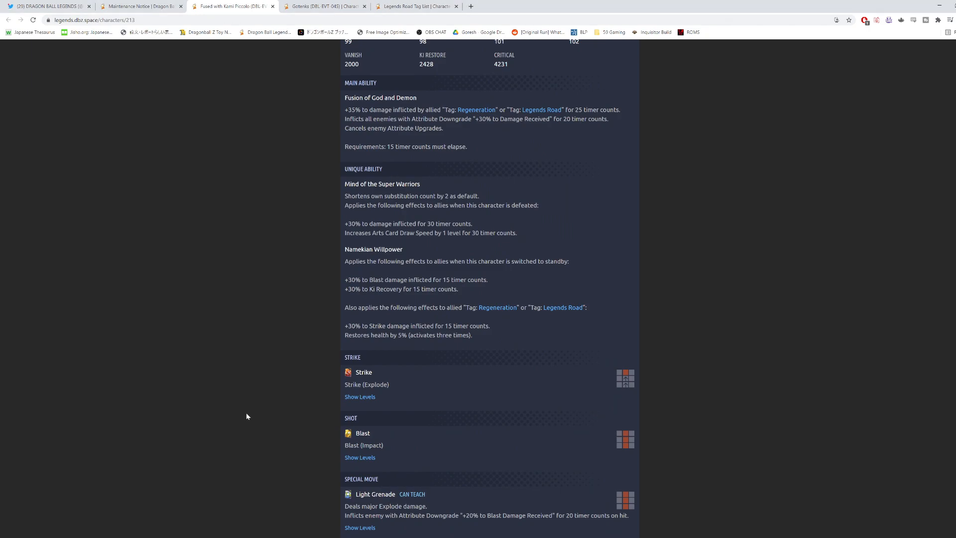
mouse_move(305, 339)
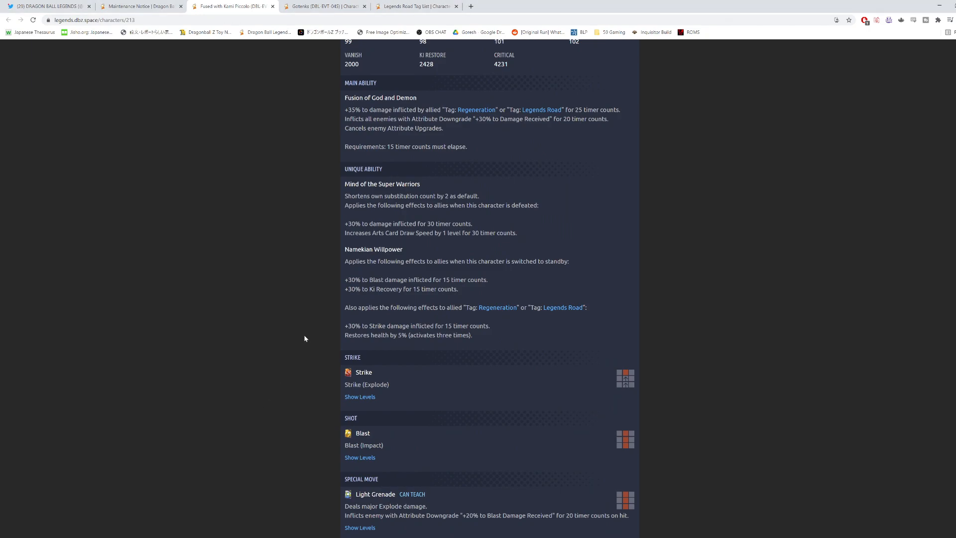
mouse_move(498, 272)
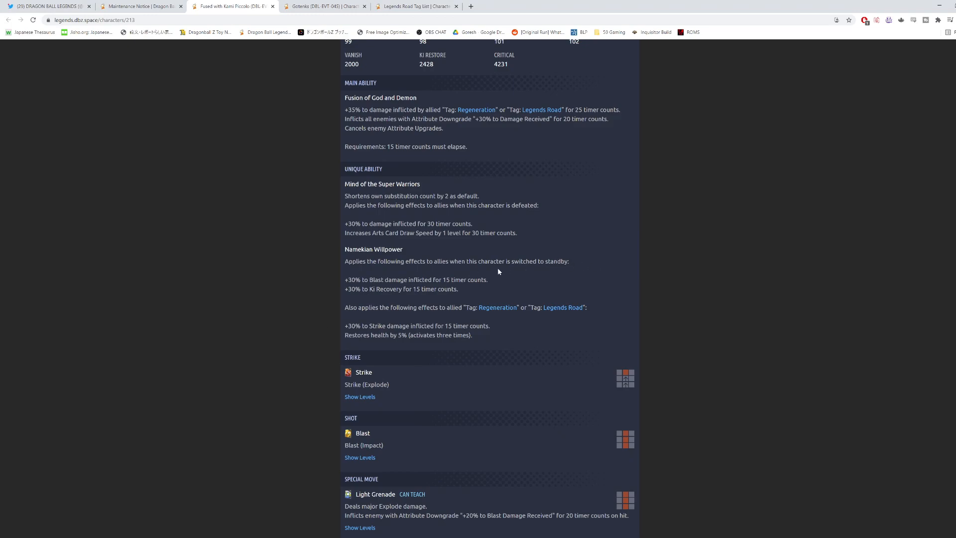
mouse_move(351, 287)
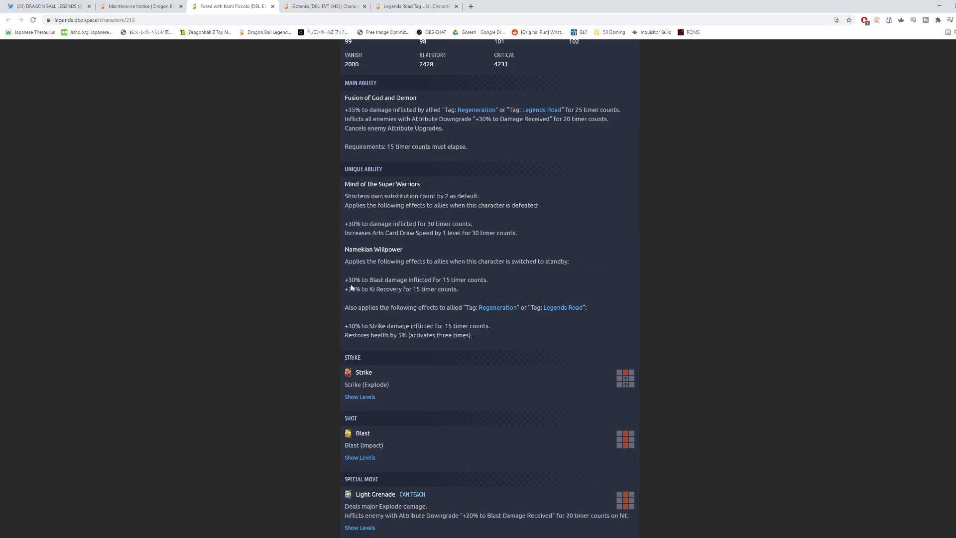
scroll(up, 3)
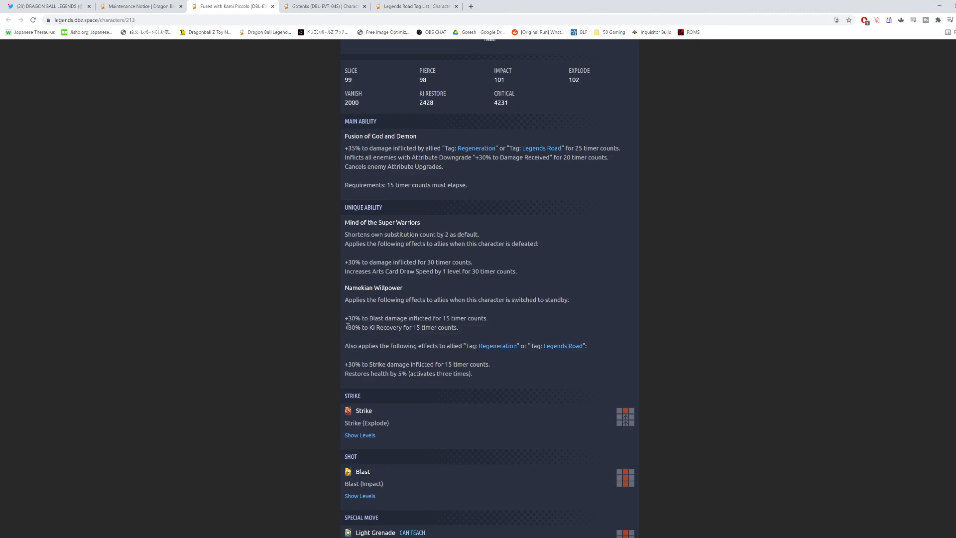
mouse_move(375, 354)
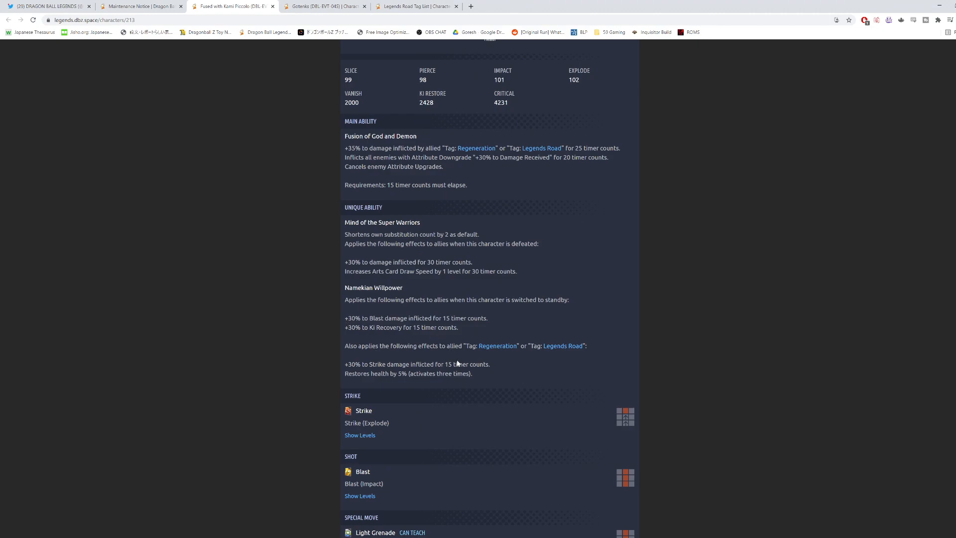
mouse_move(453, 382)
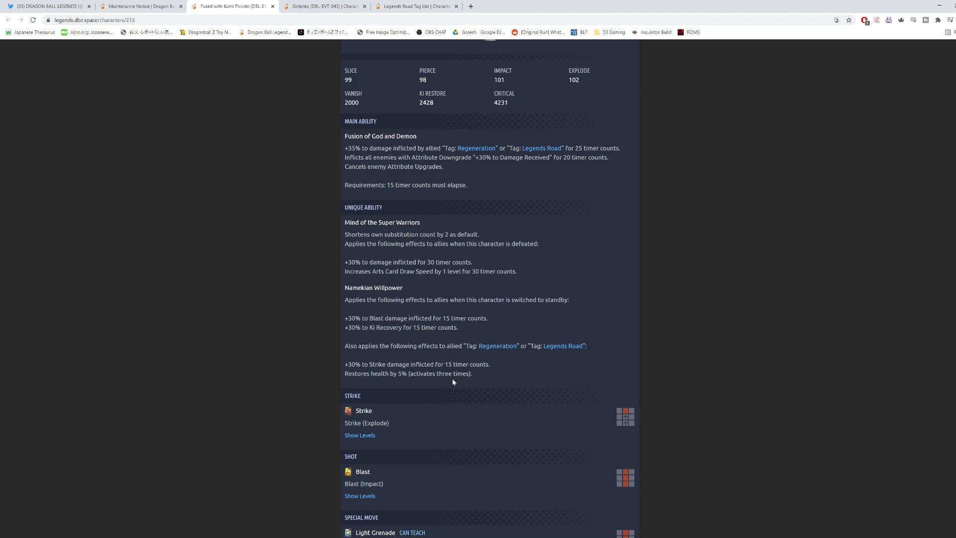
mouse_move(462, 372)
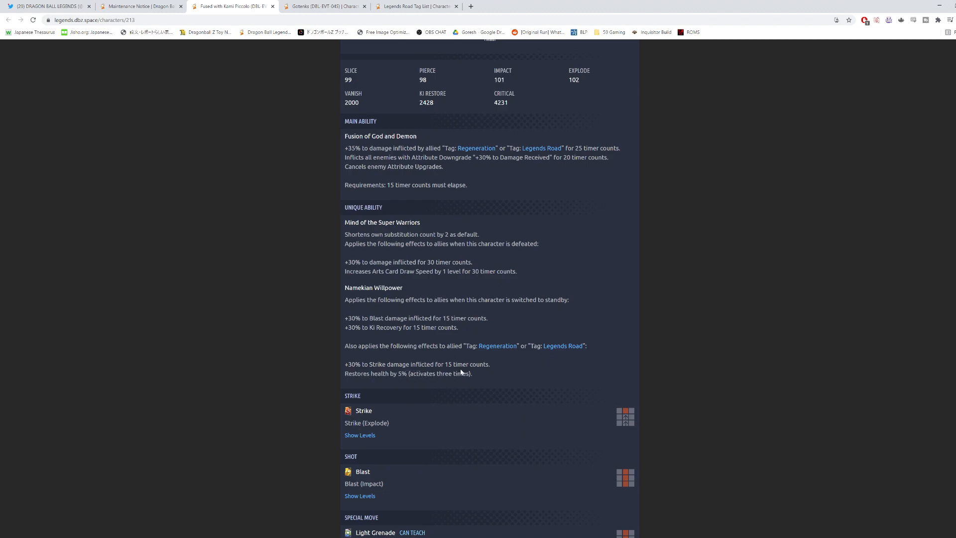
mouse_move(440, 373)
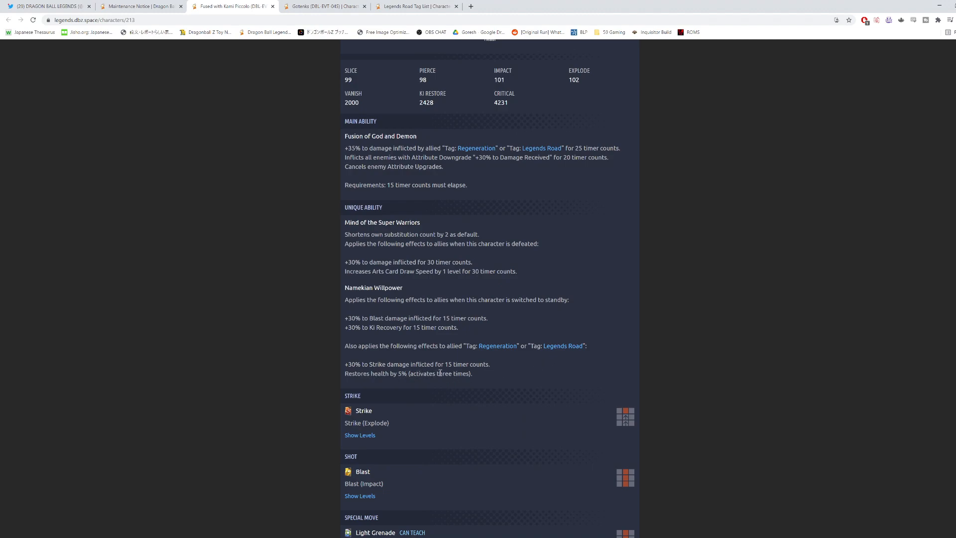
mouse_move(481, 380)
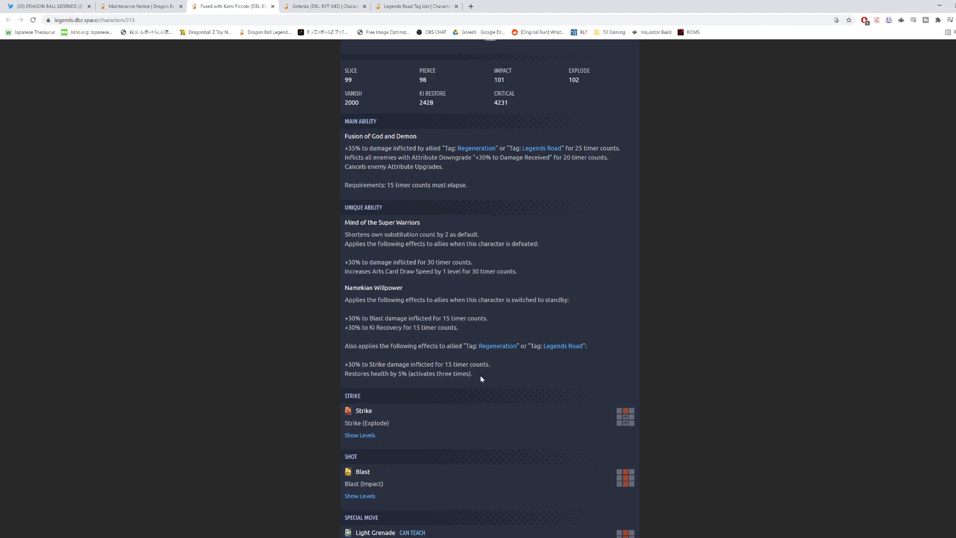
mouse_move(458, 377)
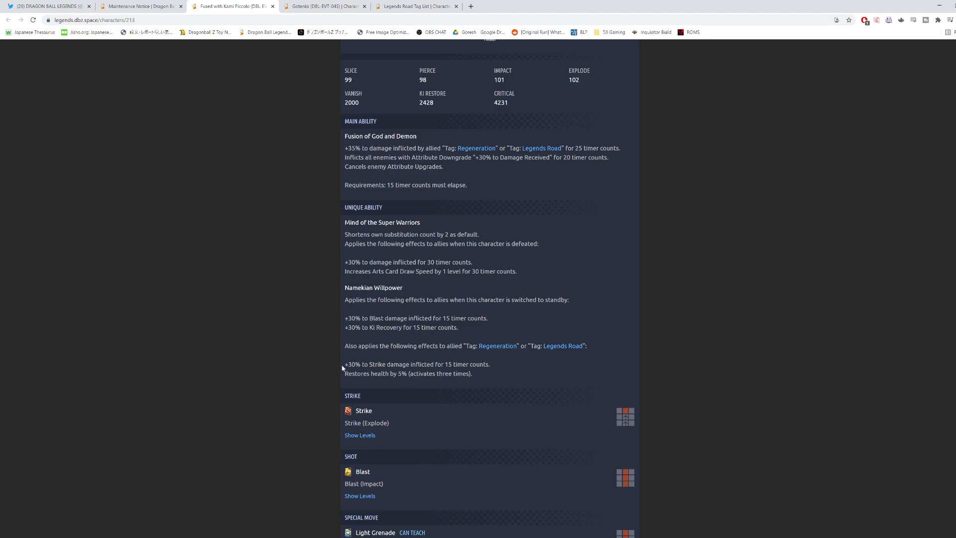
mouse_move(516, 354)
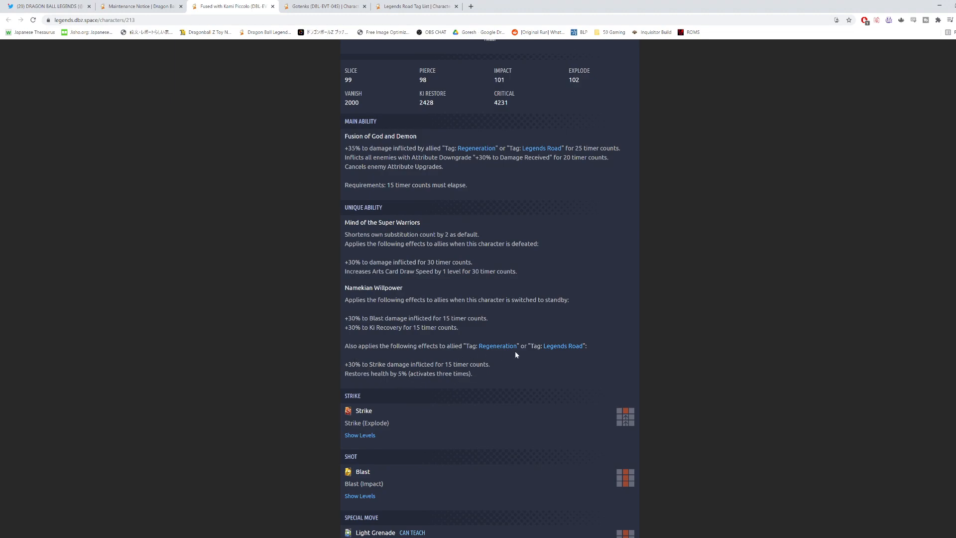
scroll(up, 3)
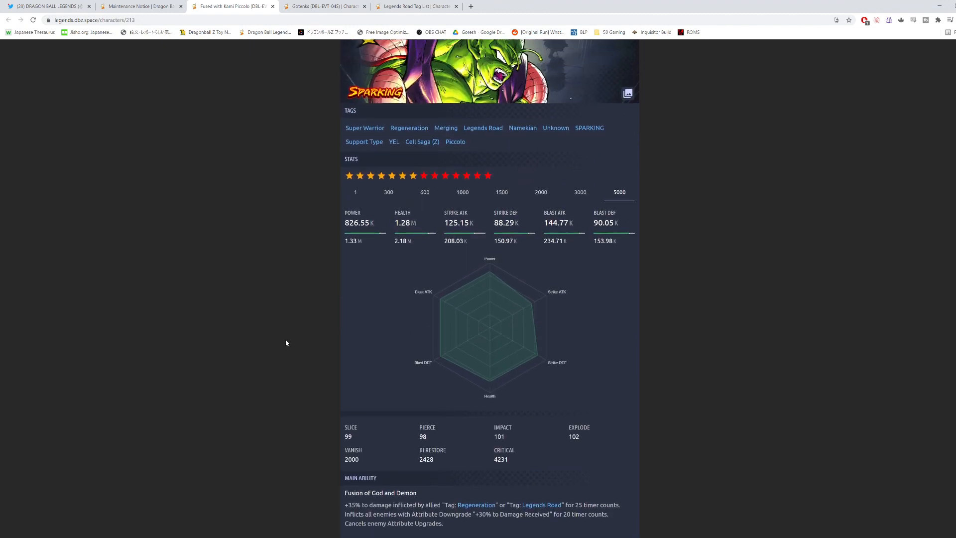
scroll(up, 3)
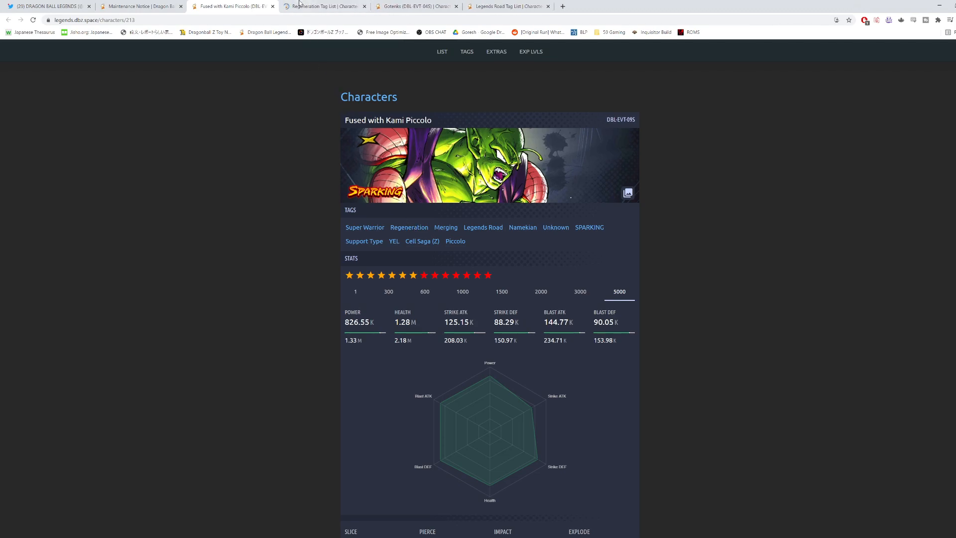
click(409, 227)
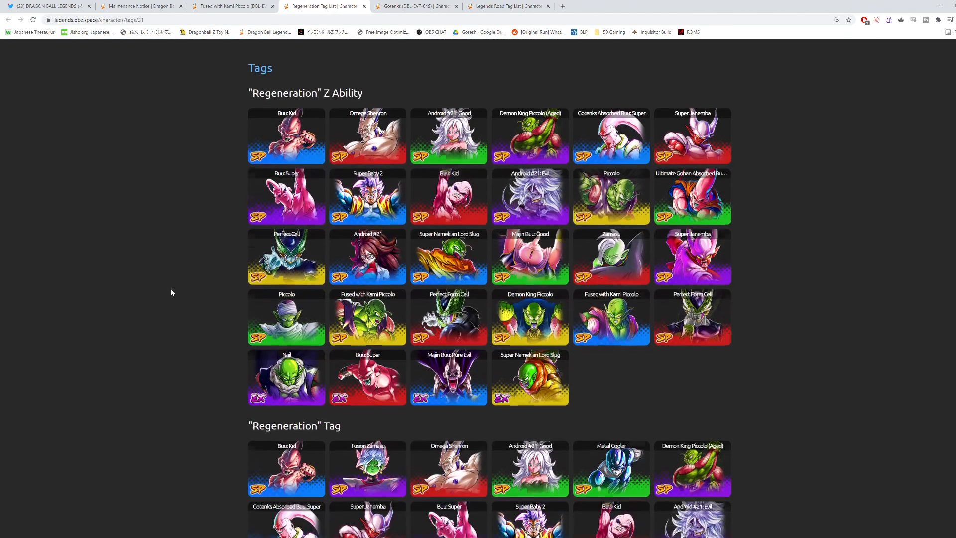
scroll(down, 3)
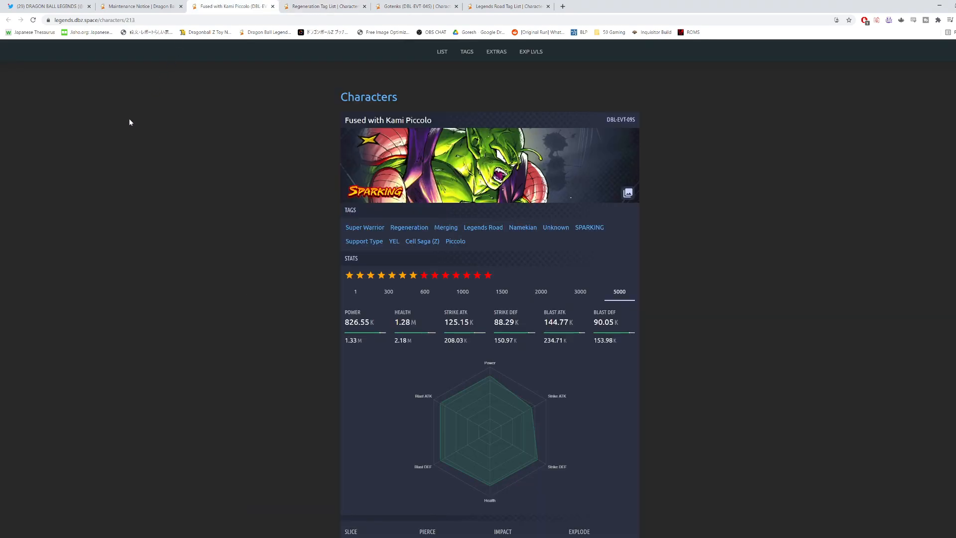
mouse_move(350, 160)
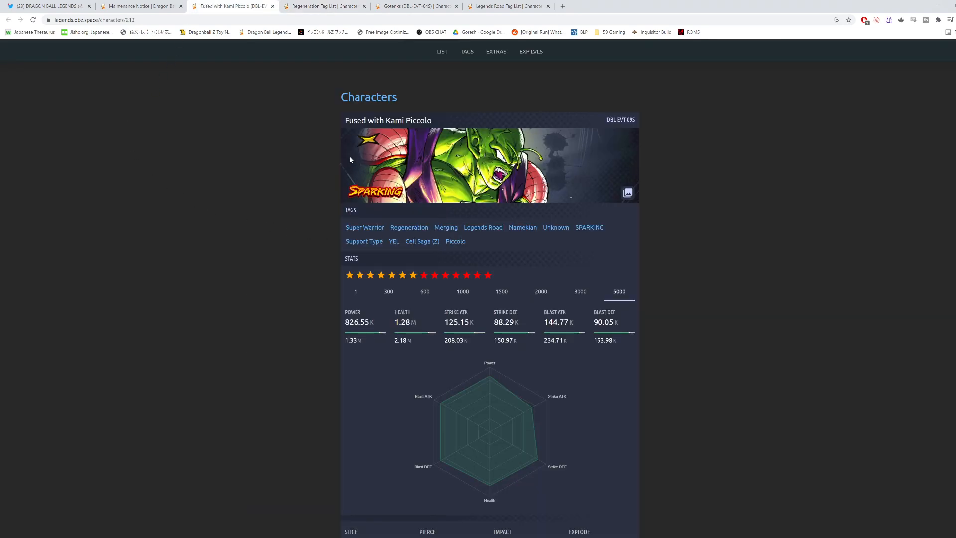
click(320, 6)
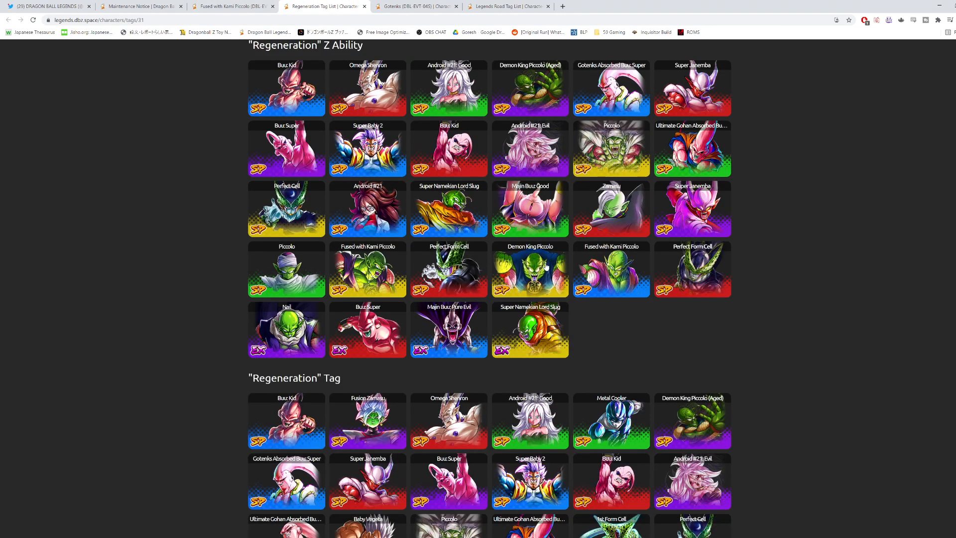
scroll(down, 3)
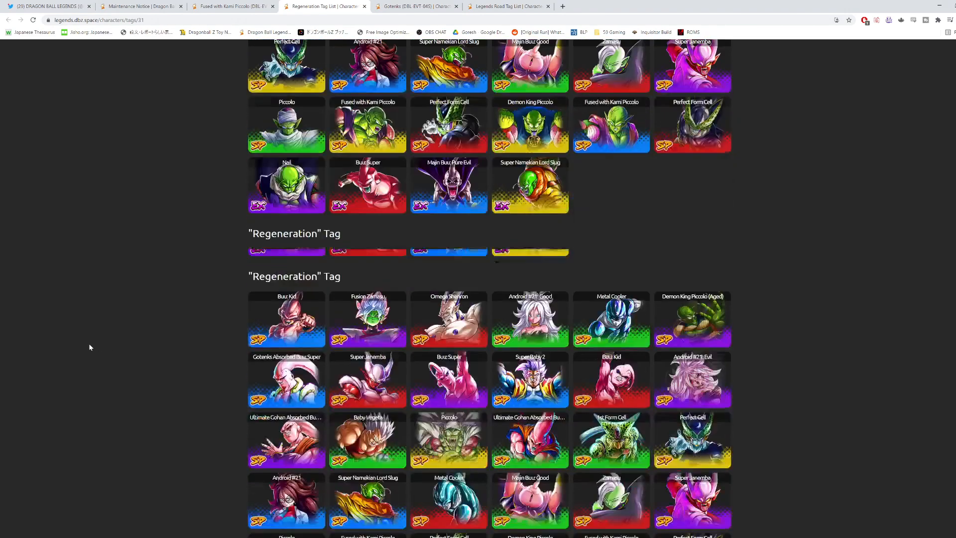
scroll(down, 3)
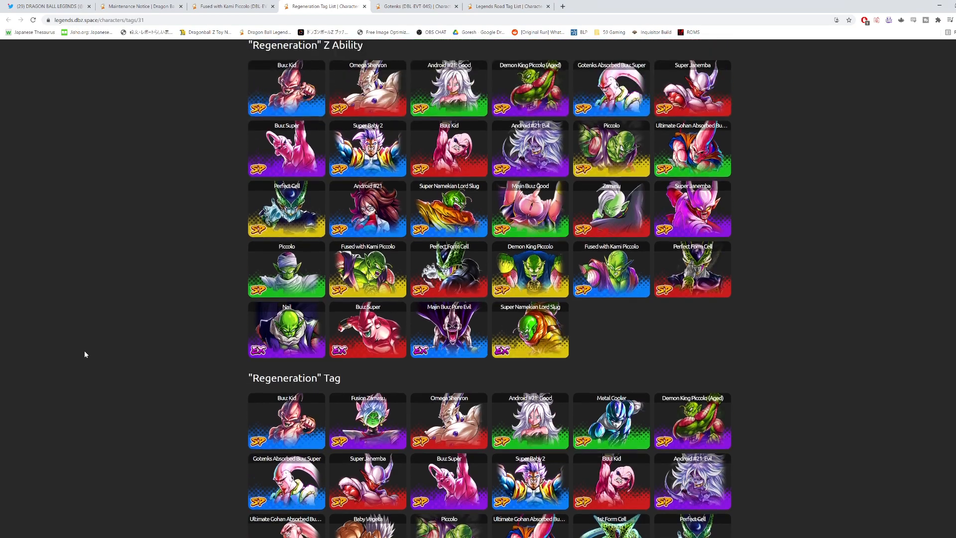
scroll(up, 3)
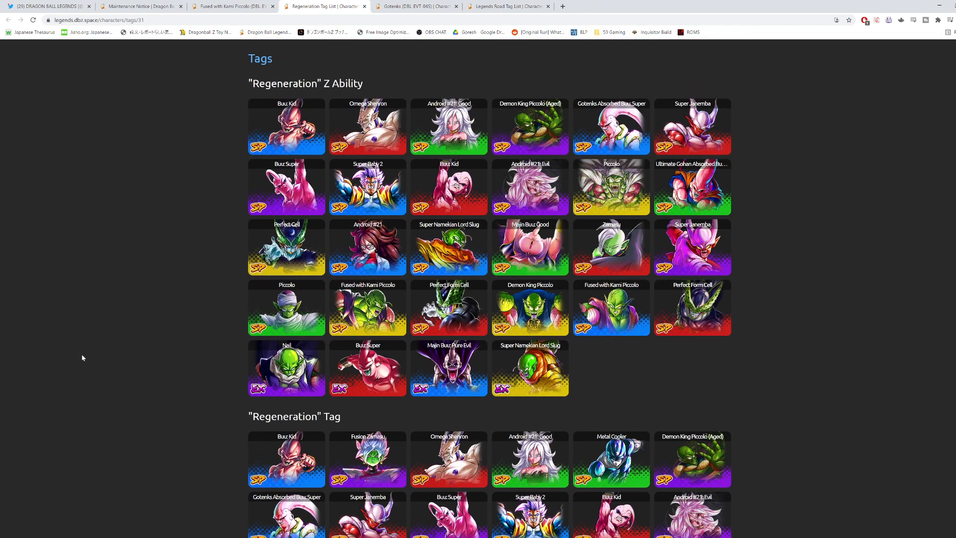
mouse_move(604, 409)
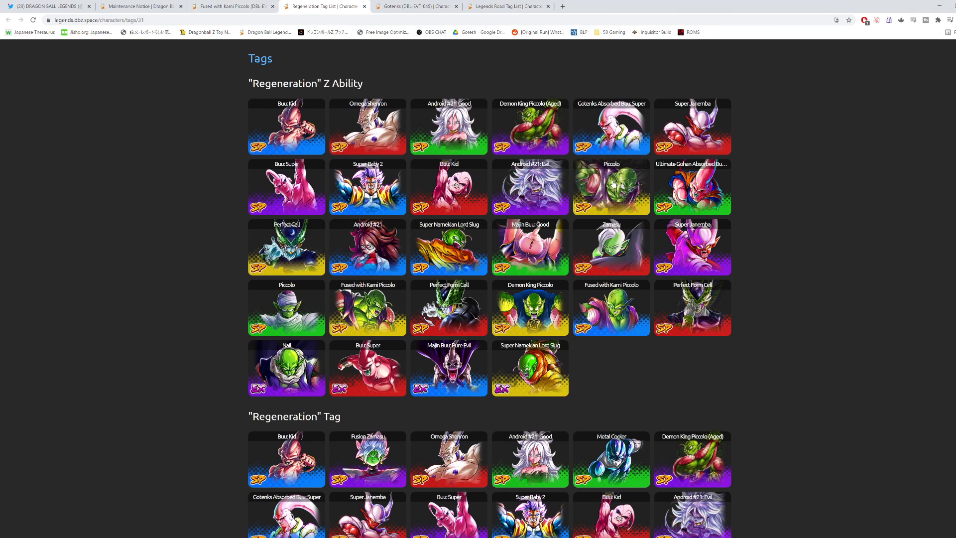
mouse_move(268, 125)
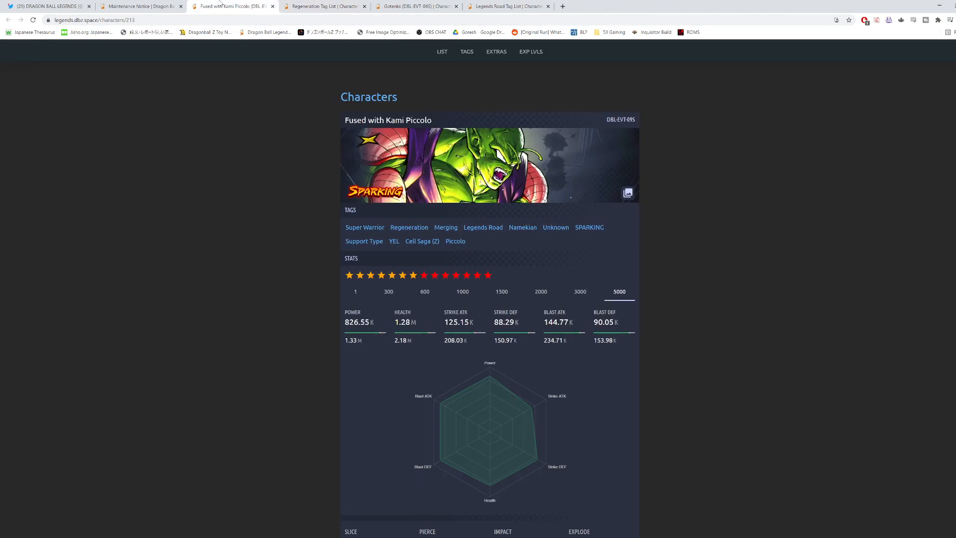
mouse_move(261, 202)
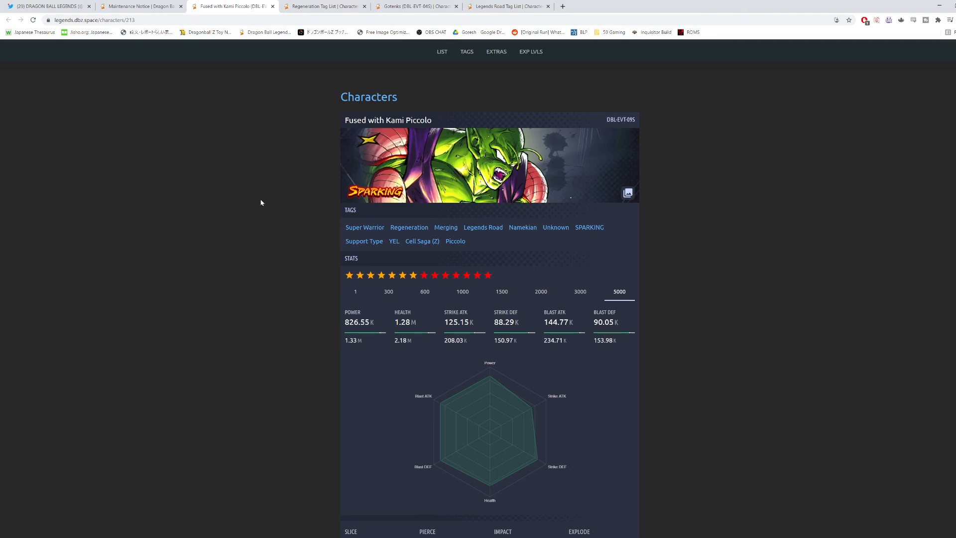
mouse_move(214, 250)
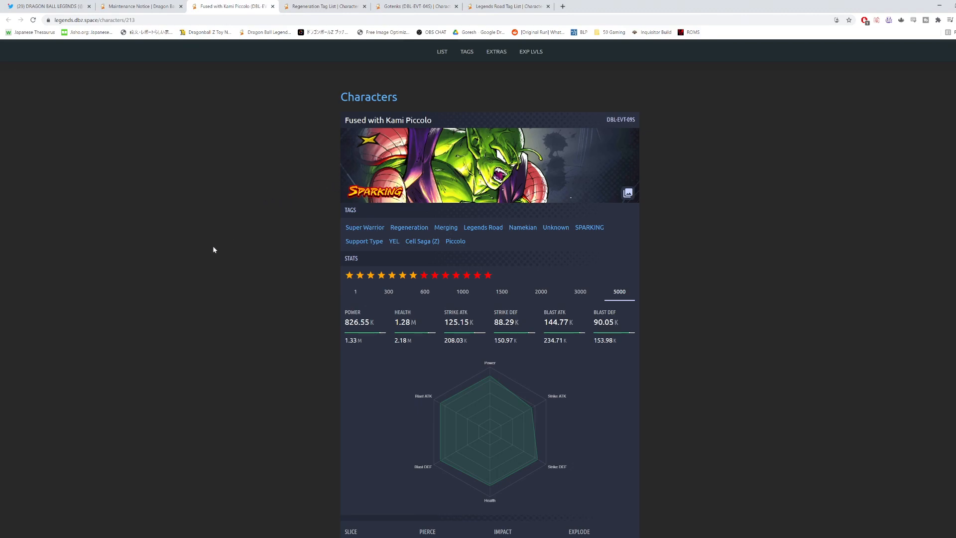
Step: Re-read the Namekian Willpower effects for Regeneration and Legends Road allies further down the page
scroll(down, 3)
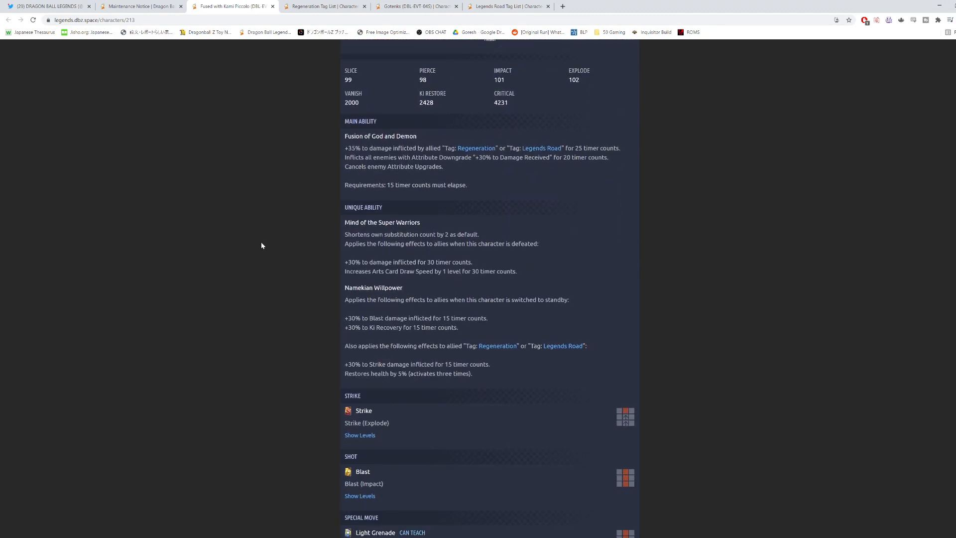
mouse_move(473, 174)
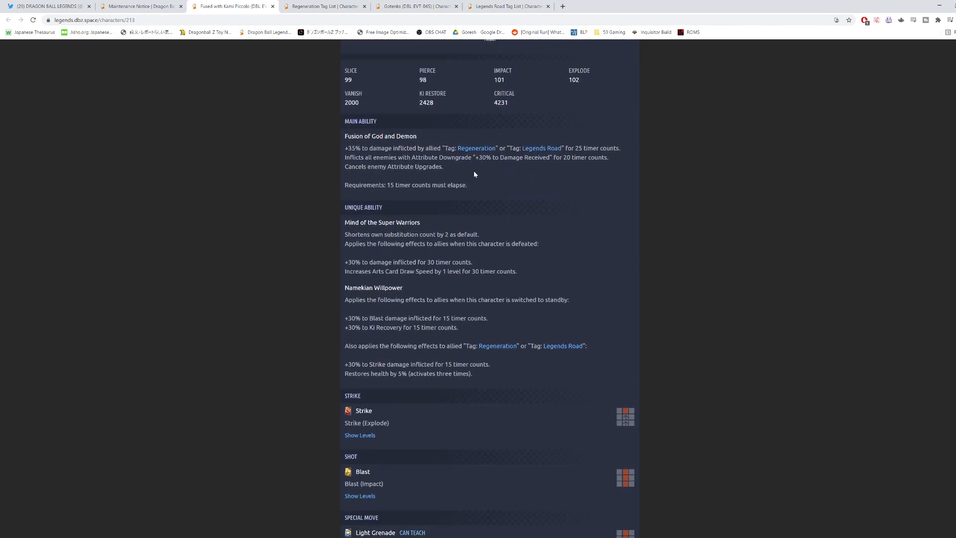
mouse_move(339, 149)
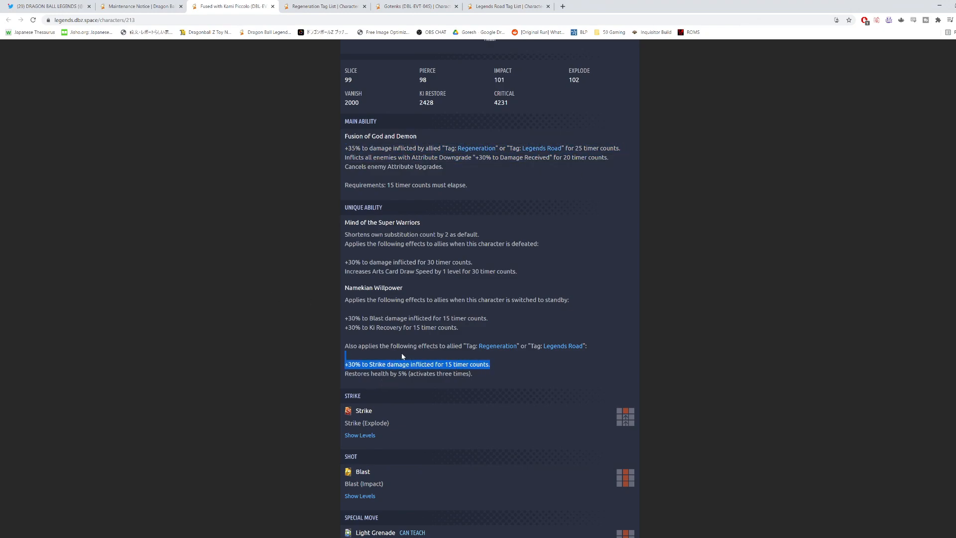
click(322, 318)
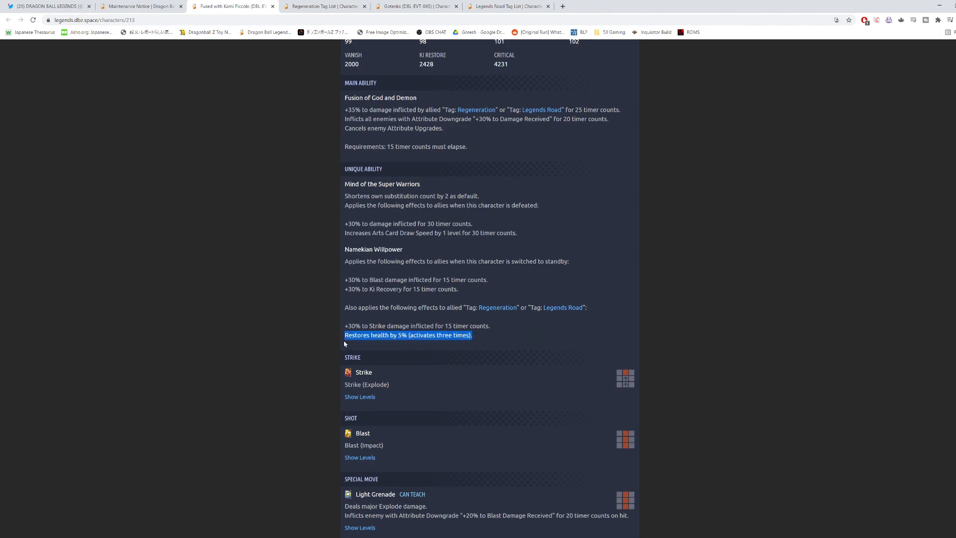
click(330, 347)
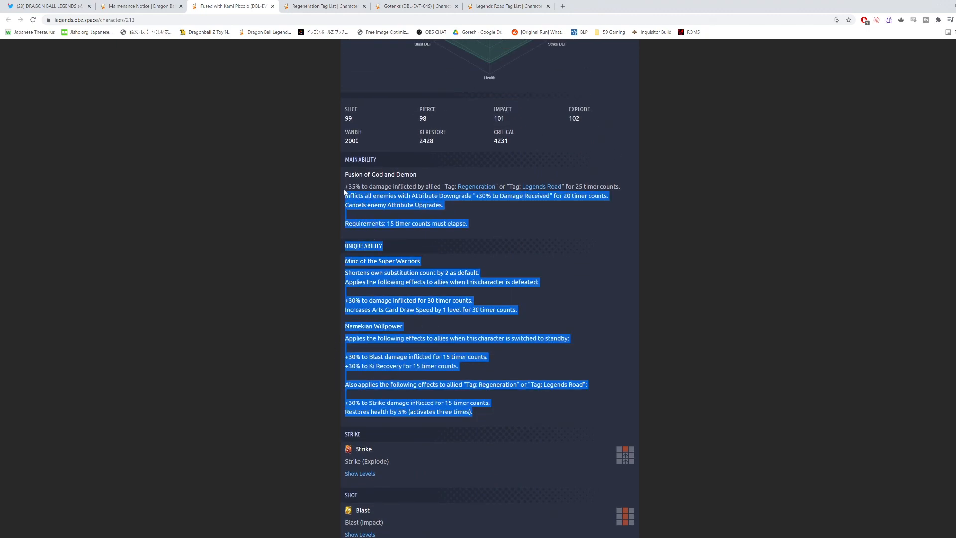
scroll(down, 3)
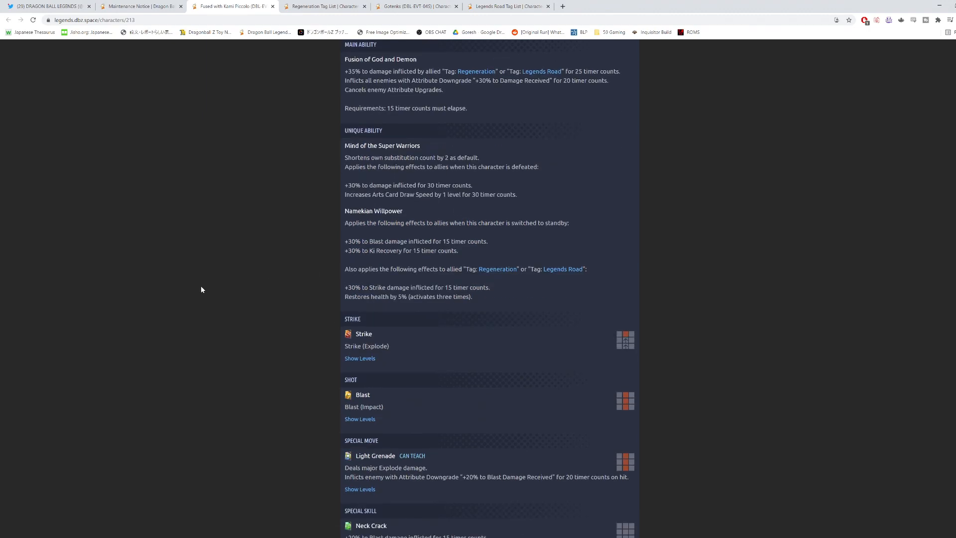
Step: Read the Light Grenade and Neck Crack descriptions, then scroll down to the Z Ability section
scroll(down, 3)
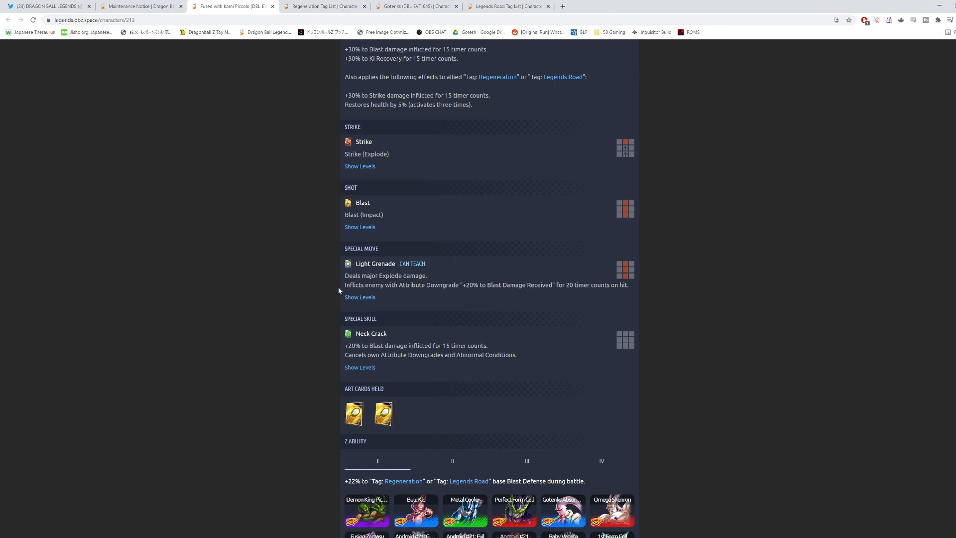
mouse_move(473, 299)
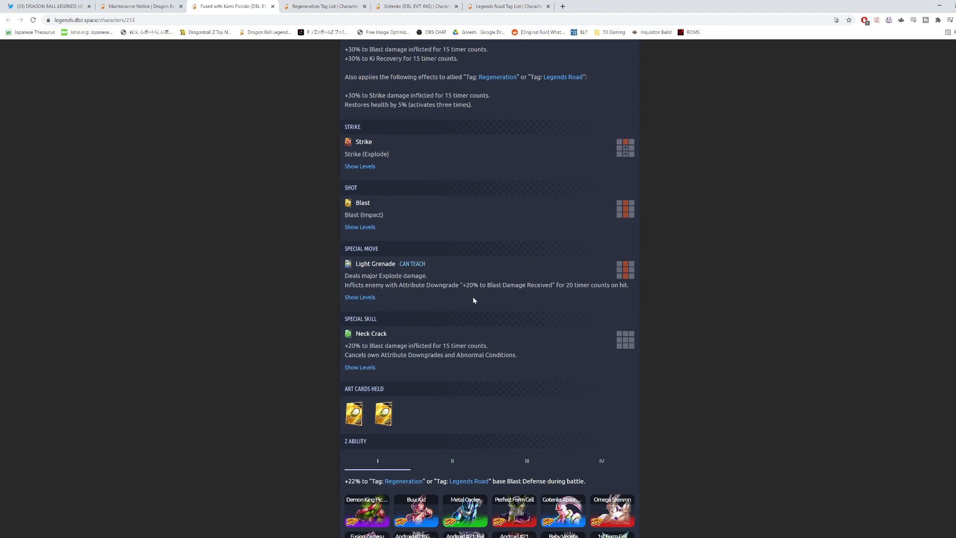
mouse_move(541, 297)
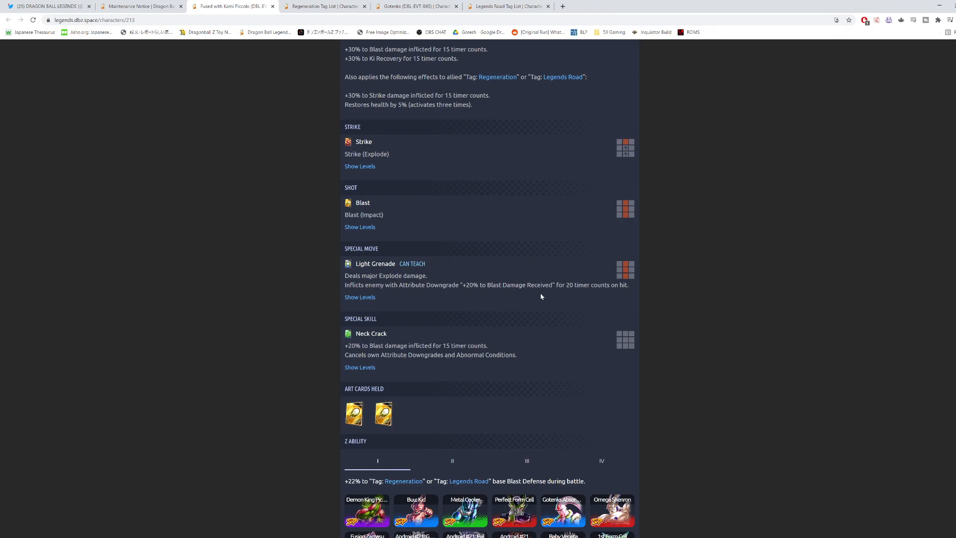
mouse_move(590, 296)
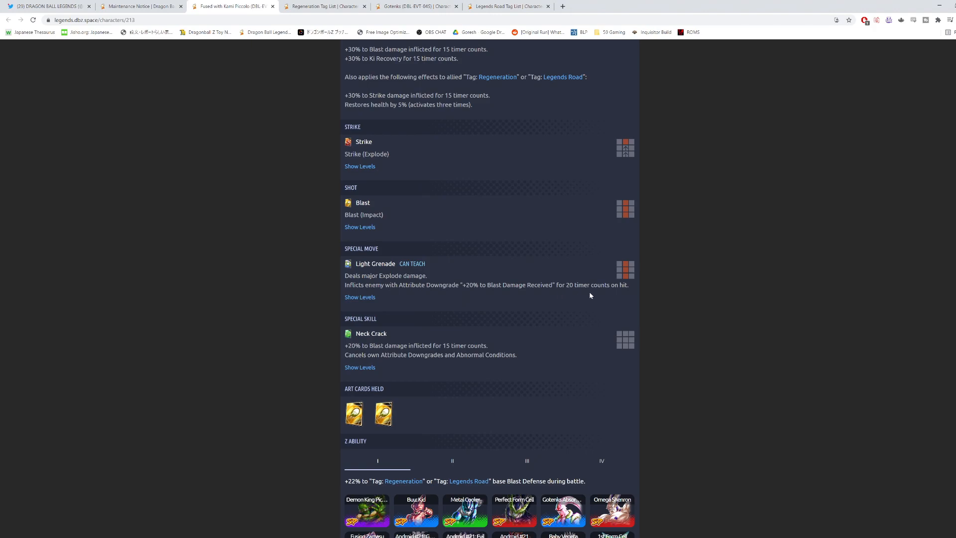
mouse_move(468, 298)
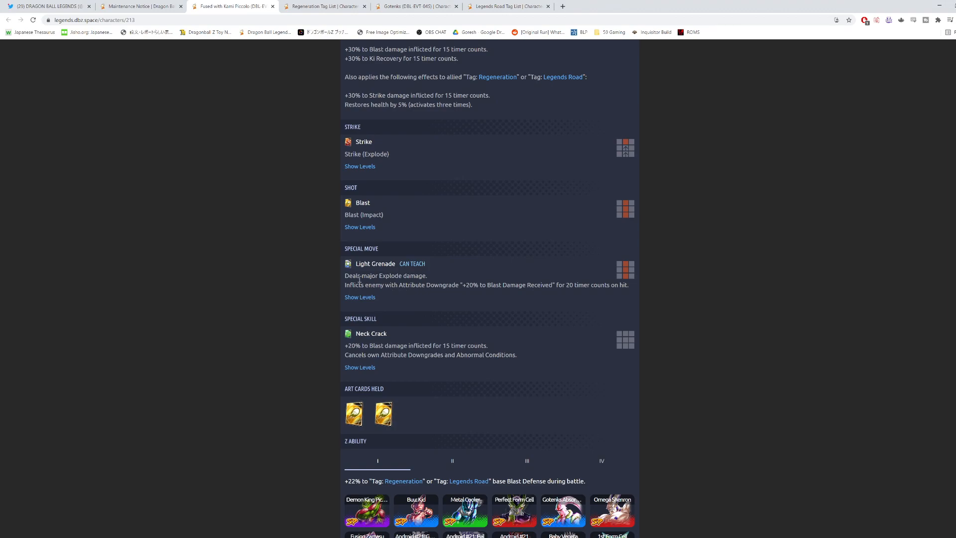
double_click(390, 275)
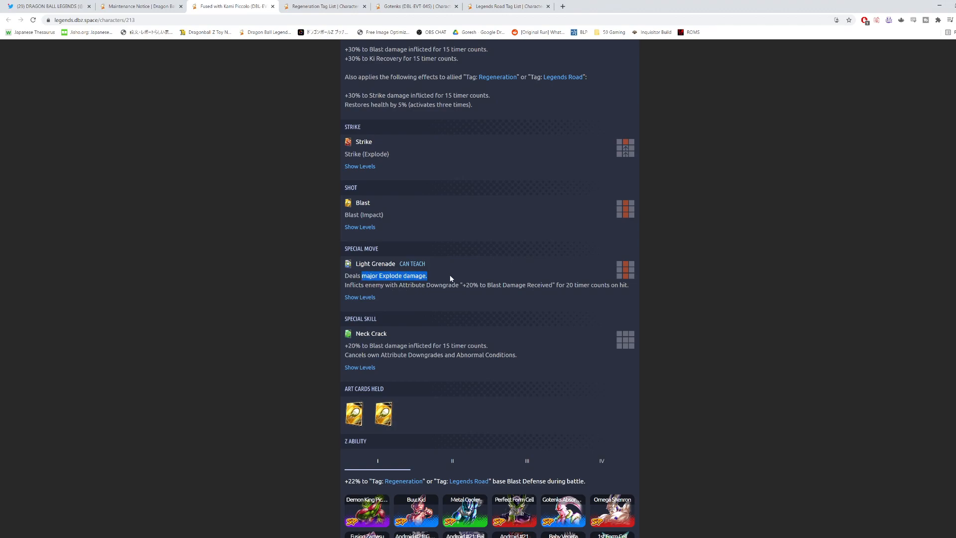
click(445, 296)
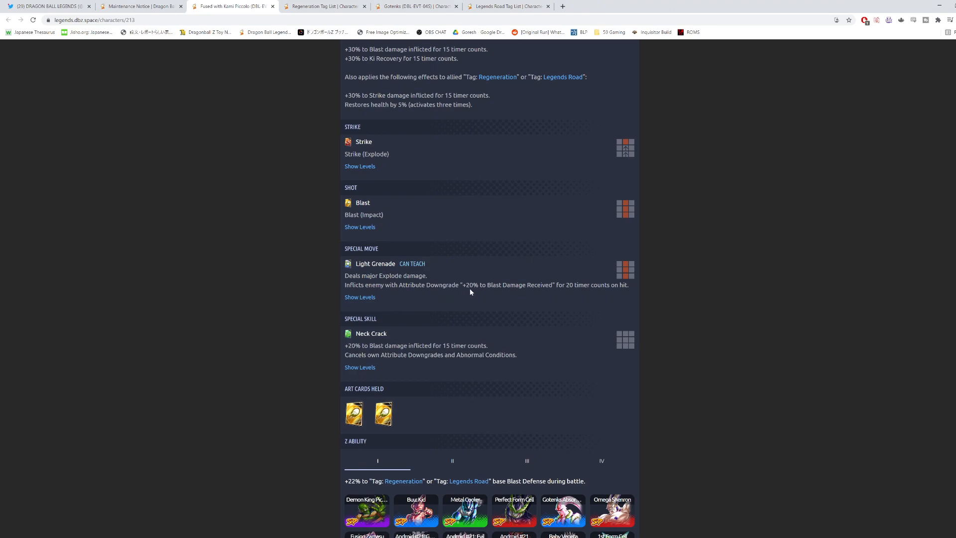
mouse_move(585, 293)
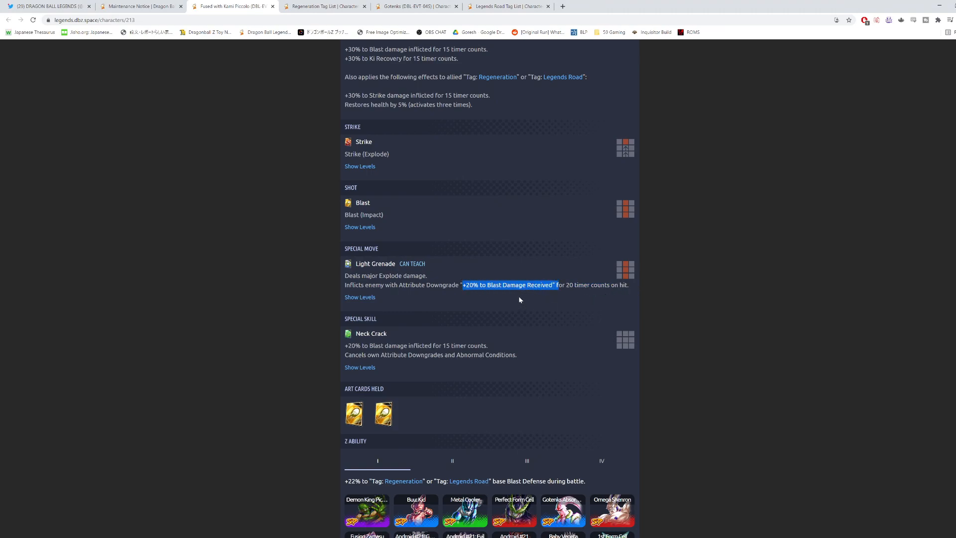
scroll(down, 3)
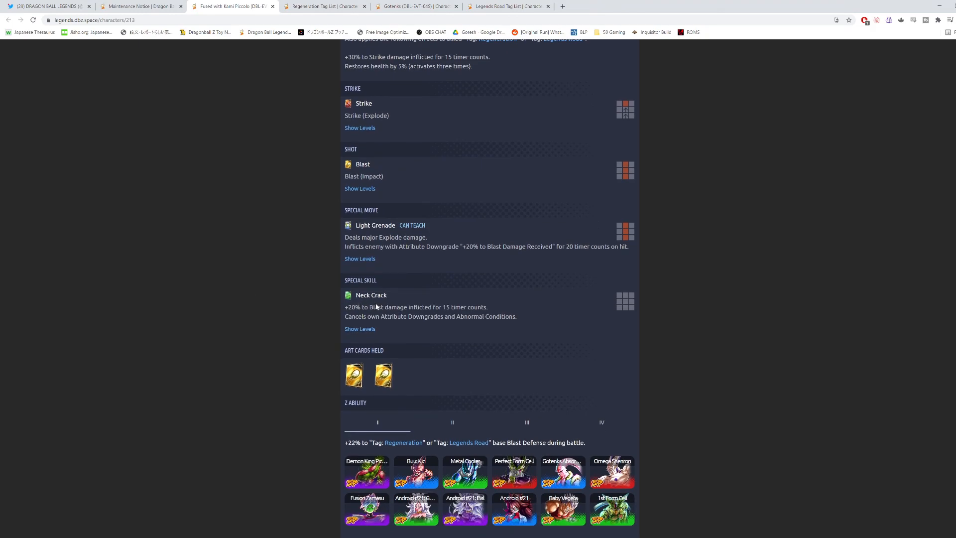
scroll(down, 3)
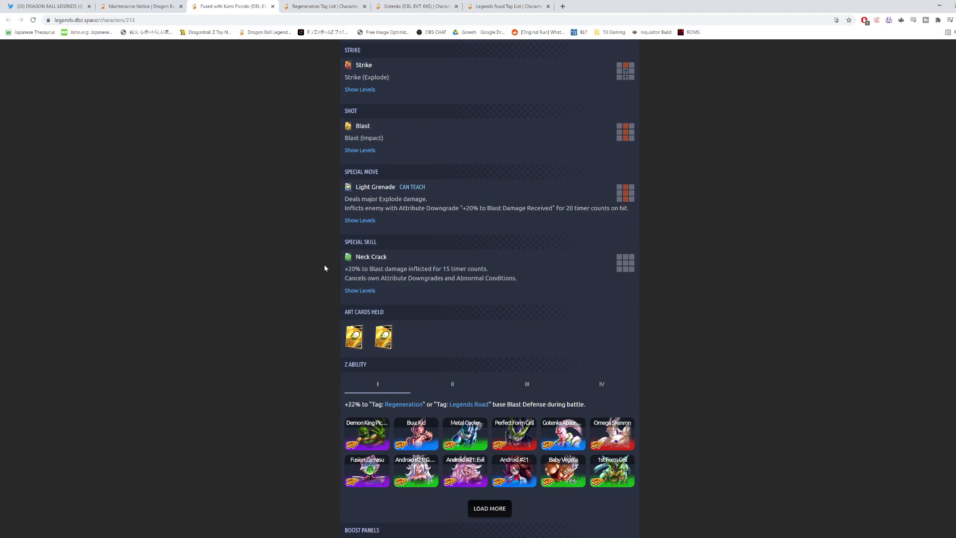
mouse_move(318, 275)
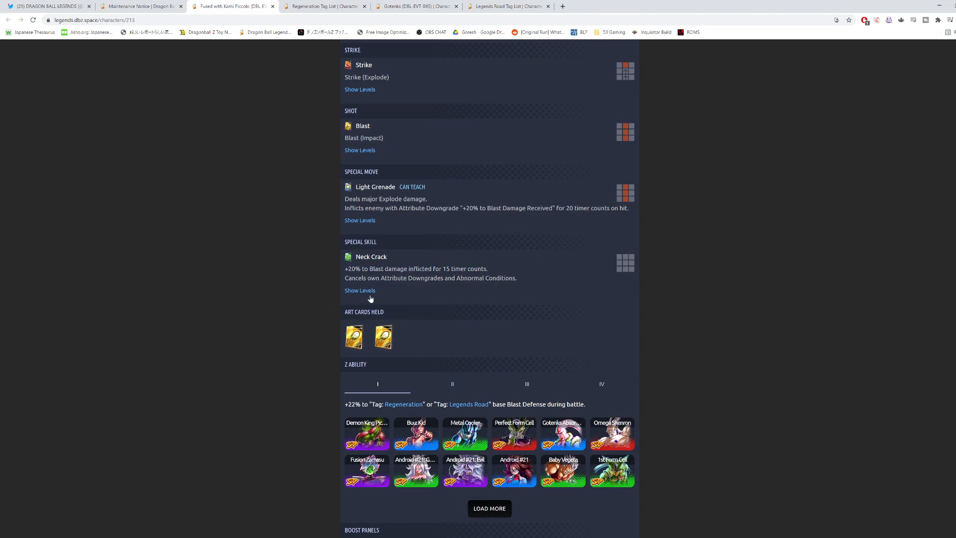
mouse_move(319, 198)
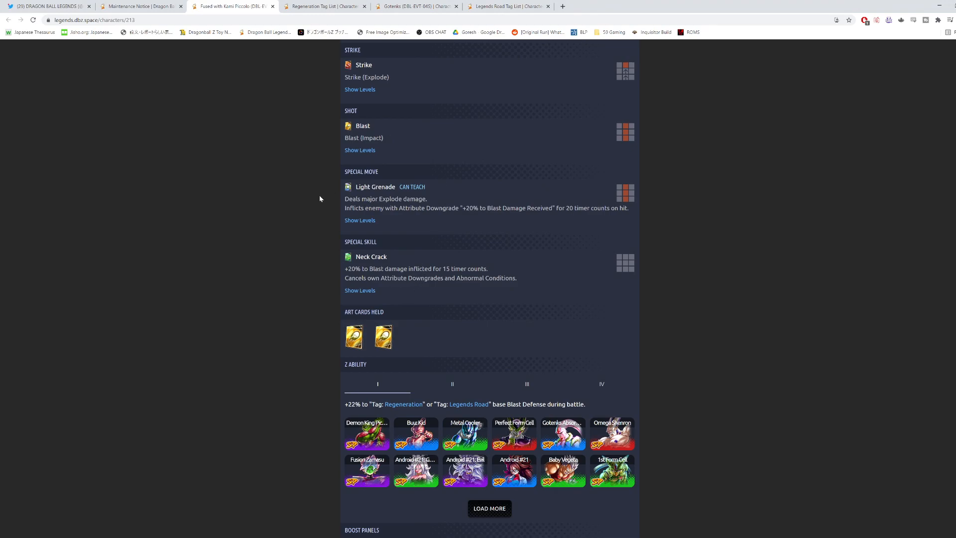
Step: Check the Z Ability section, then scroll back to the top of Piccolo's page
scroll(down, 3)
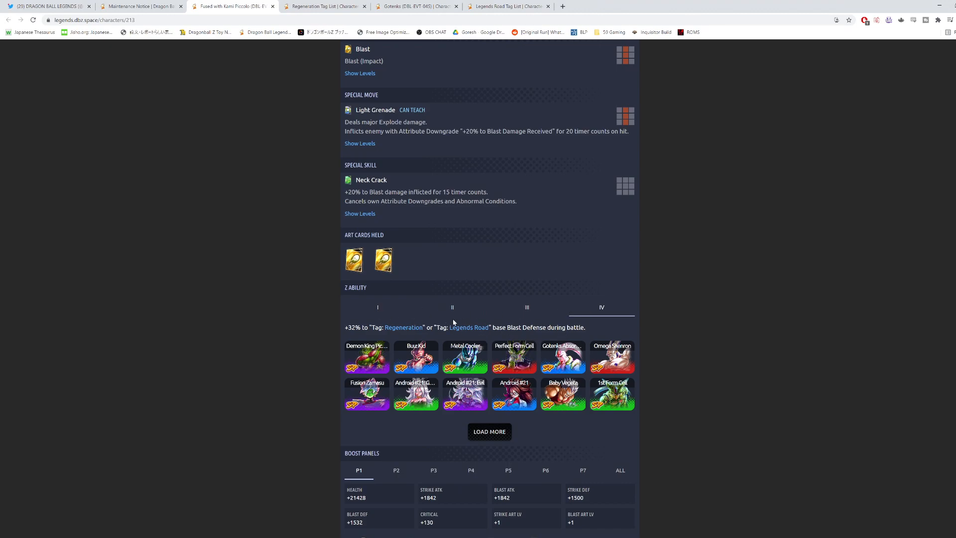
mouse_move(255, 321)
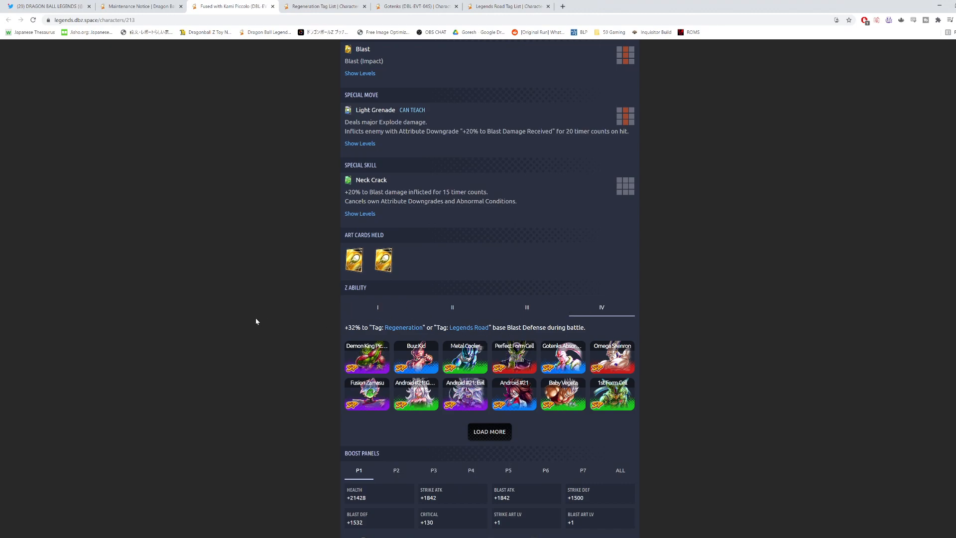
scroll(up, 3)
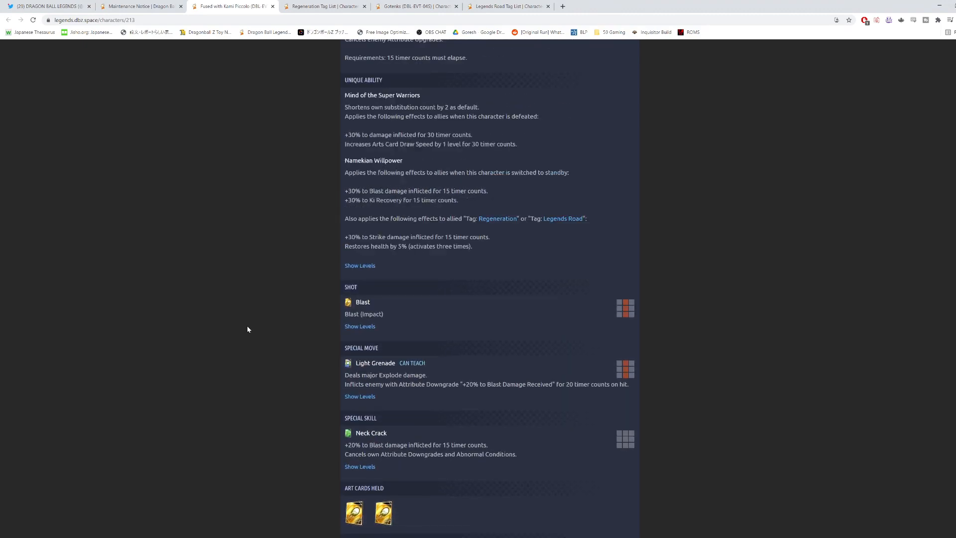
scroll(up, 3)
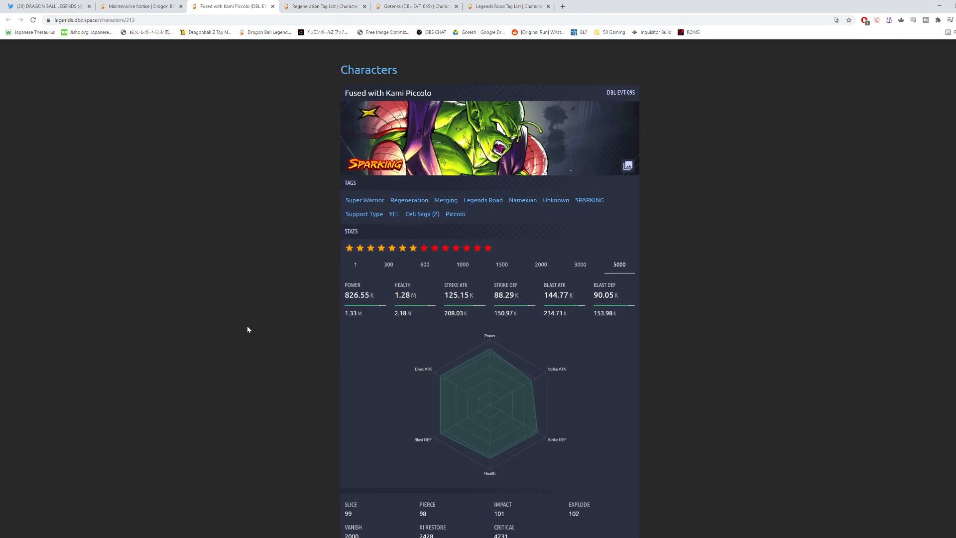
scroll(up, 3)
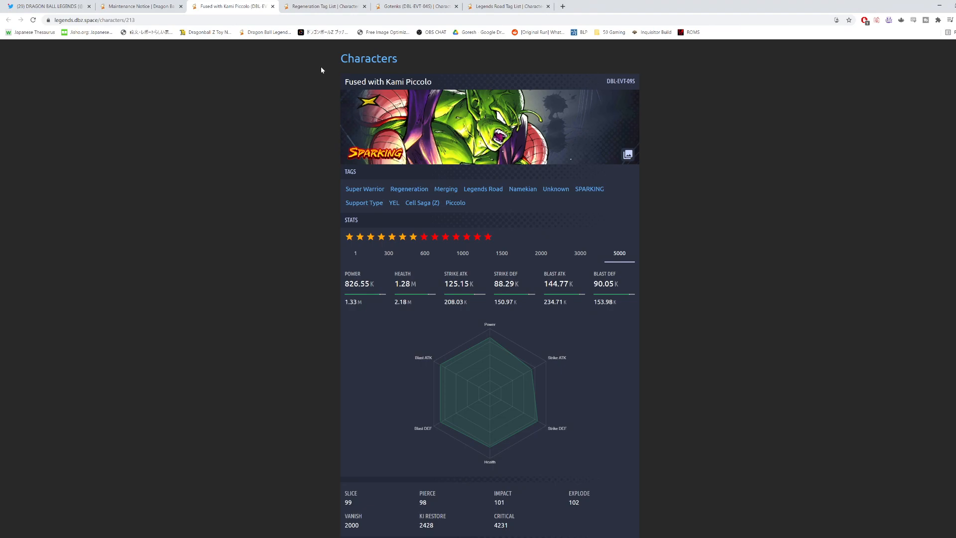
Step: Cycle through the Gotenks, Maintenance Notice and Piccolo tabs, ending on the Legends Road list
click(415, 6)
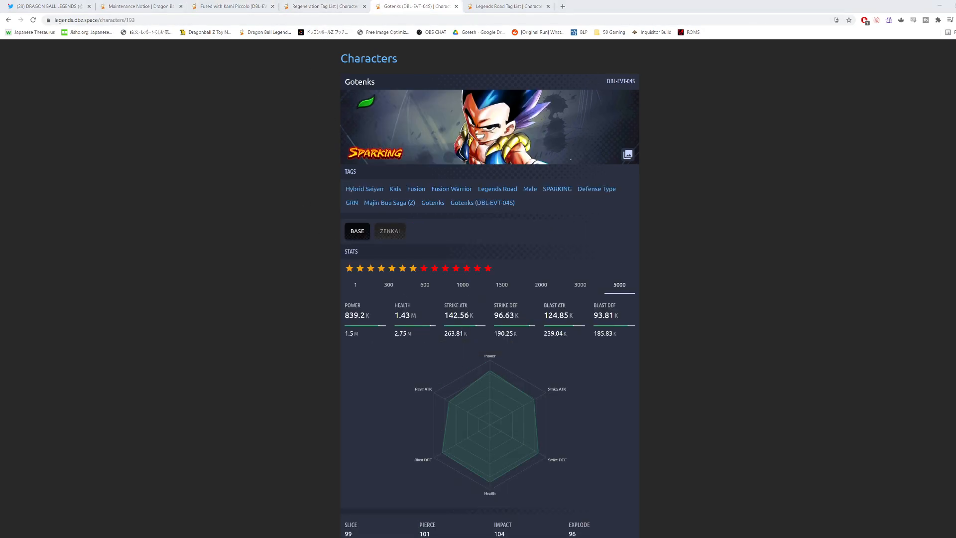
click(140, 6)
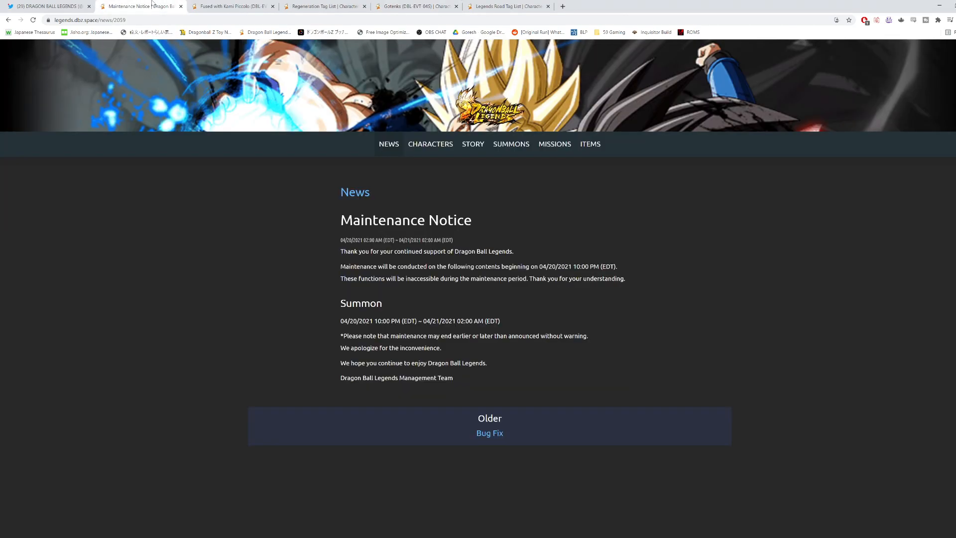
click(231, 6)
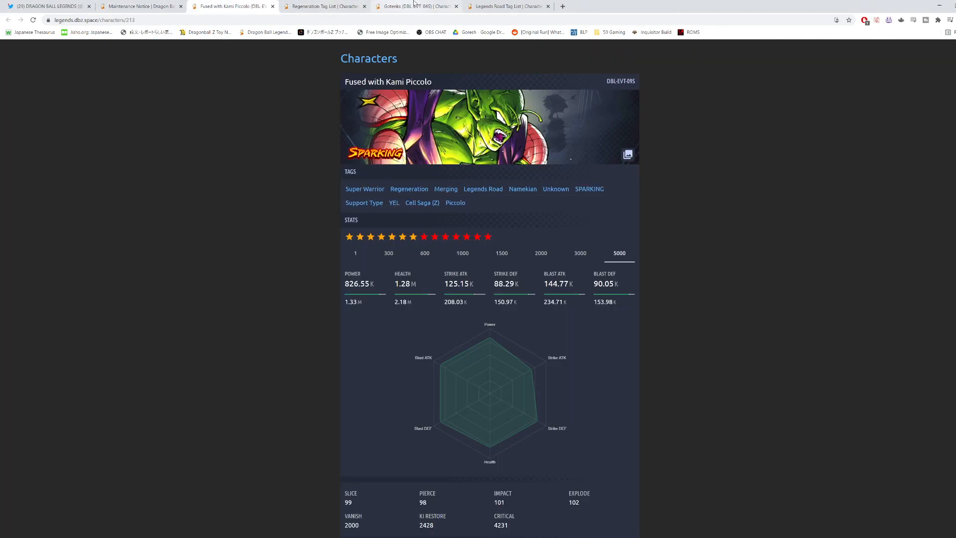
click(506, 6)
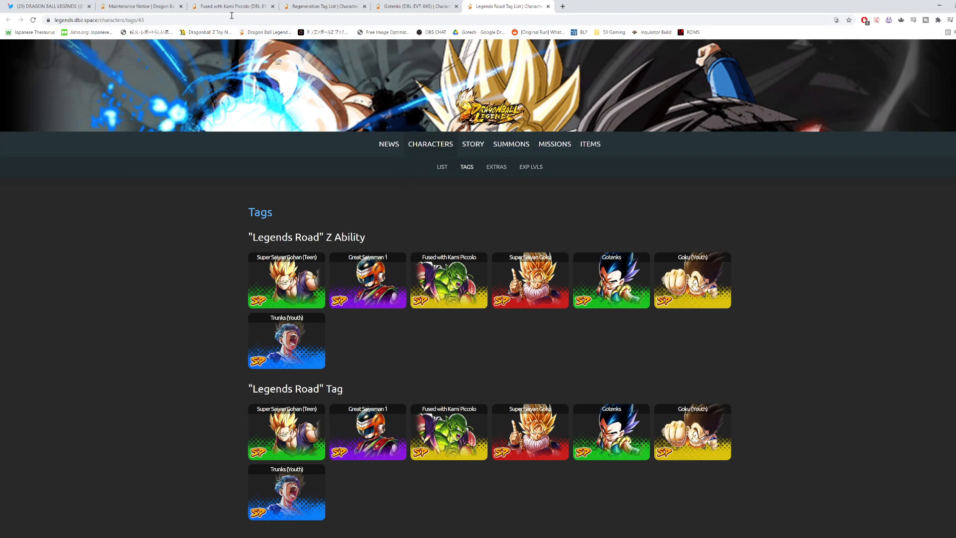
click(323, 6)
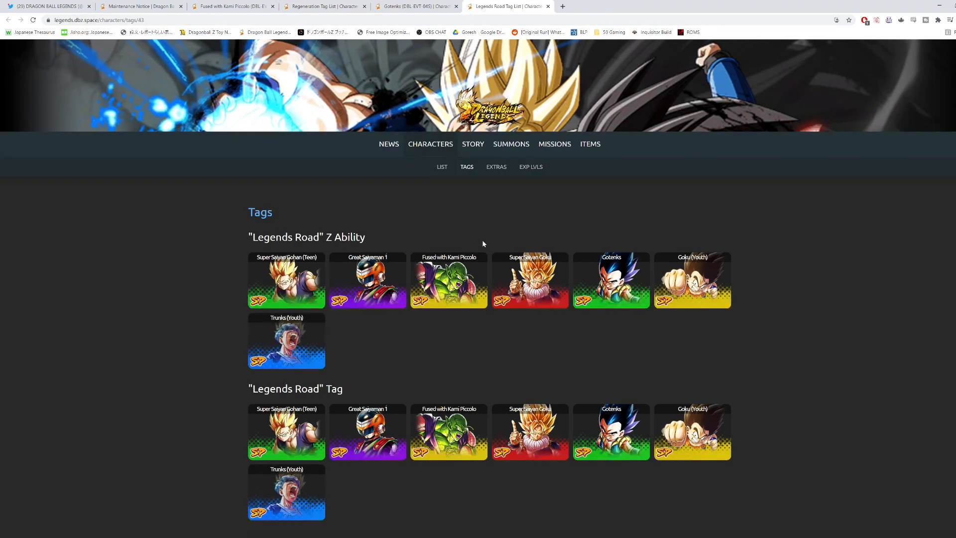
scroll(down, 3)
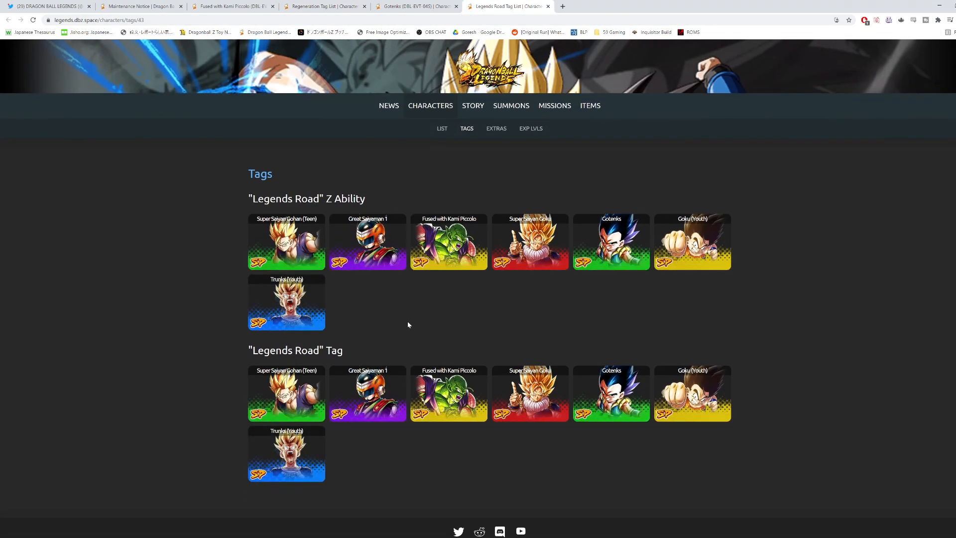
mouse_move(468, 317)
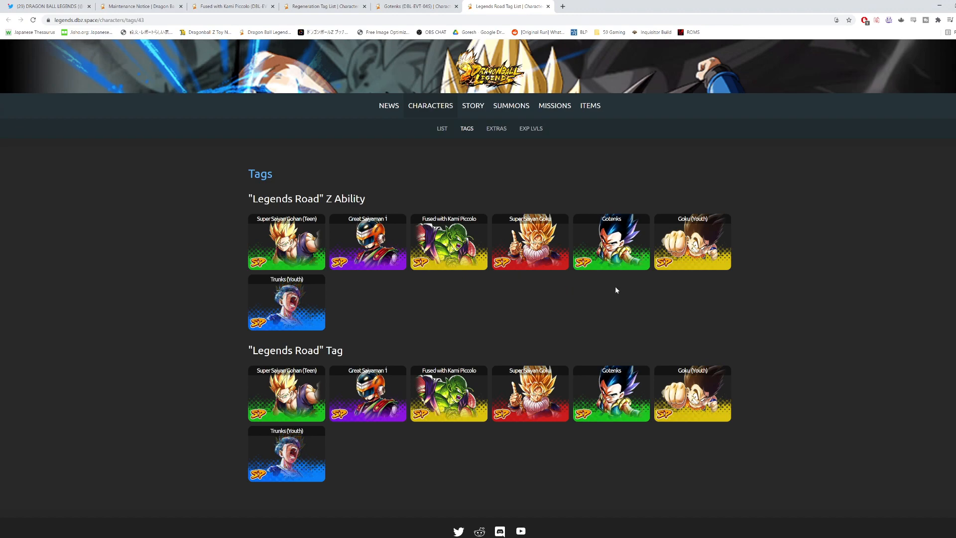
mouse_move(372, 325)
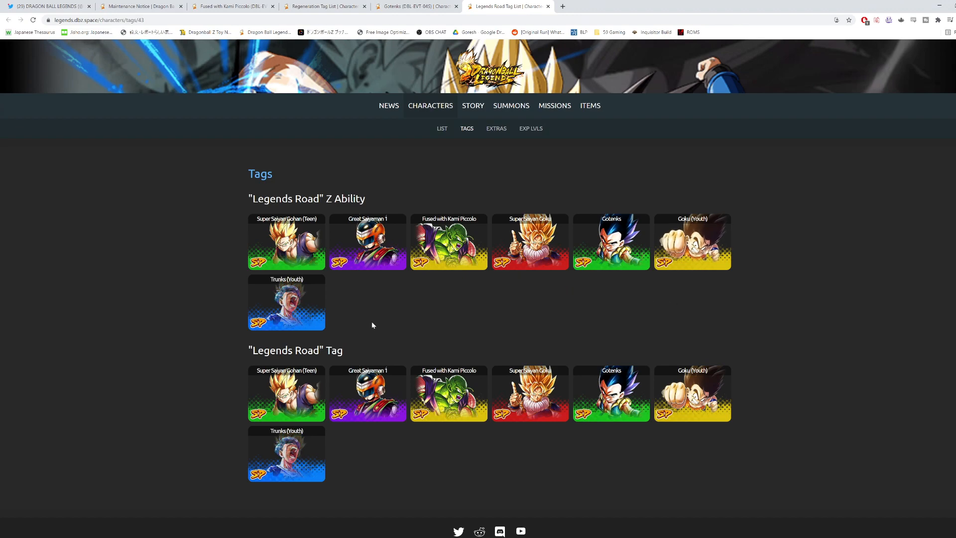